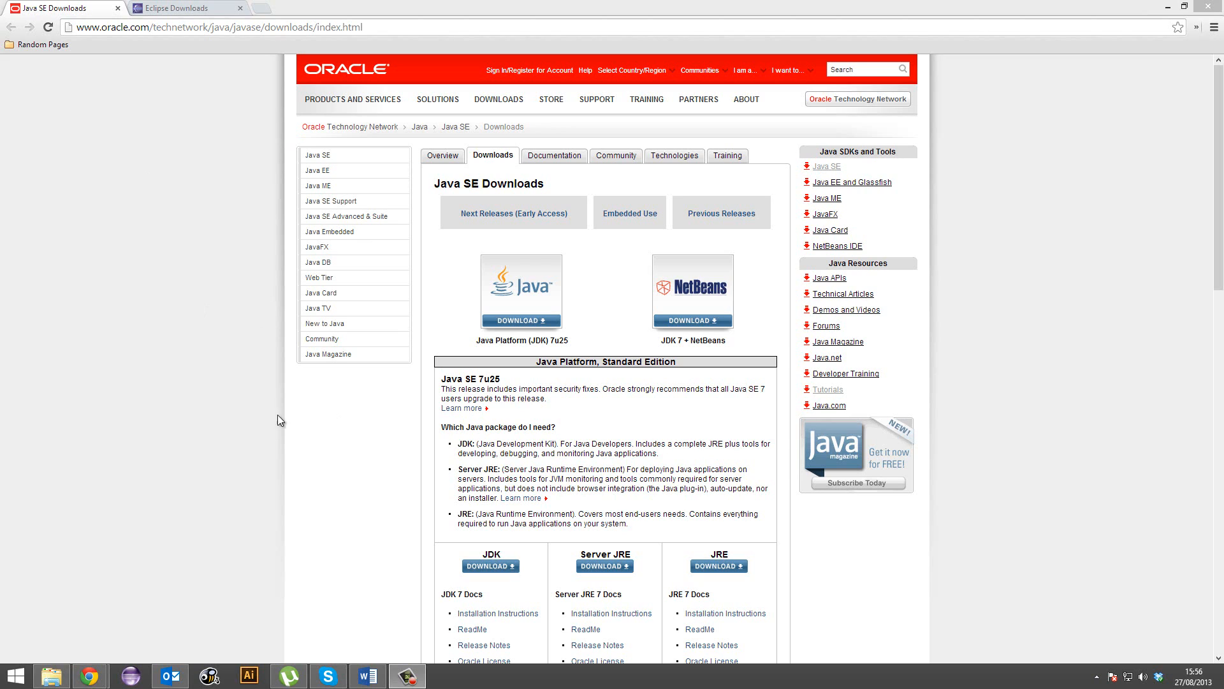
mouse_move(261, 124)
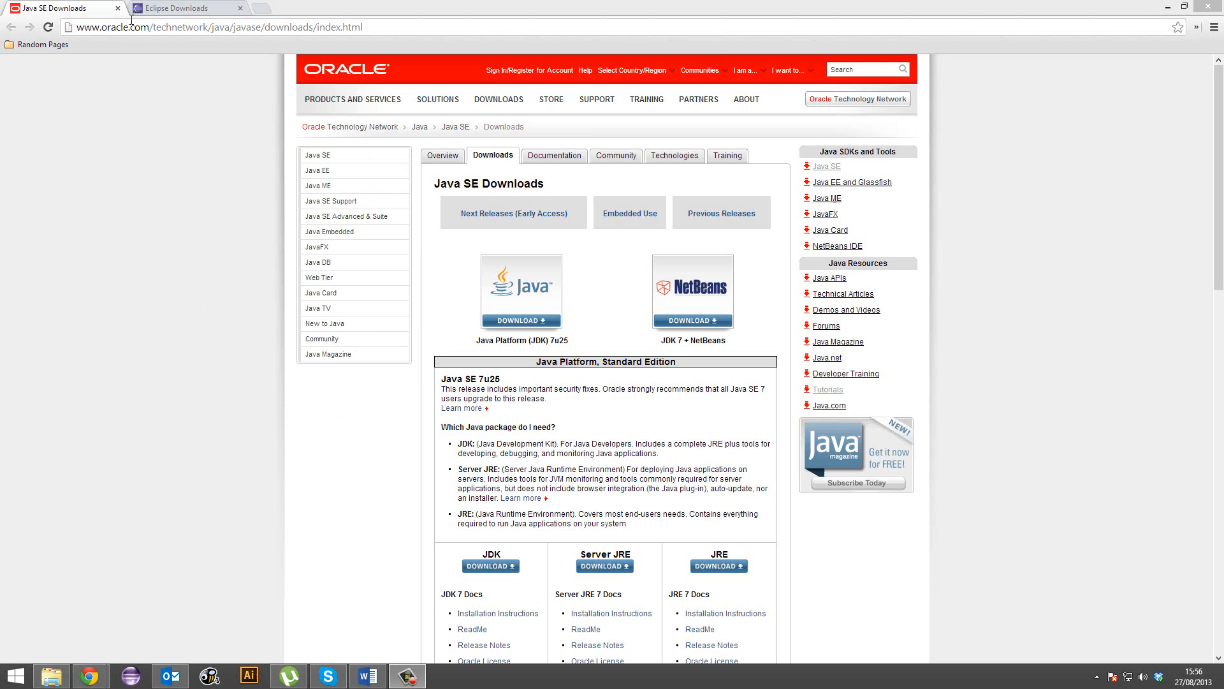
mouse_move(103, 202)
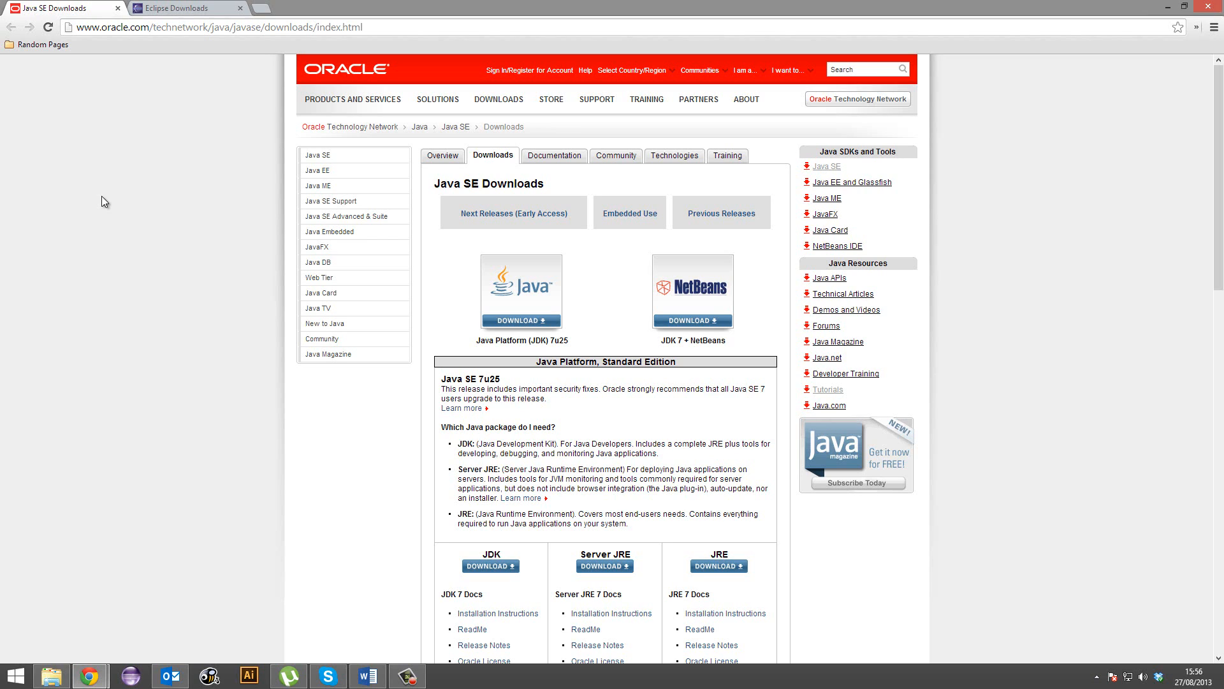
mouse_move(303, 438)
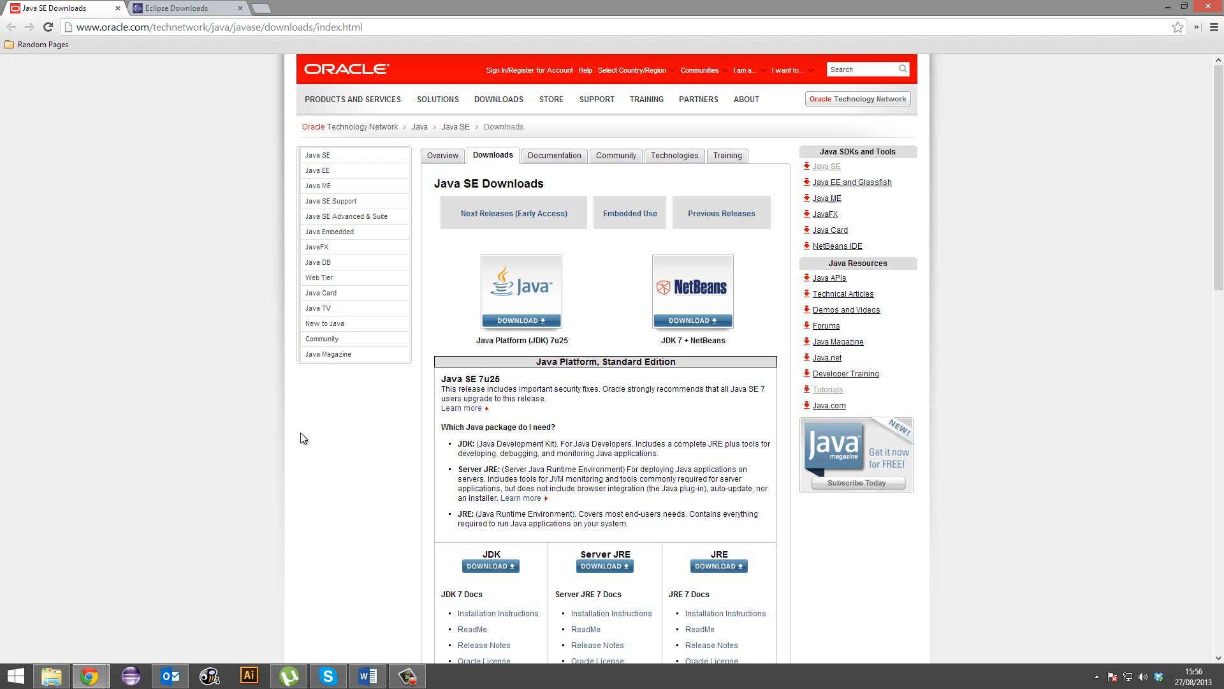
Step: Open Oracle's JDK 7u25 downloads page and accept its license agreement
left_click(219, 26)
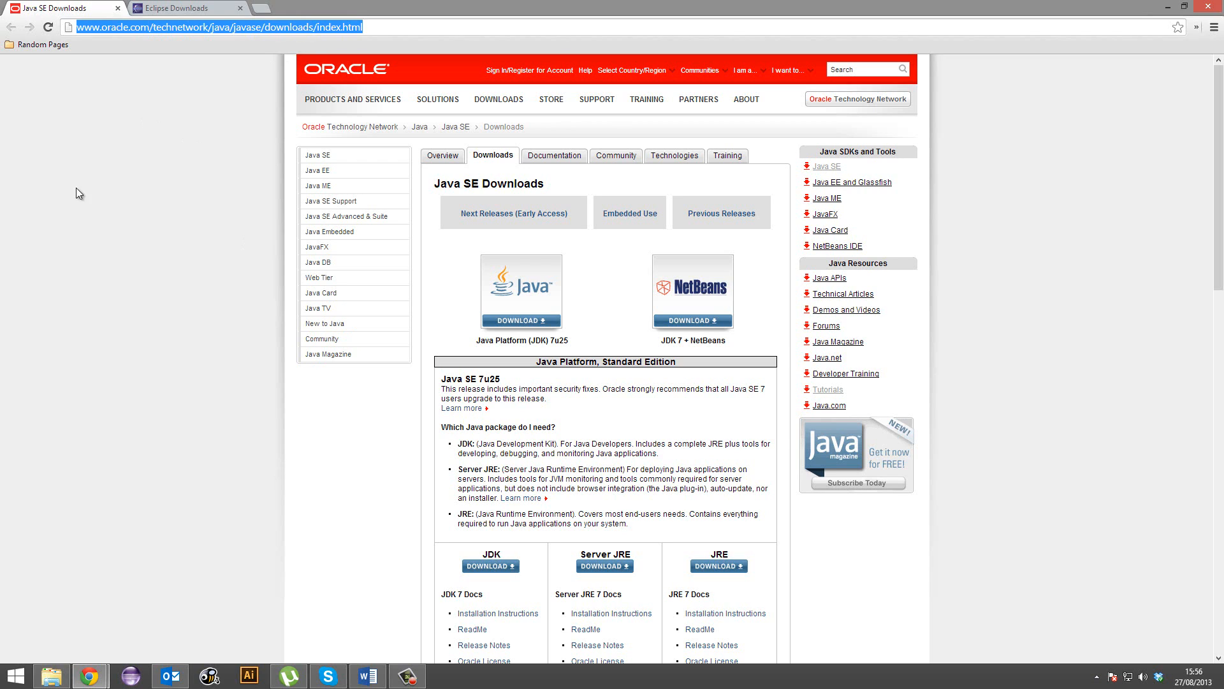
scroll("down", 3)
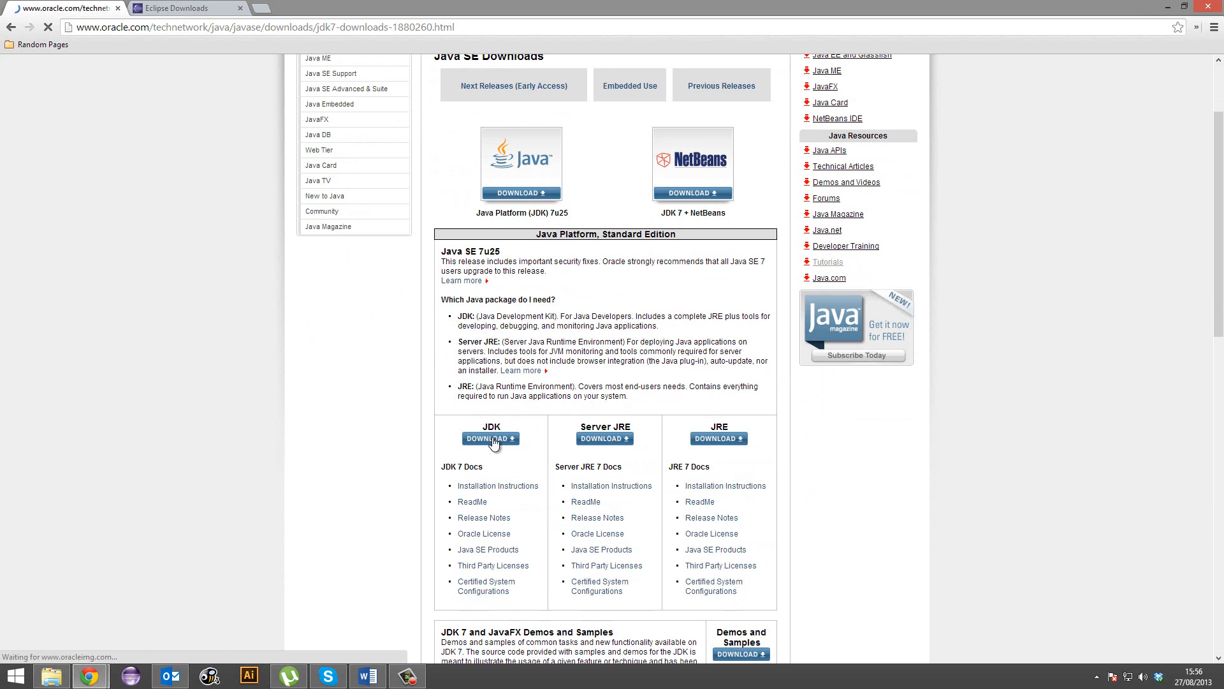
left_click(491, 438)
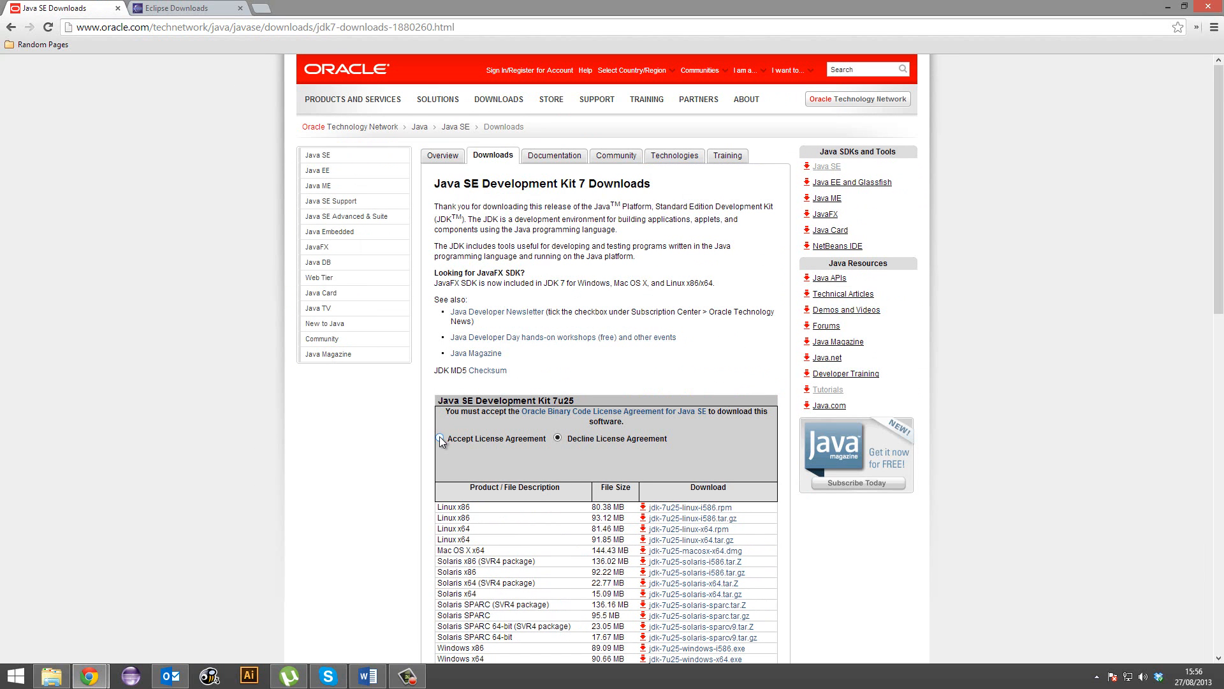
left_click(442, 438)
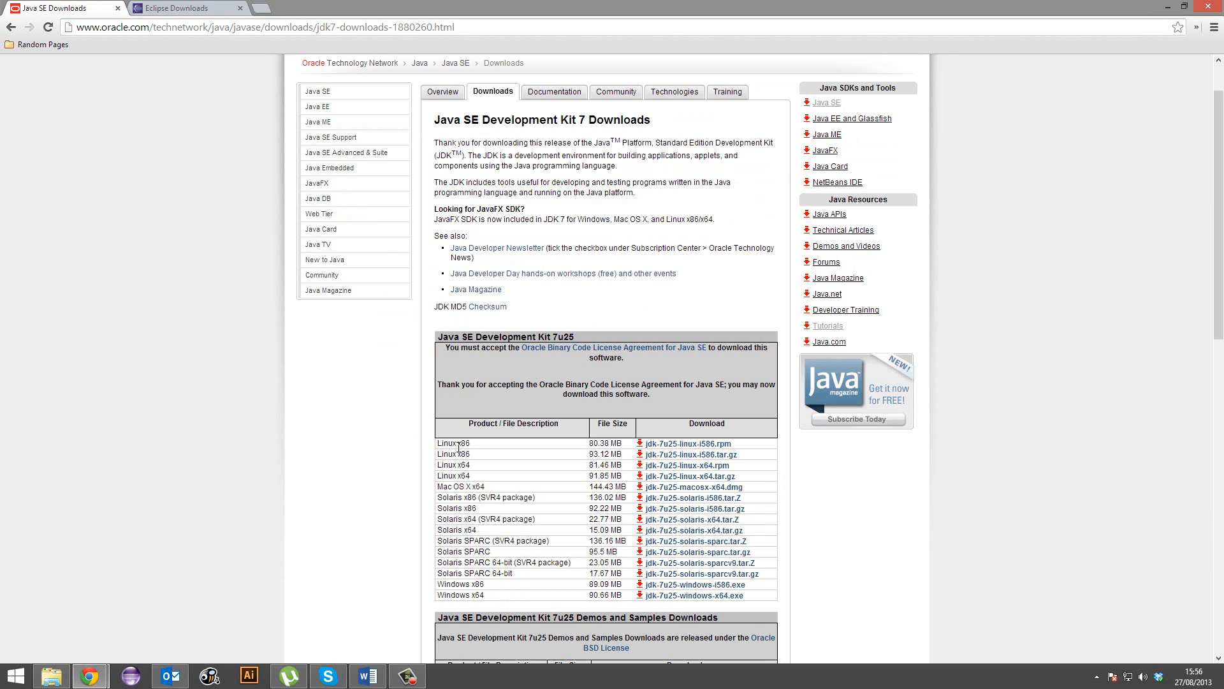
mouse_move(700, 553)
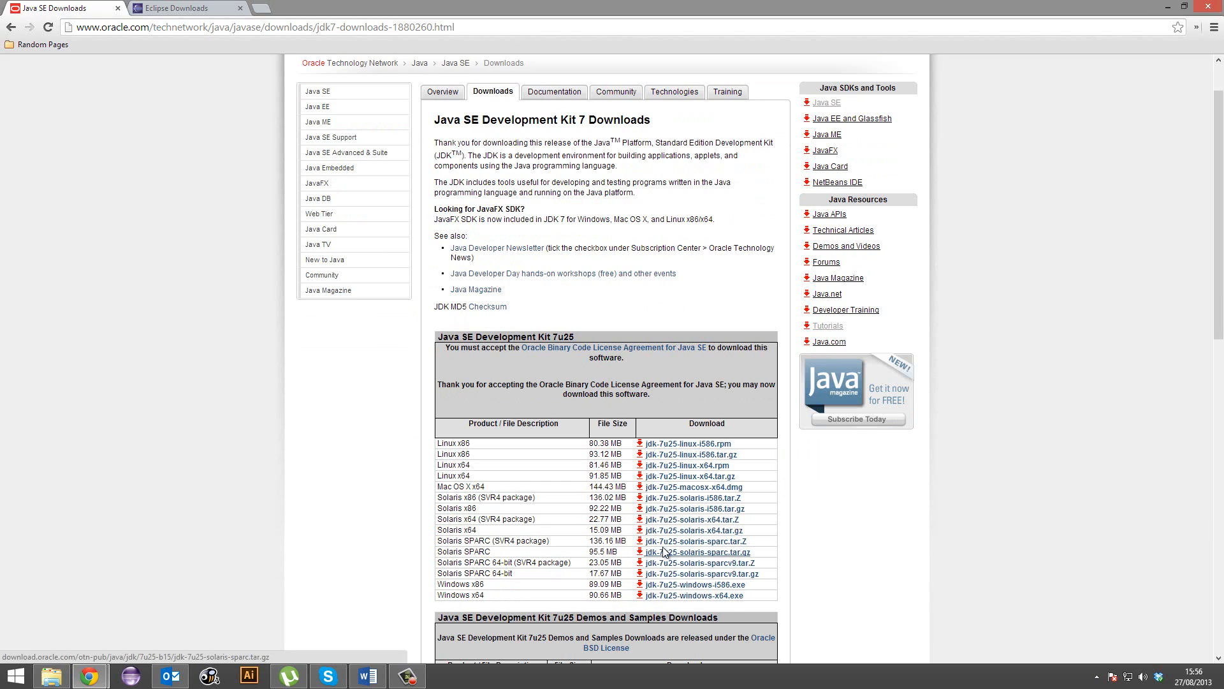
mouse_move(506, 598)
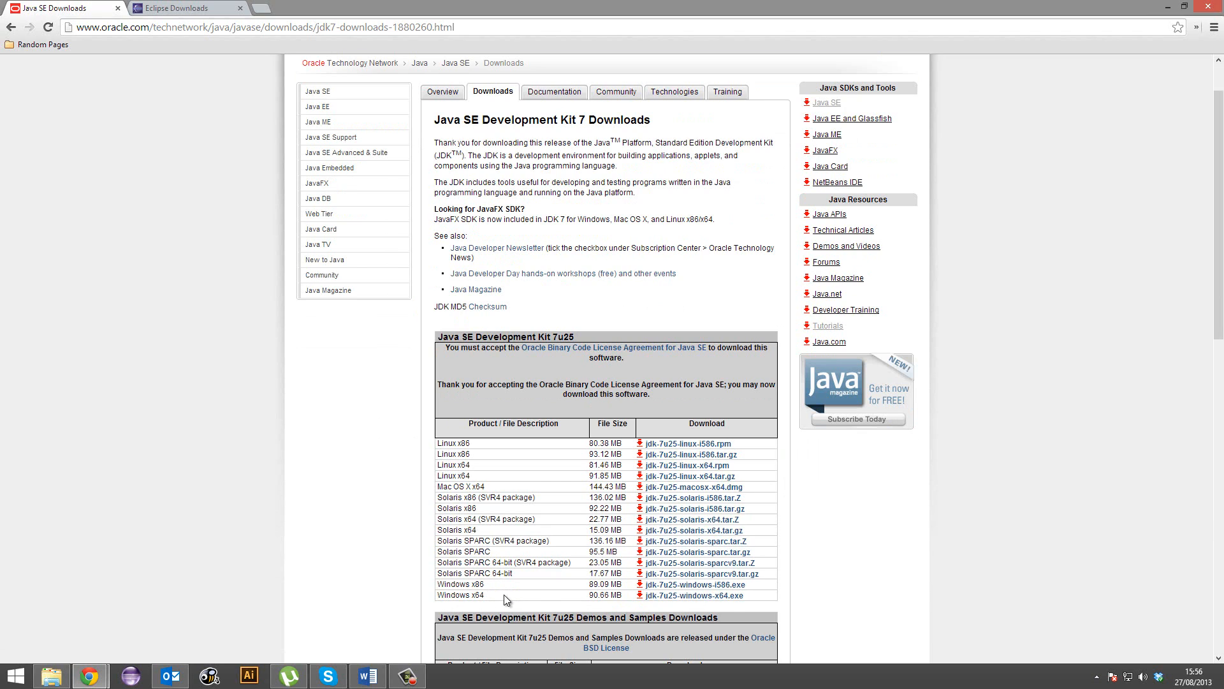
mouse_move(415, 383)
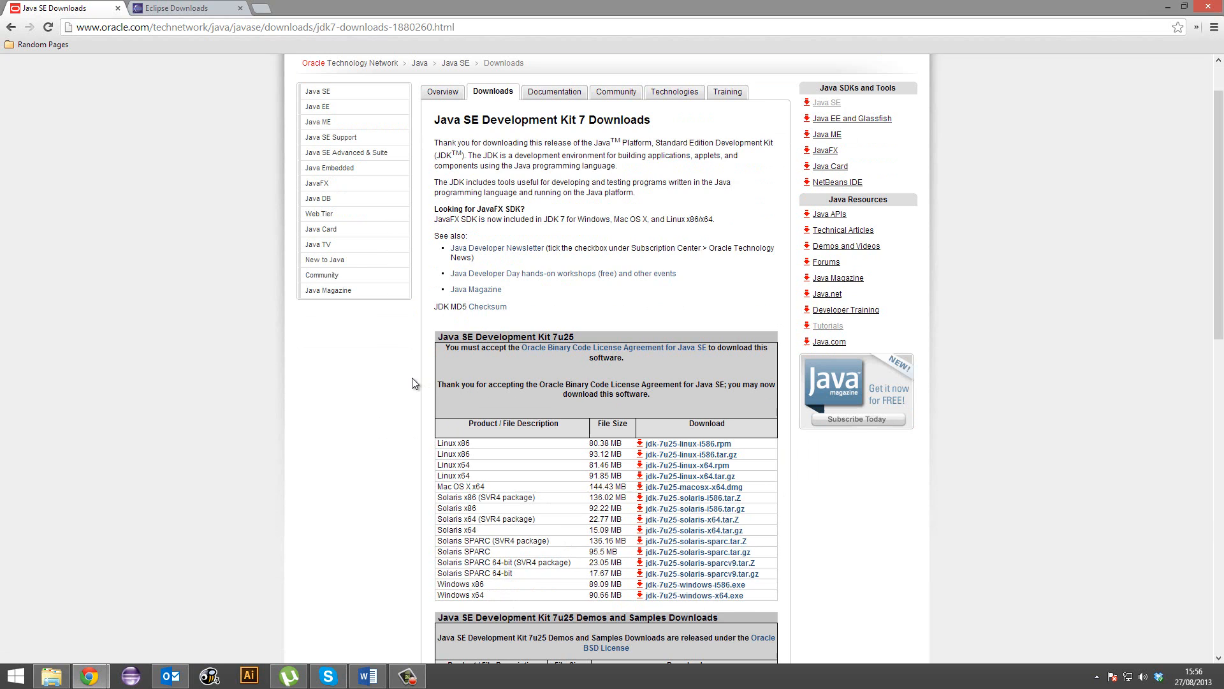
mouse_move(260, 139)
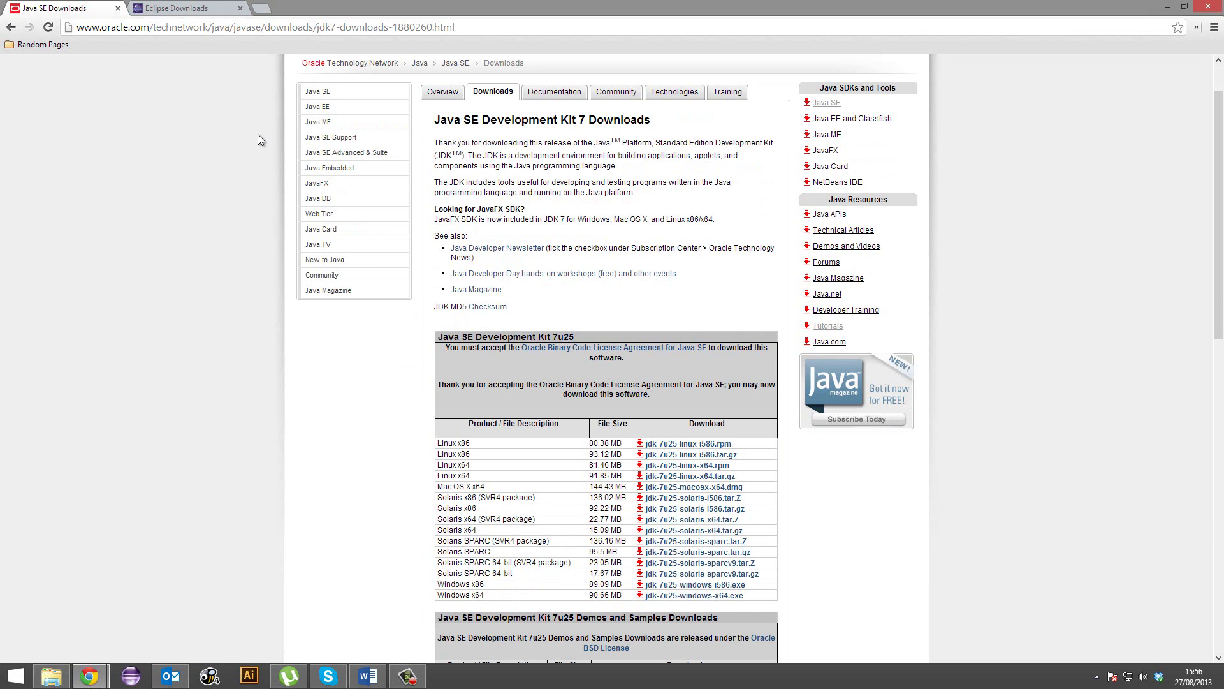
Step: Switch to the Eclipse Downloads tab and open File Explorer on Local Disk (C:)
left_click(188, 8)
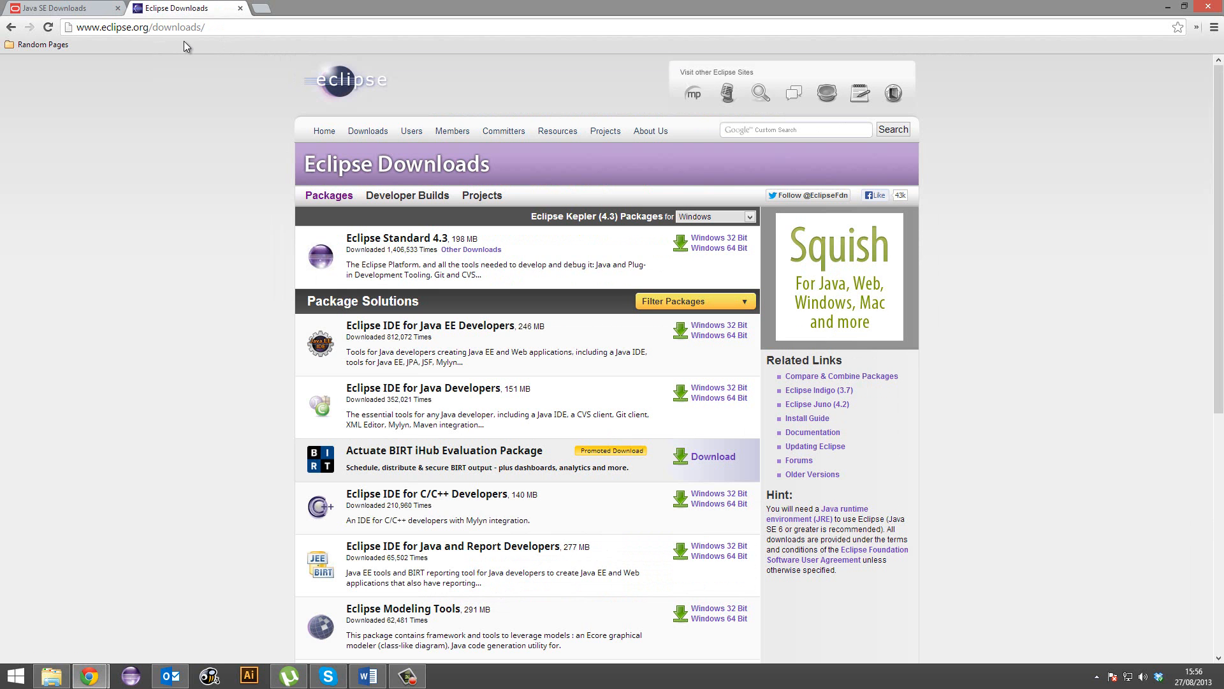
left_click(713, 217)
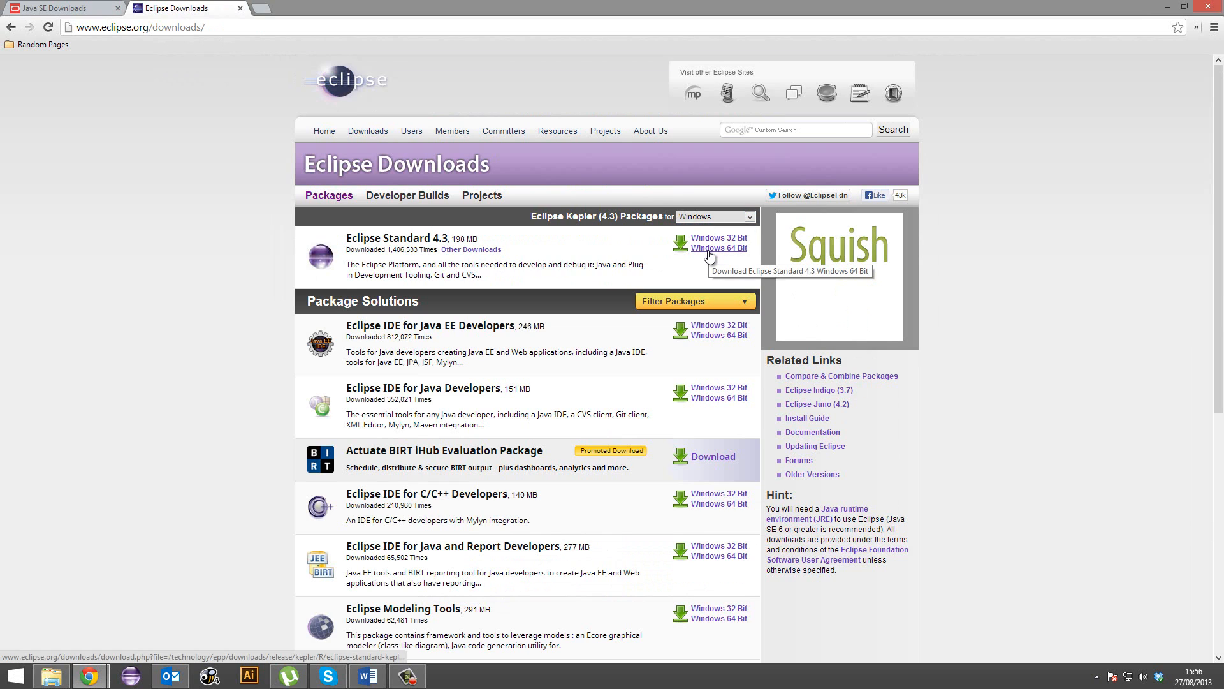
mouse_move(136, 237)
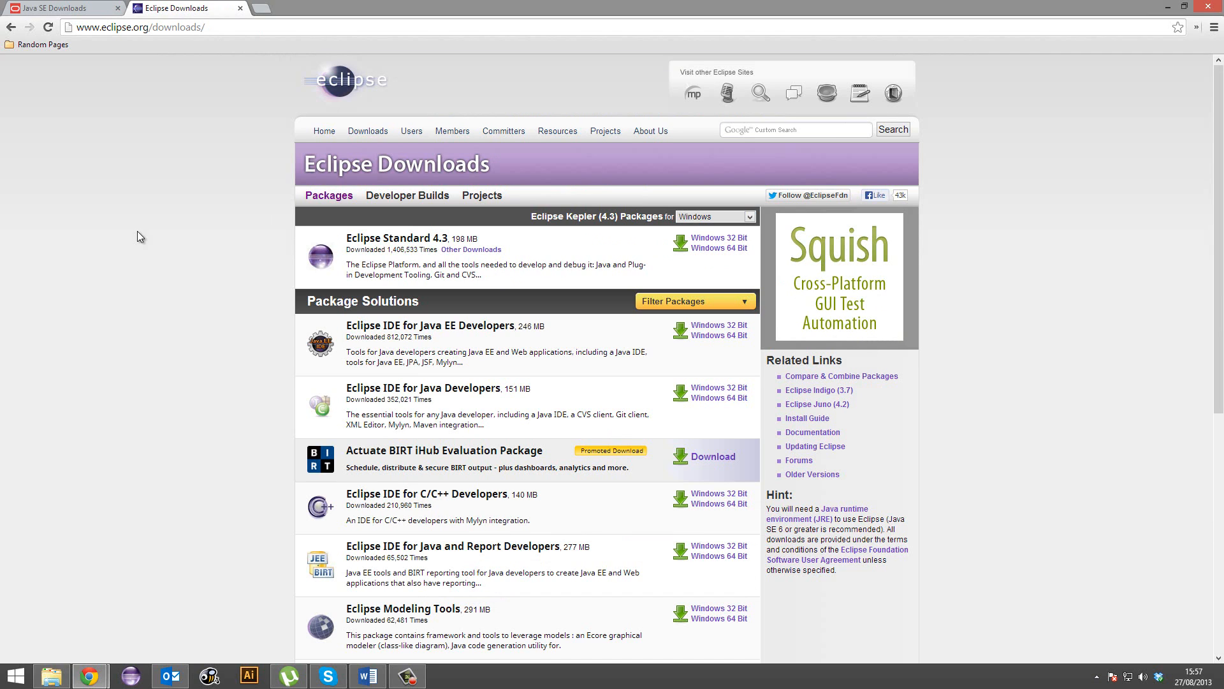
left_click(51, 675)
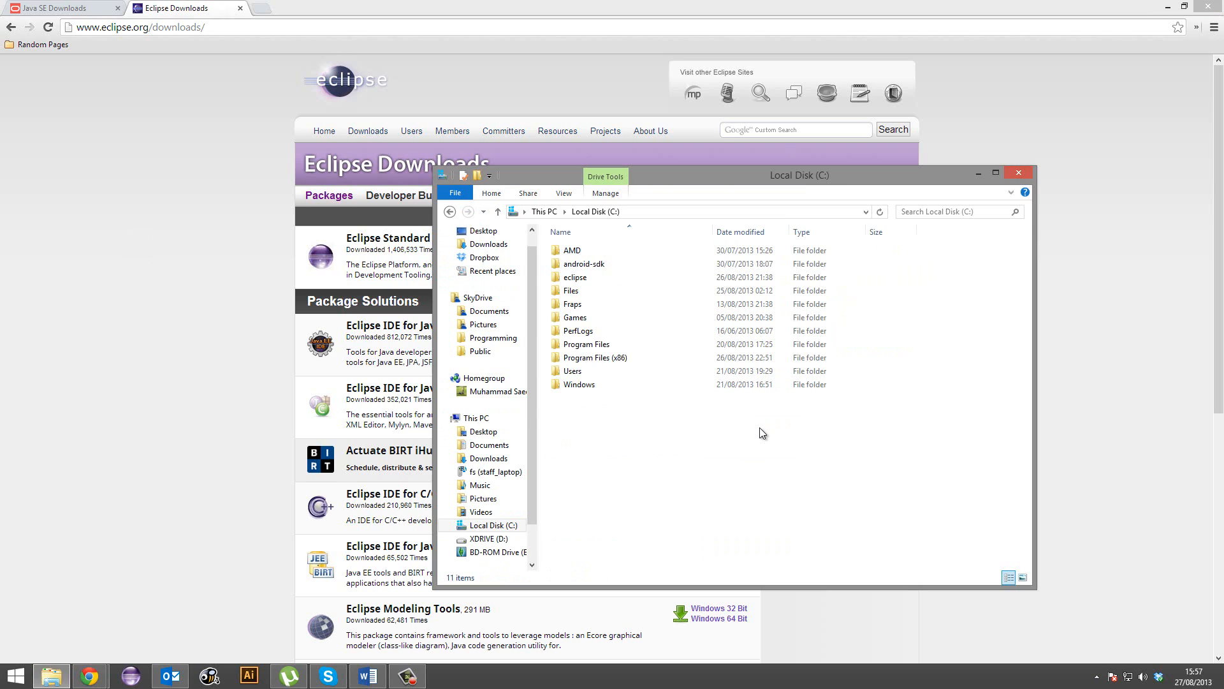
left_click(575, 277)
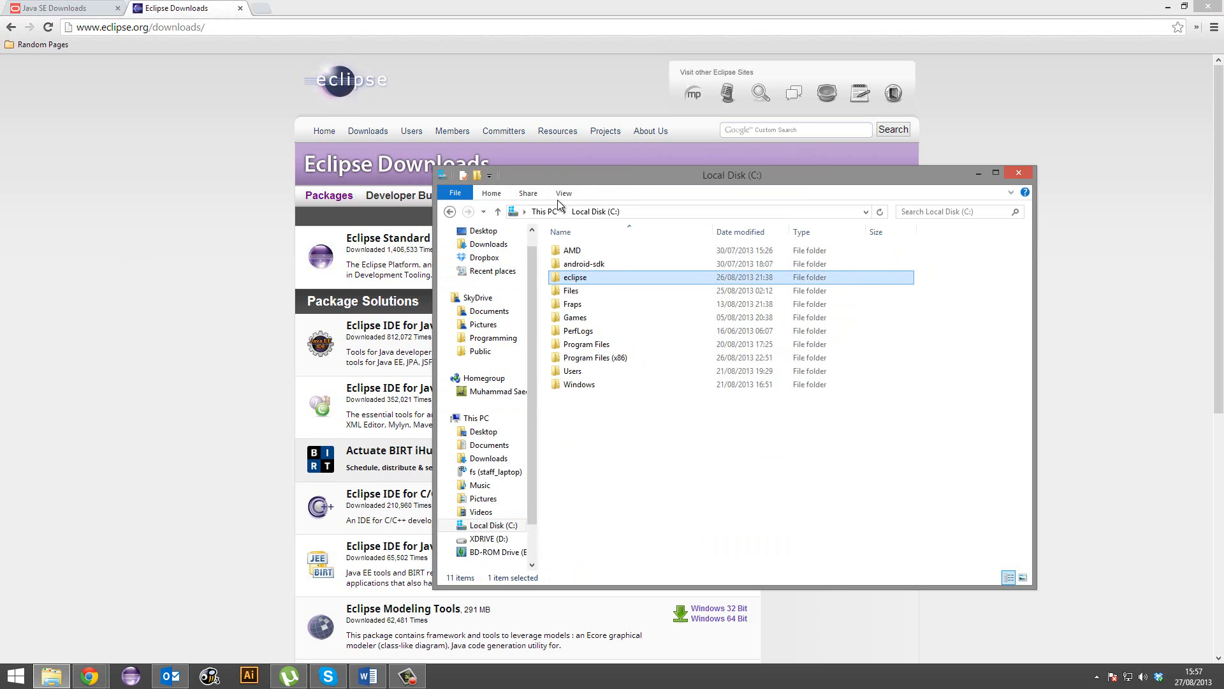
mouse_move(608, 291)
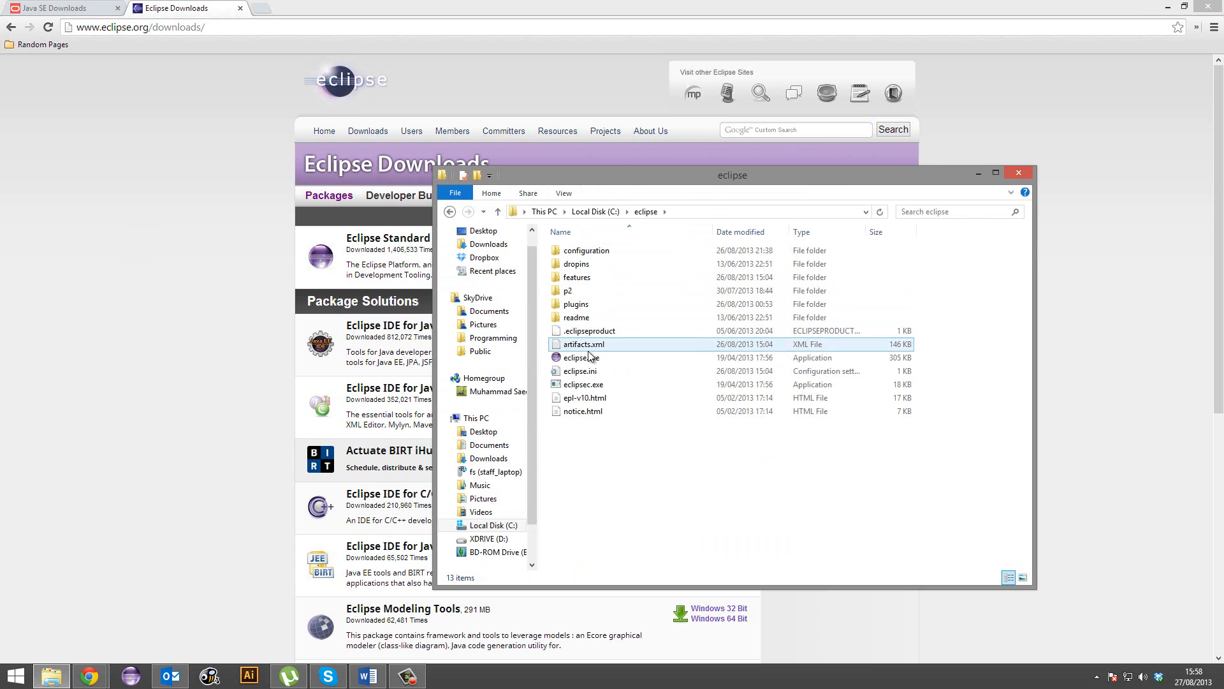
left_click(580, 357)
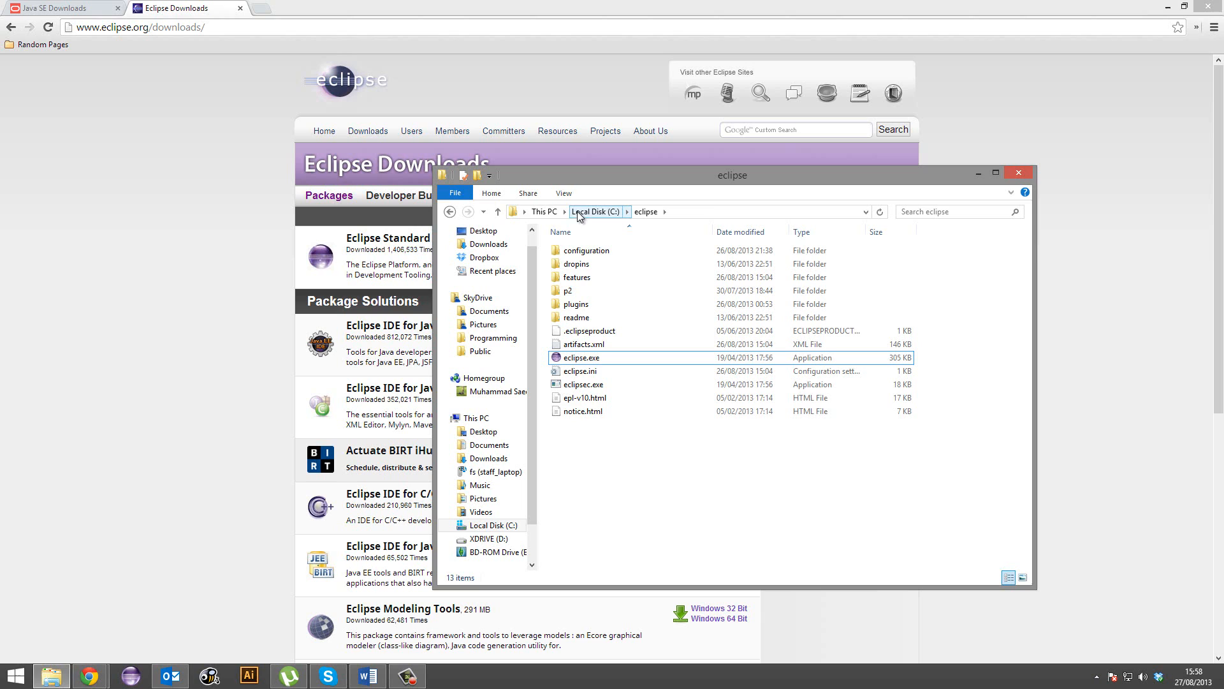
mouse_move(607, 216)
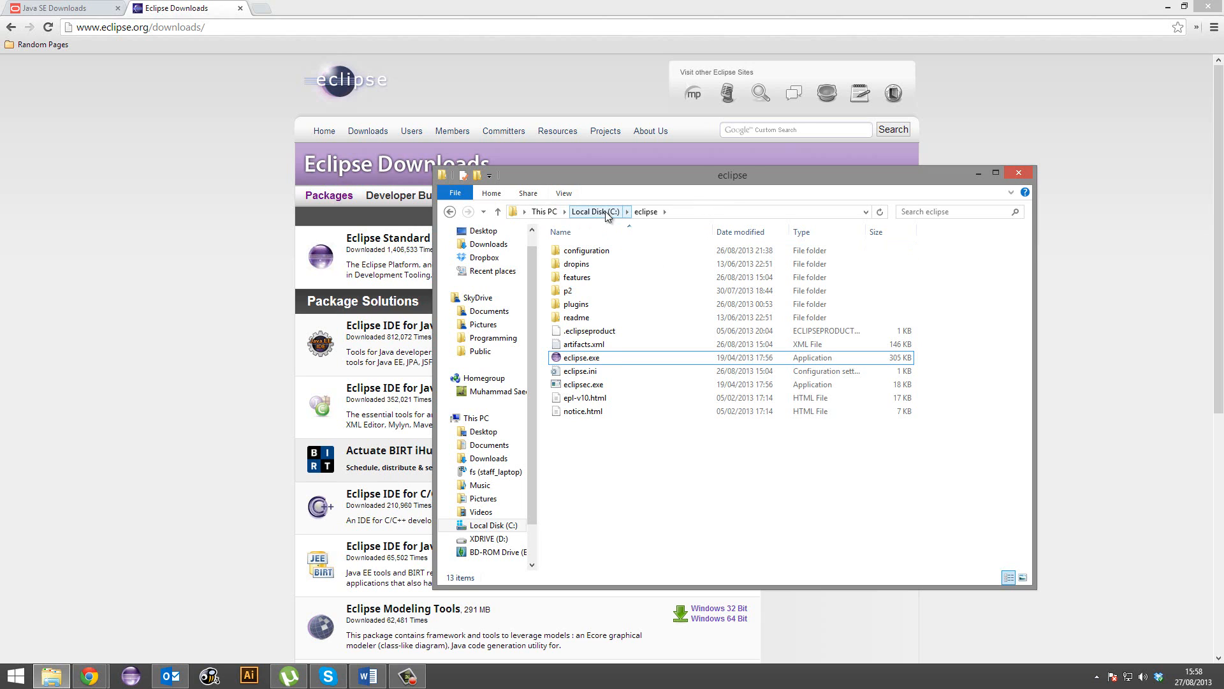
left_click(594, 212)
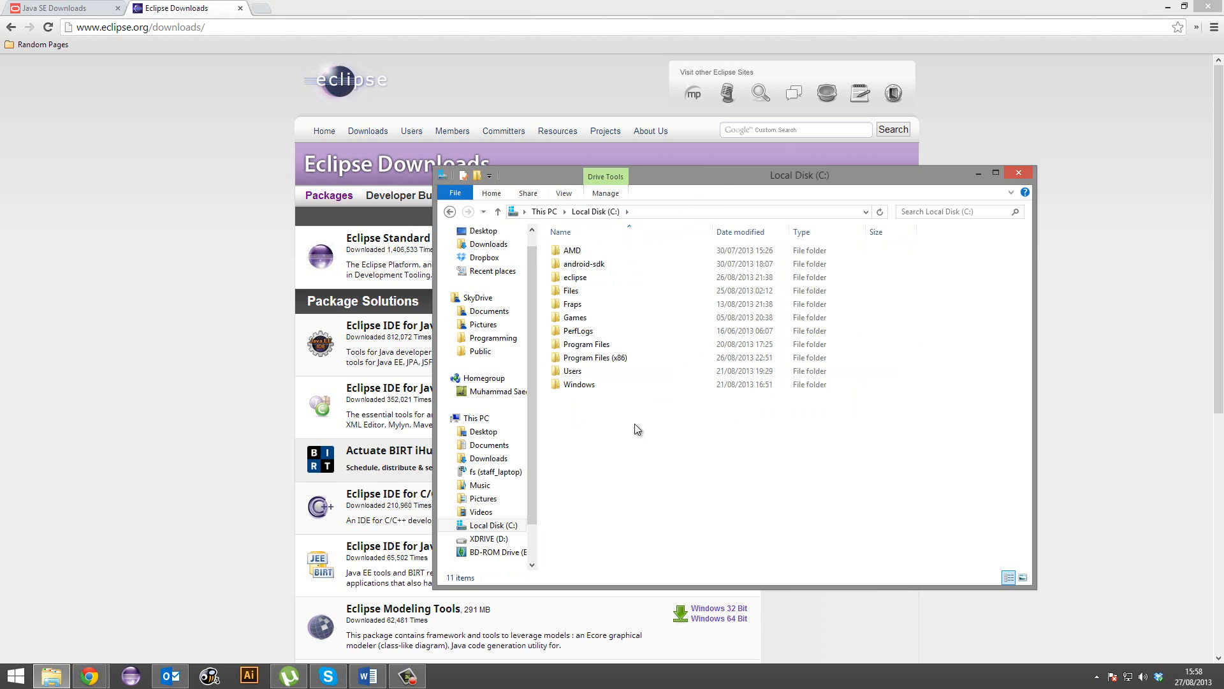
Step: Create a new folder named MyGame on the C: drive
right_click(636, 428)
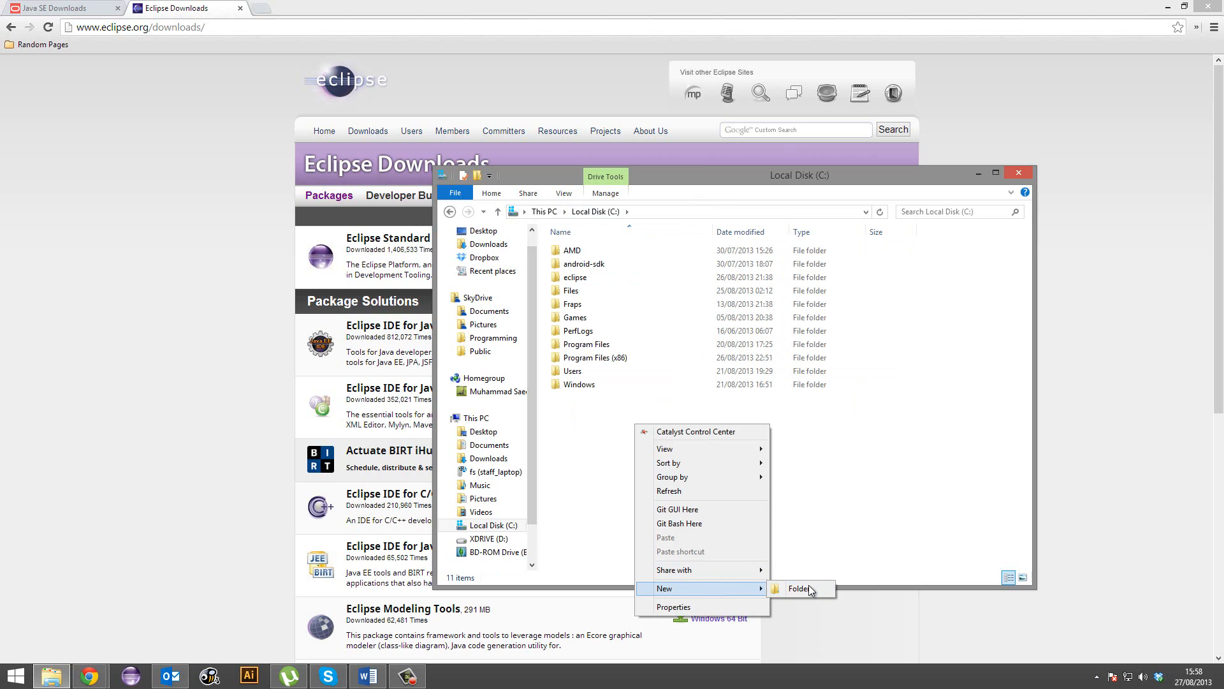
left_click(800, 588)
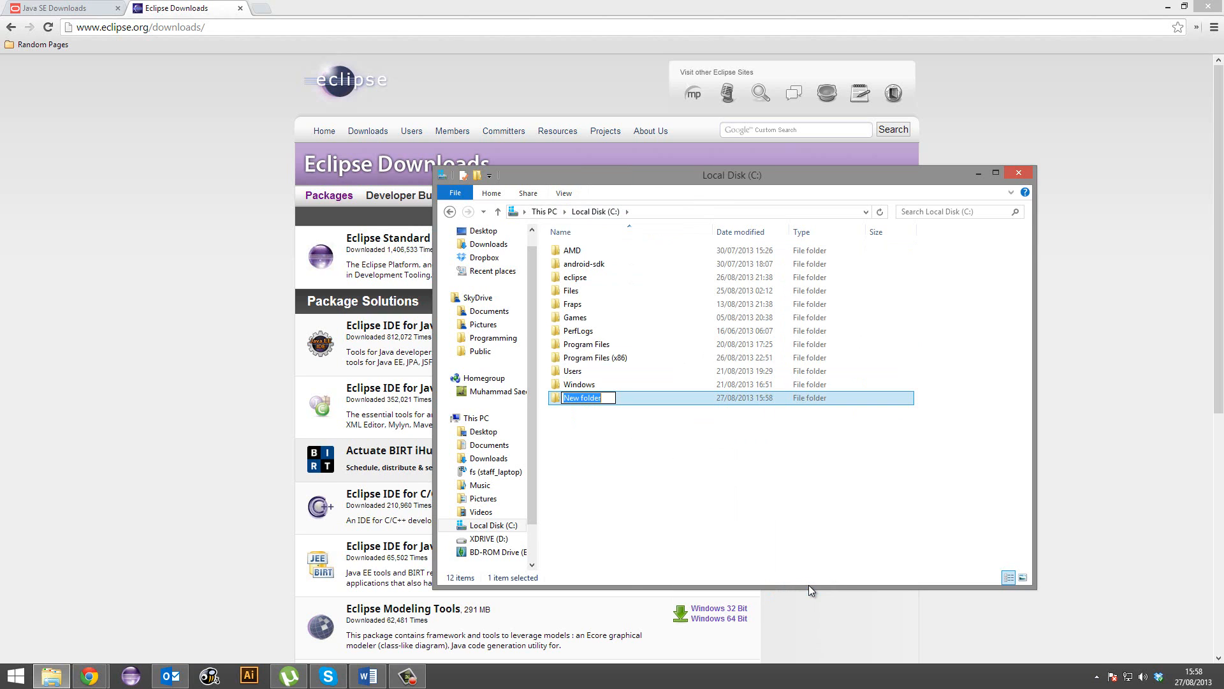
type("MyGame")
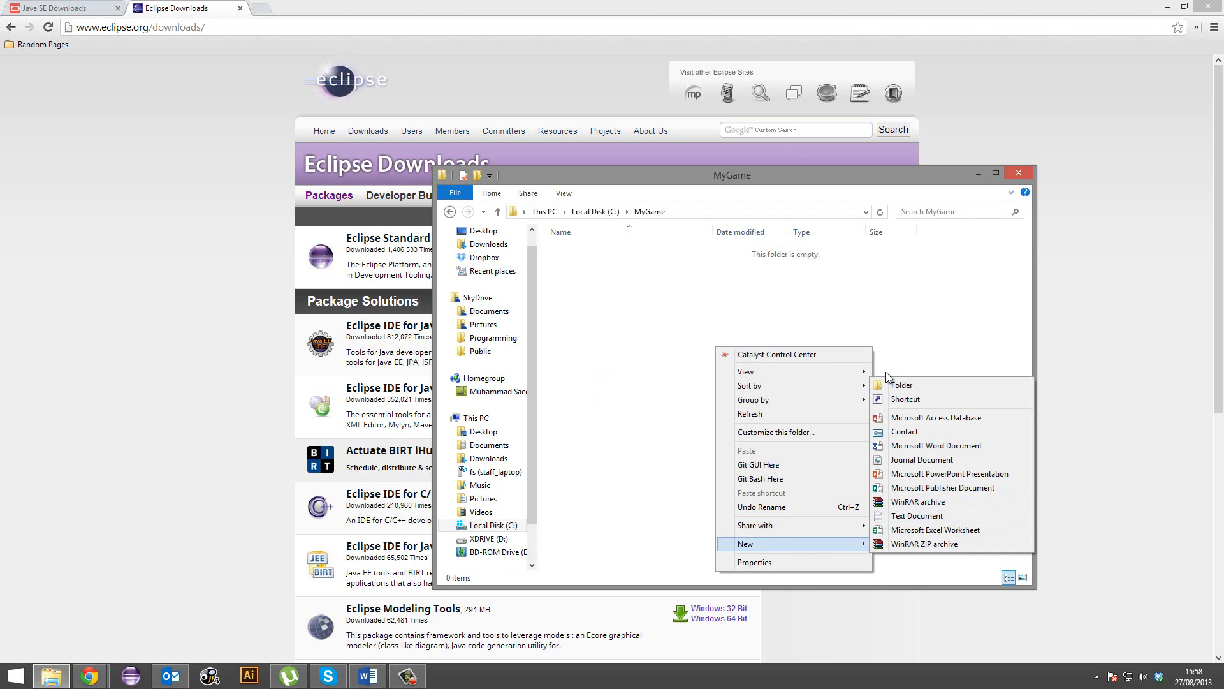
Step: Add Images, Extra Crap, Planning Documents, Sounds and Workspace subfolders inside MyGame
left_click(901, 384)
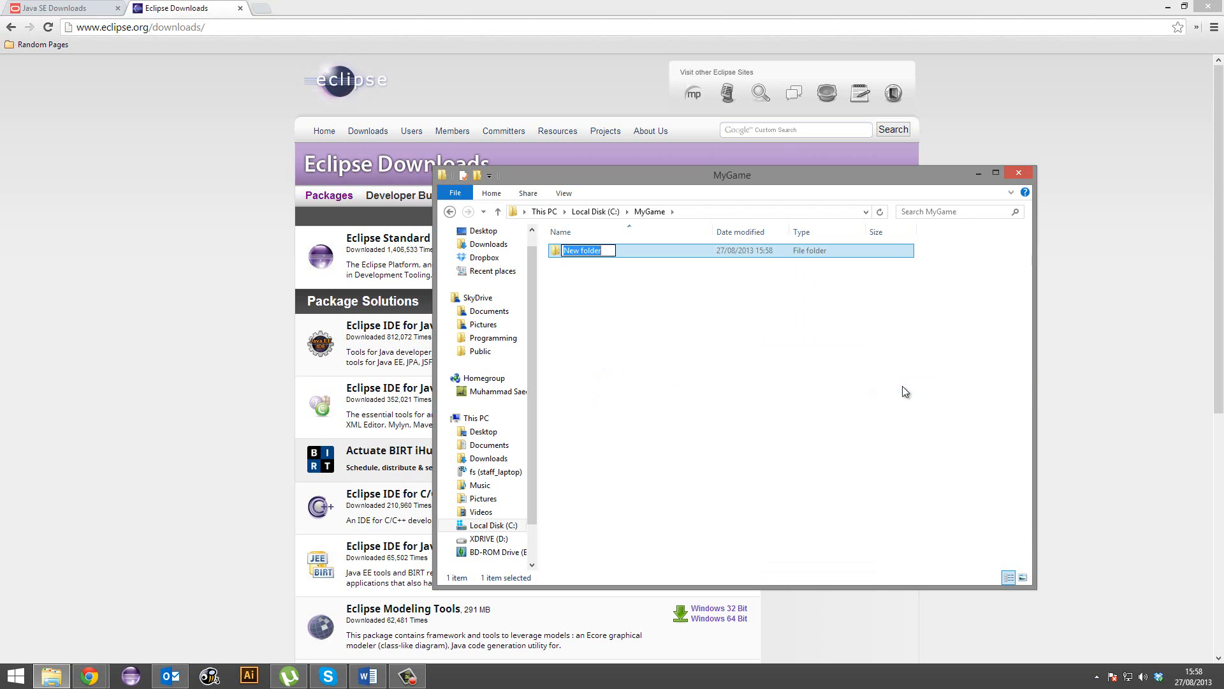
type("Images")
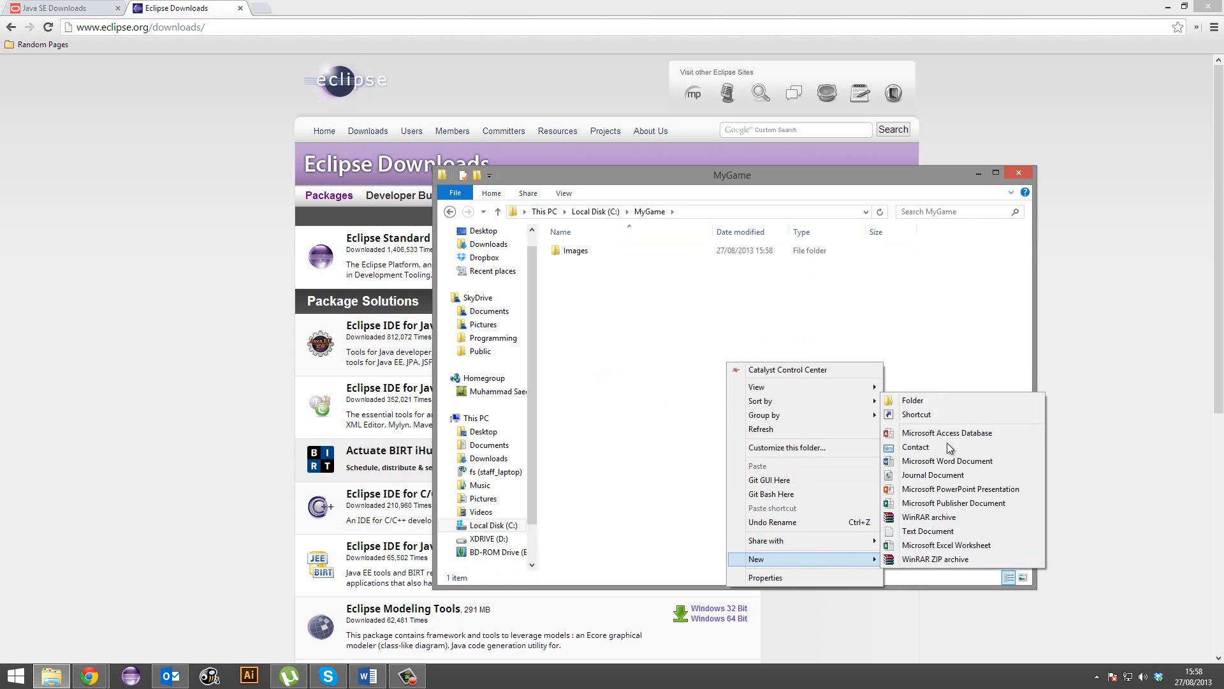
left_click(912, 400)
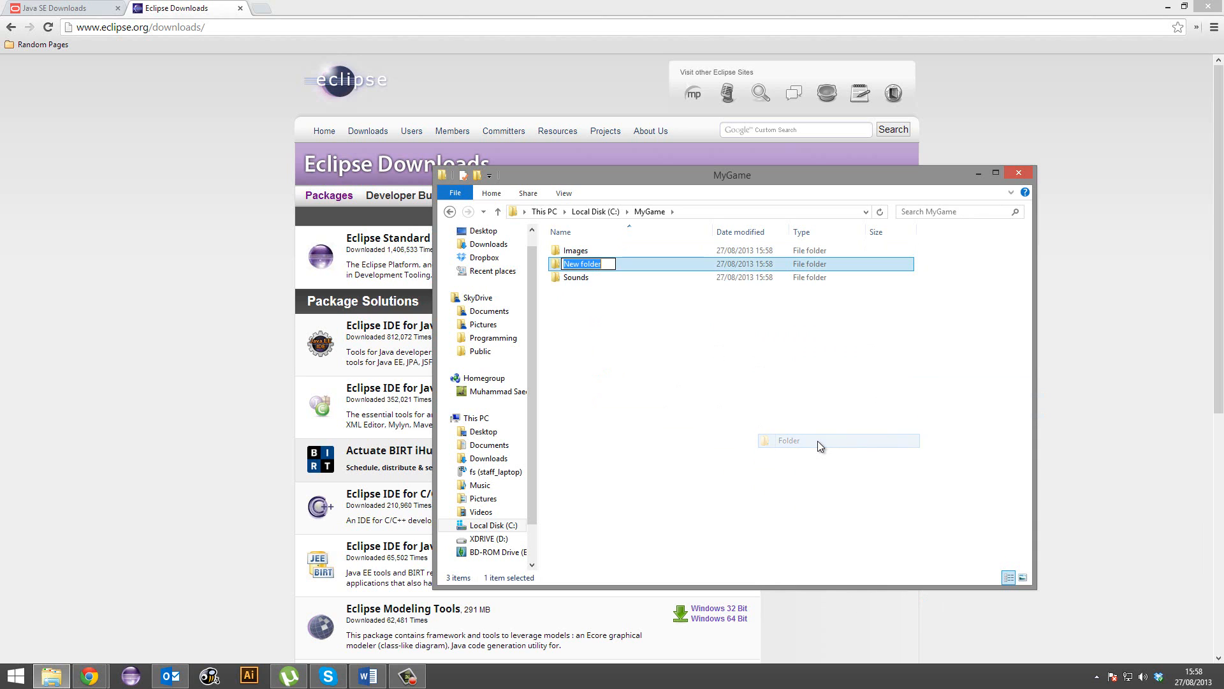
type("Extra Crap")
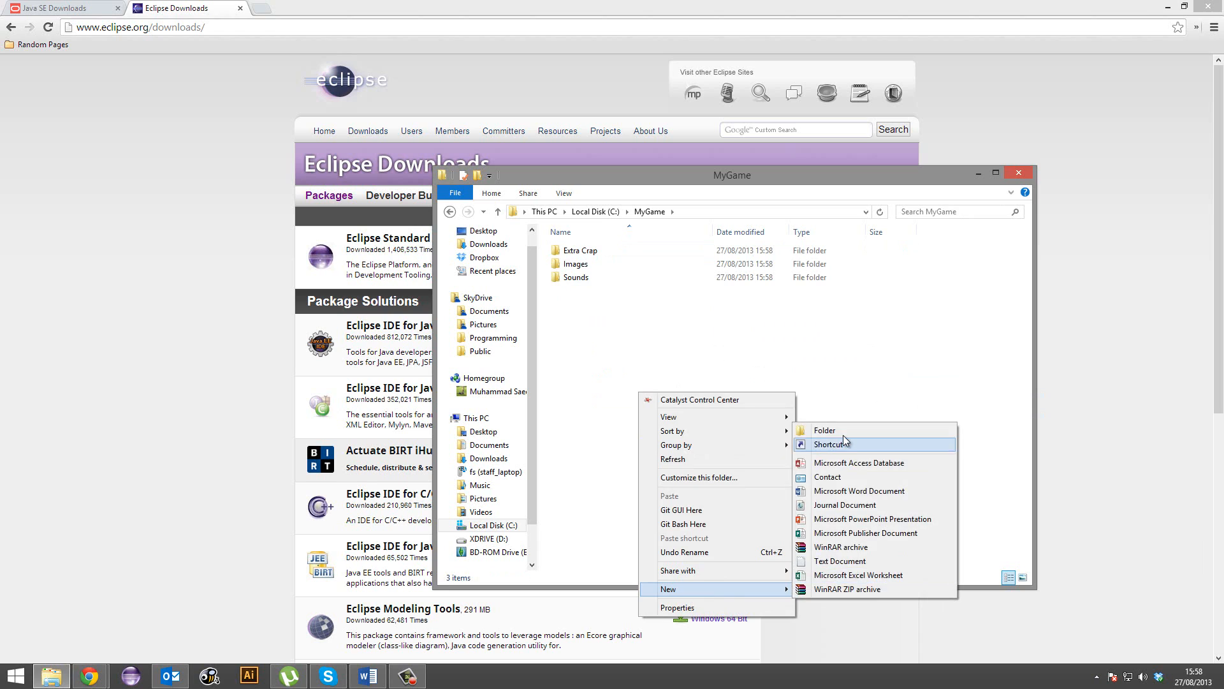
left_click(823, 430)
type("Planning Documents")
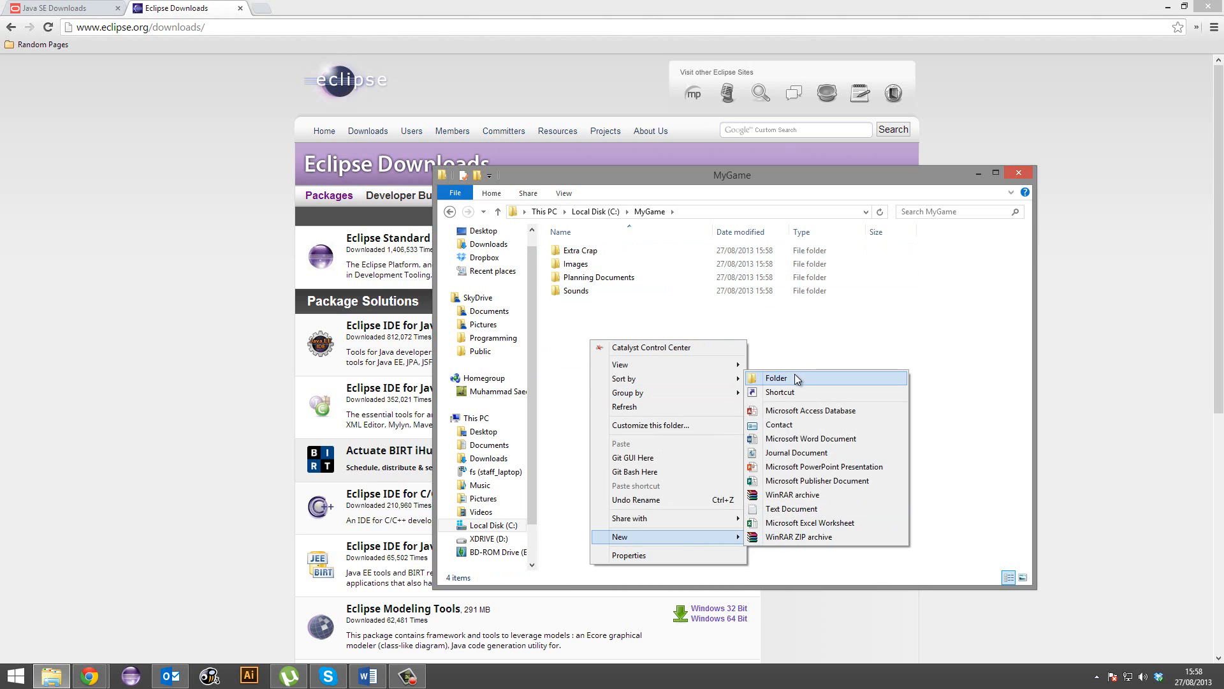
left_click(776, 378)
type("Workspace")
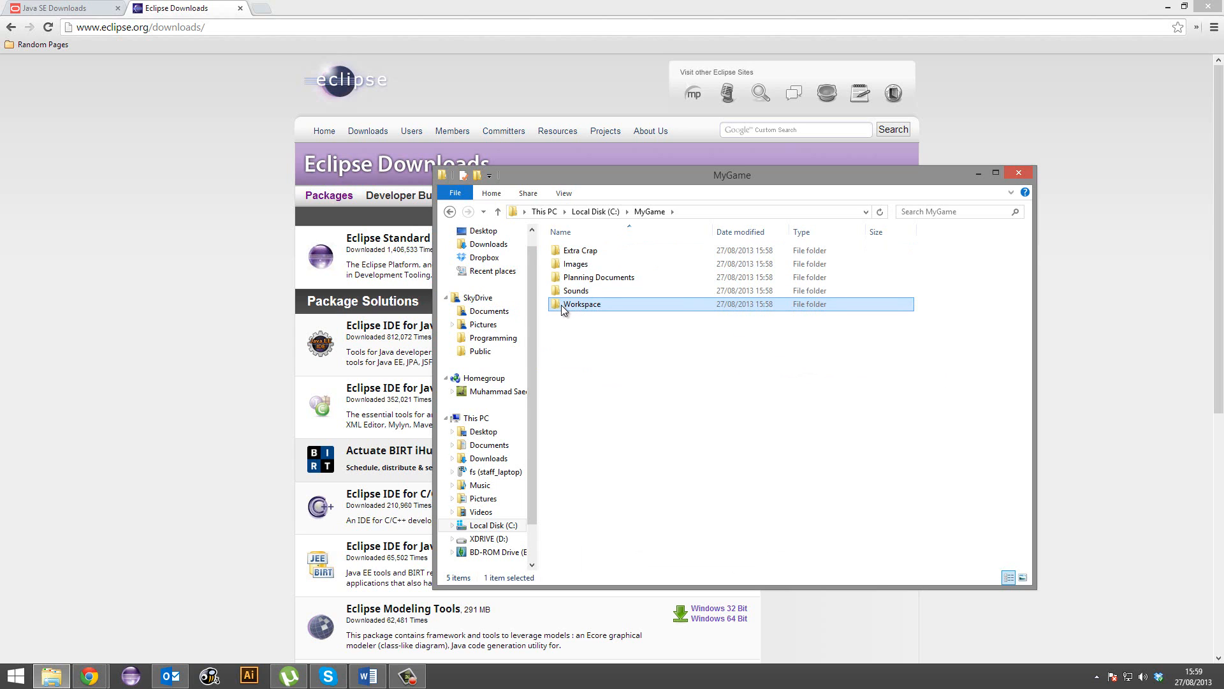
left_click(496, 211)
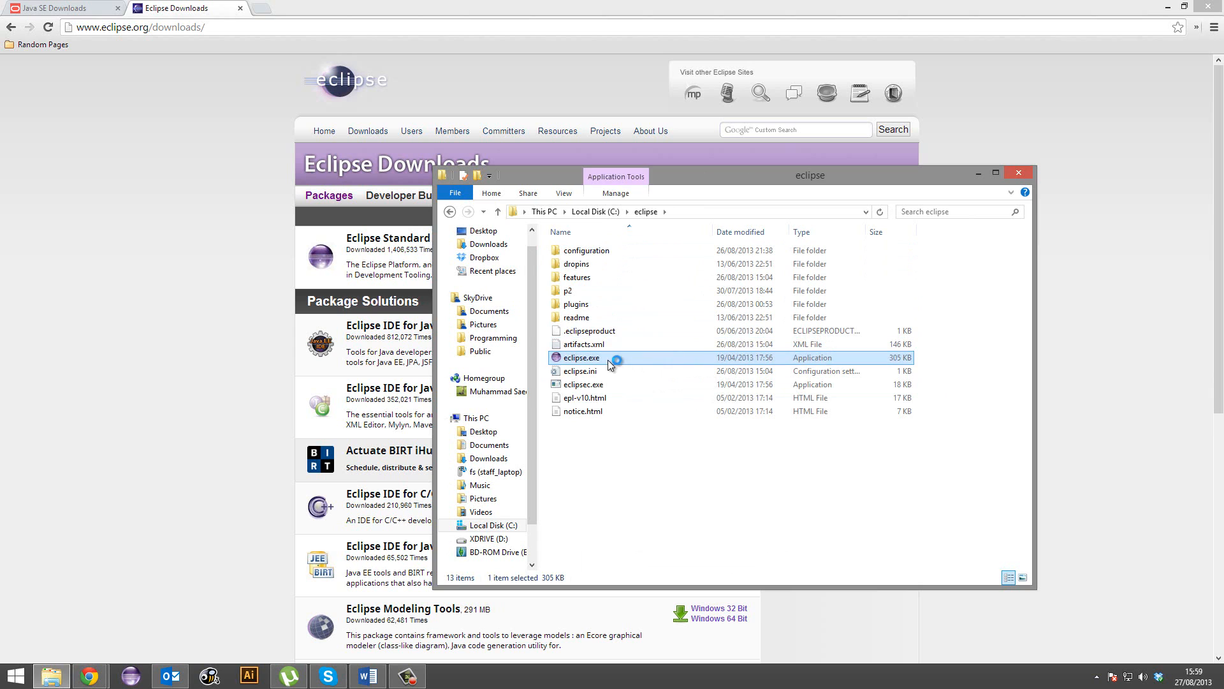
Step: Launch eclipse.exe using C:\MyGame\Workspace as the workspace
double_click(581, 358)
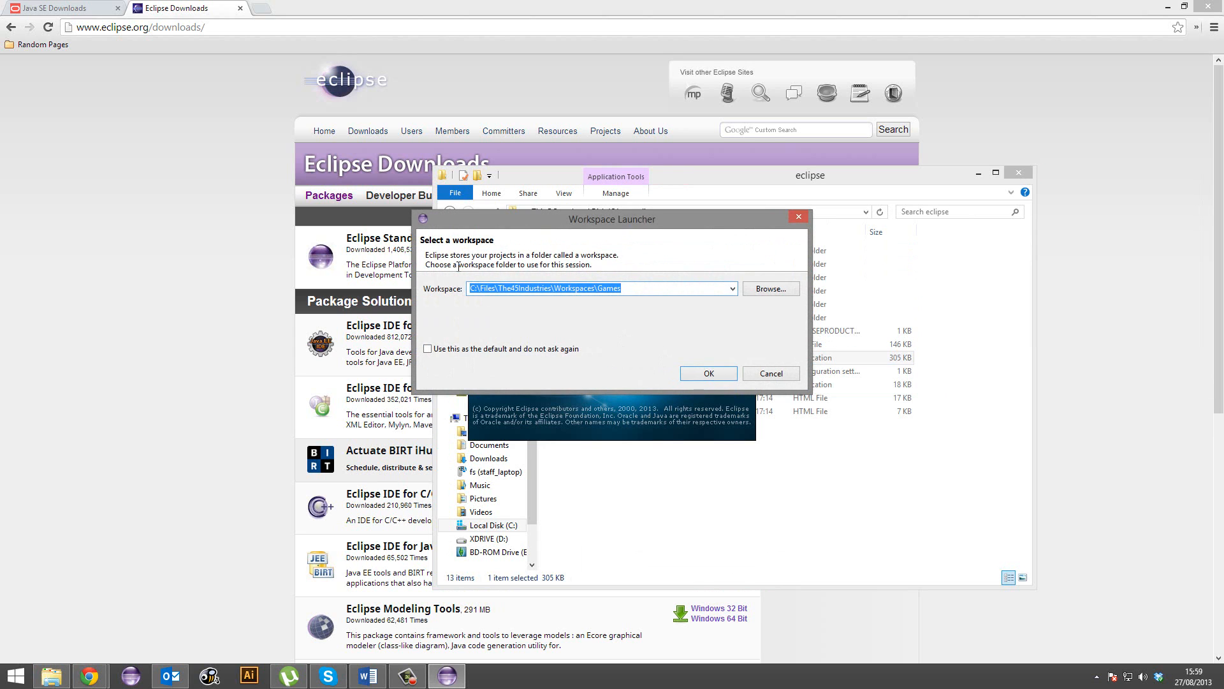
left_click(769, 289)
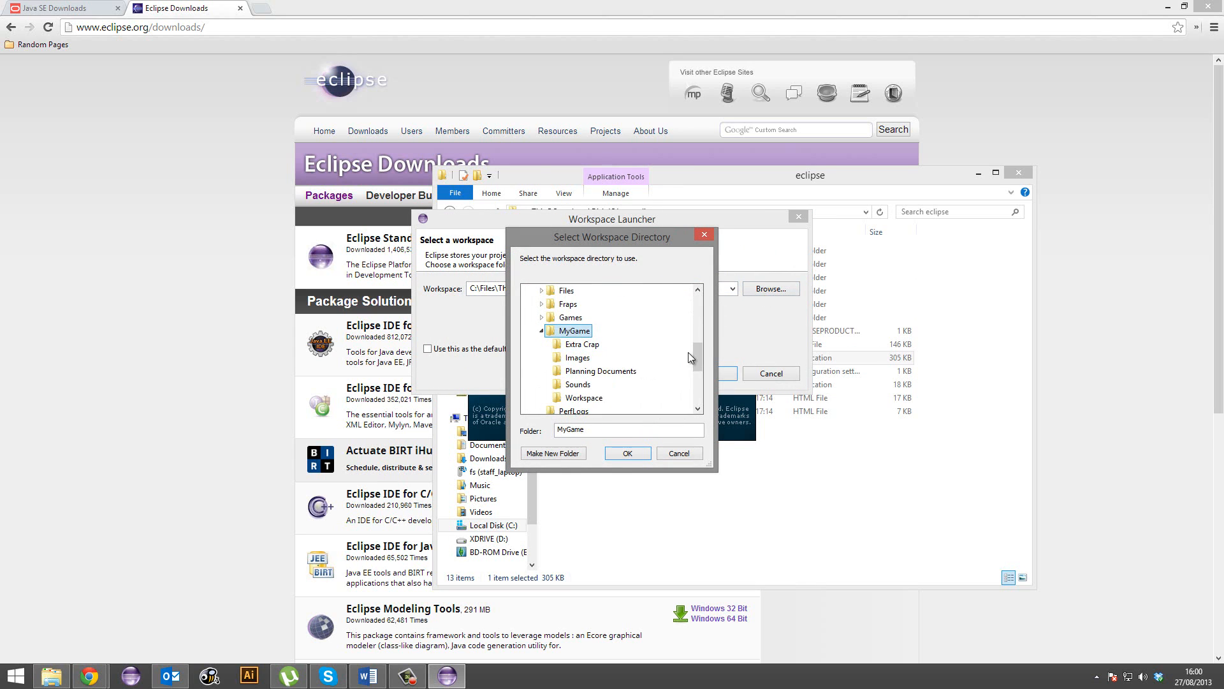
mouse_move(577, 344)
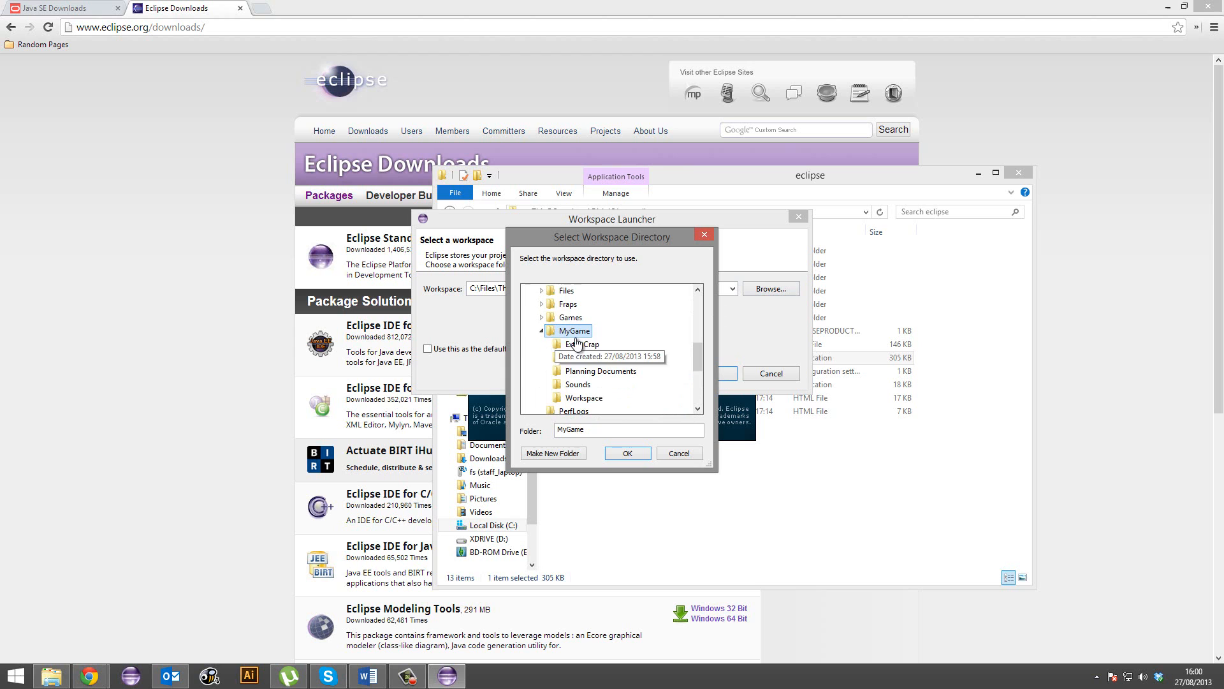
left_click(582, 397)
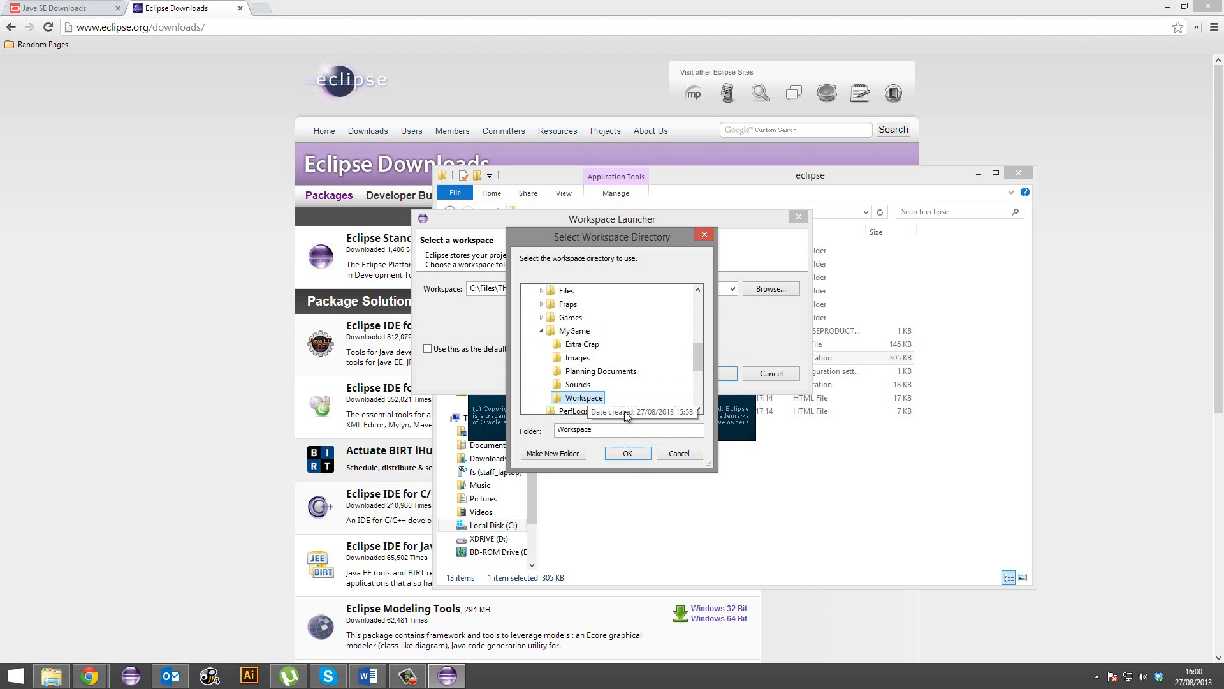
left_click(626, 453)
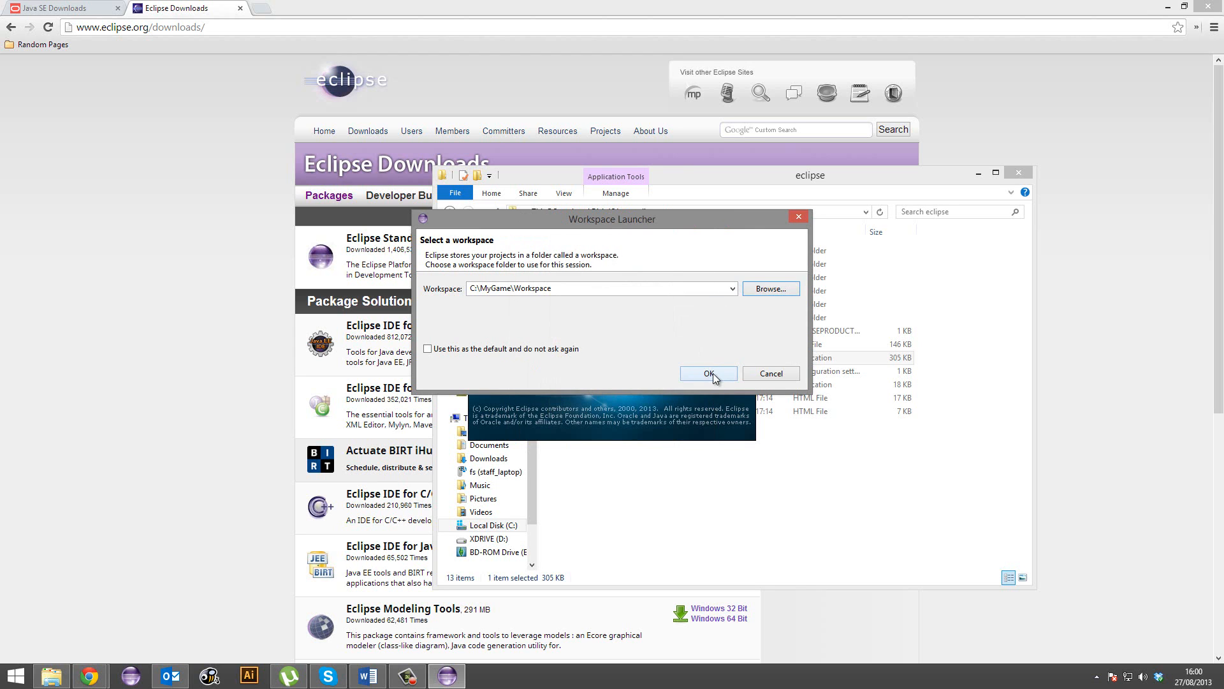
left_click(707, 373)
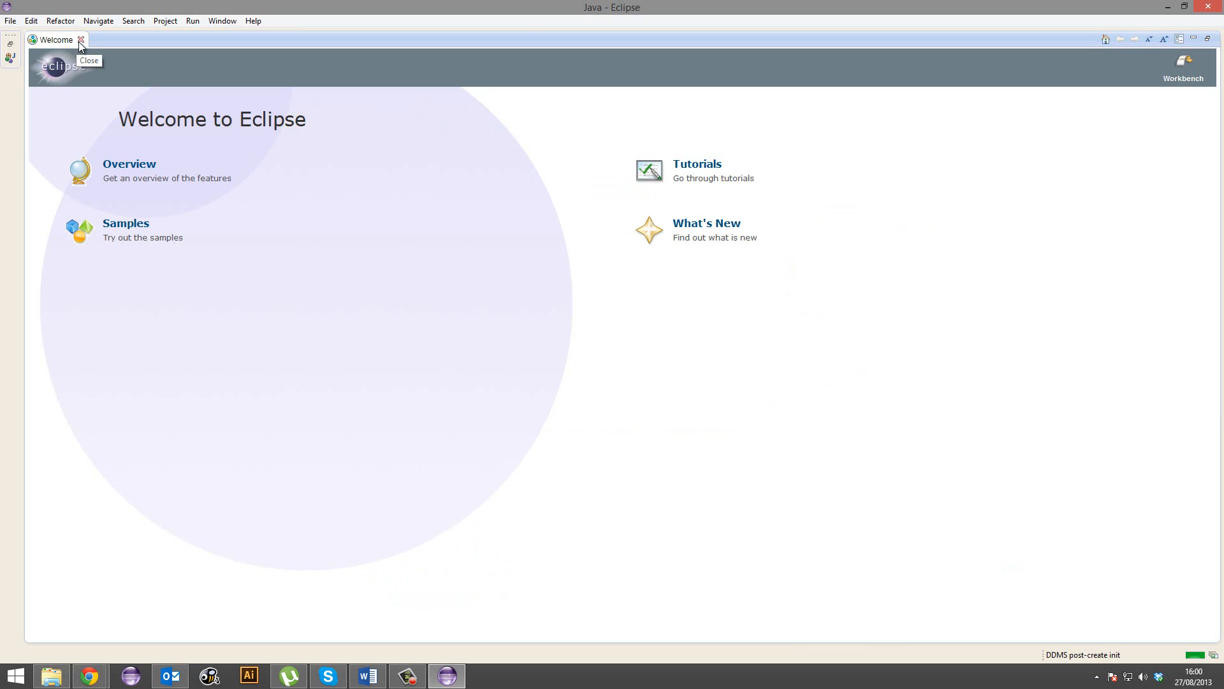
Step: Close the Welcome page plus the Problems and Javadoc views
left_click(81, 39)
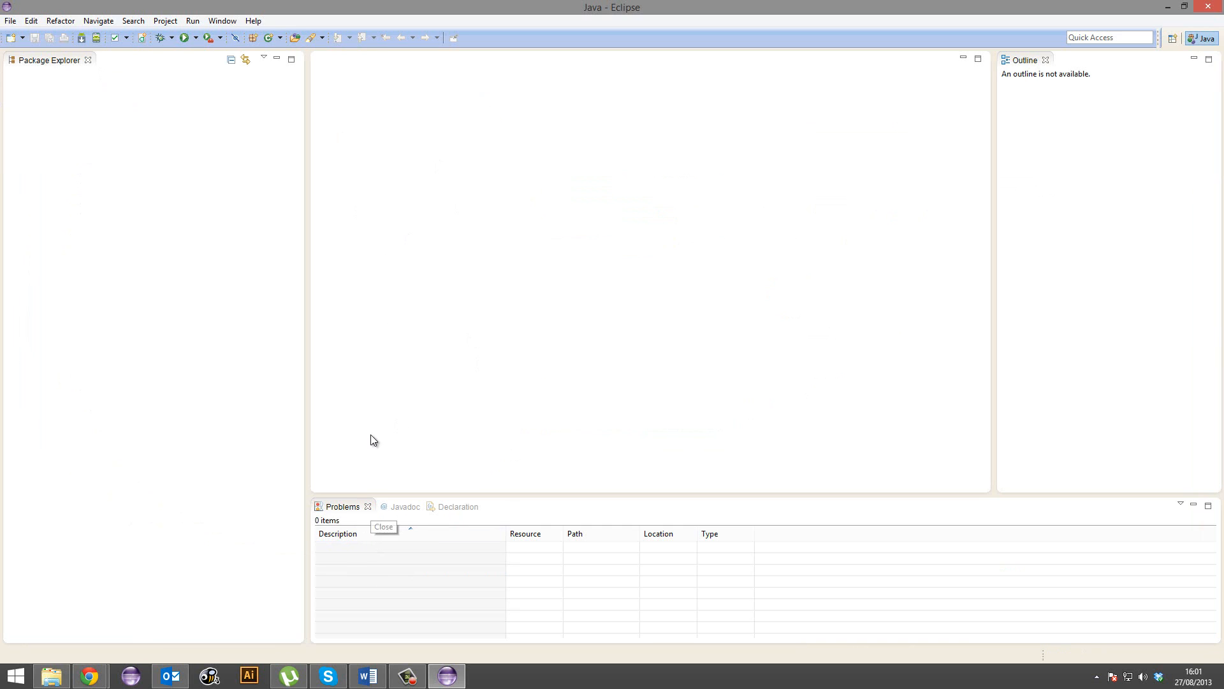
mouse_move(369, 508)
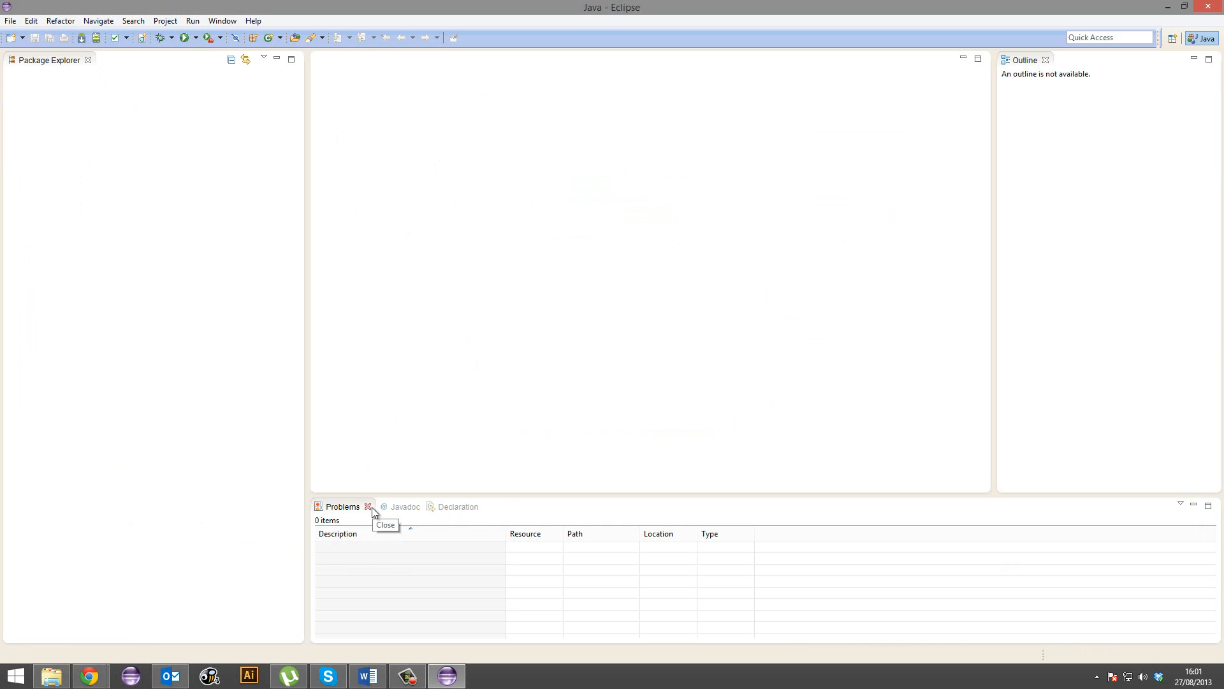
left_click(368, 506)
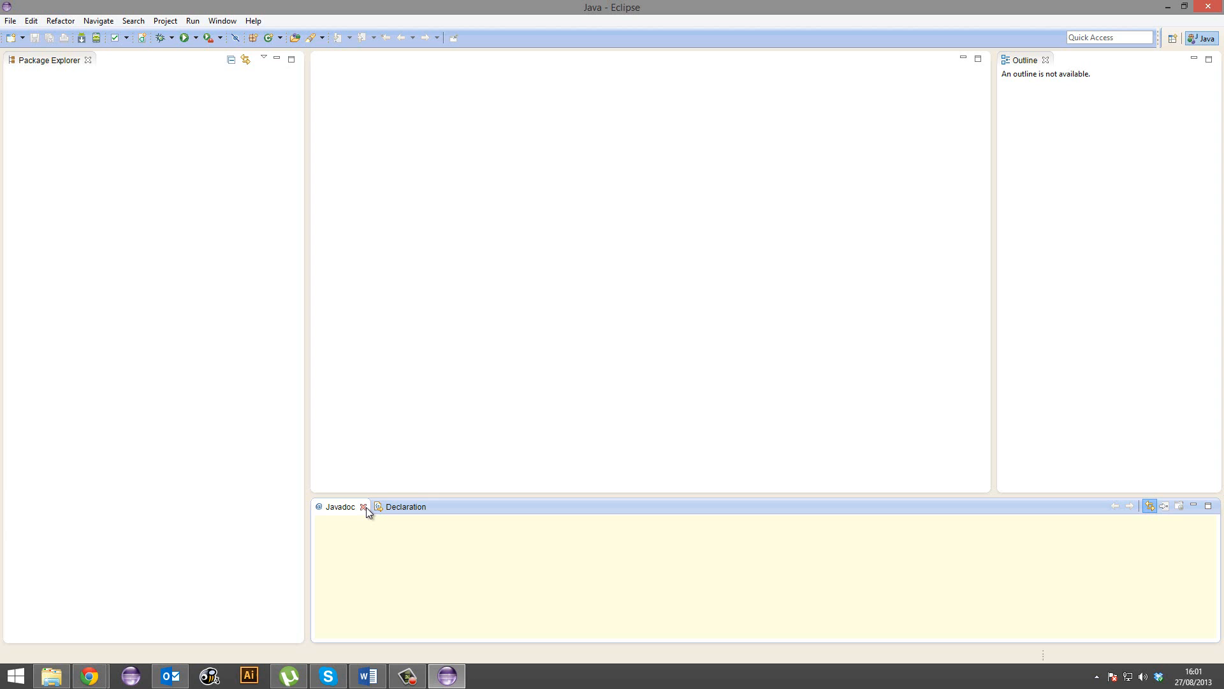
left_click(364, 506)
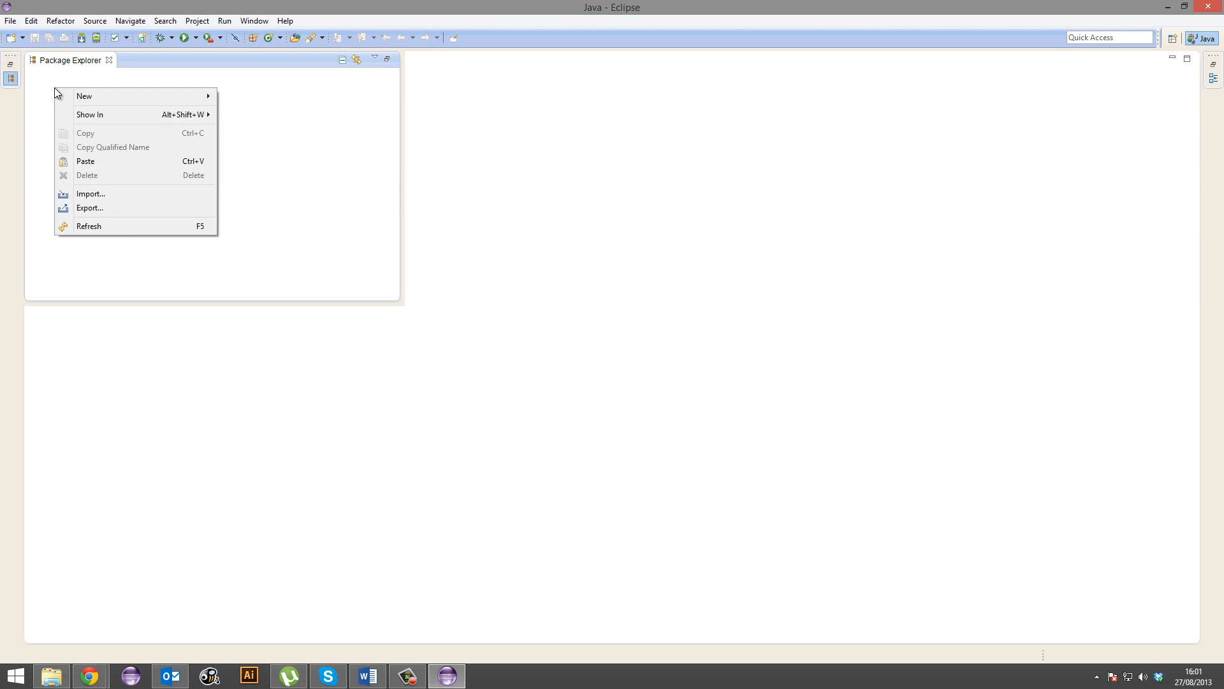
Step: Create a new Java project named MyProject from the Package Explorer
left_click(135, 112)
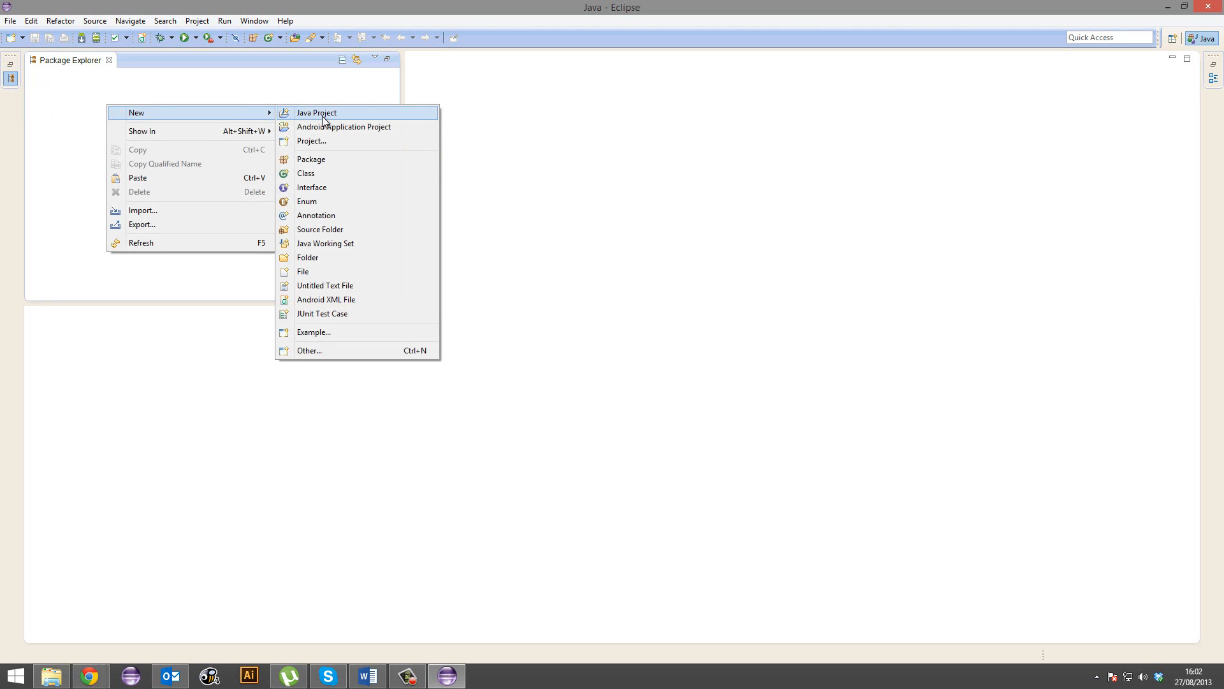
mouse_move(344, 126)
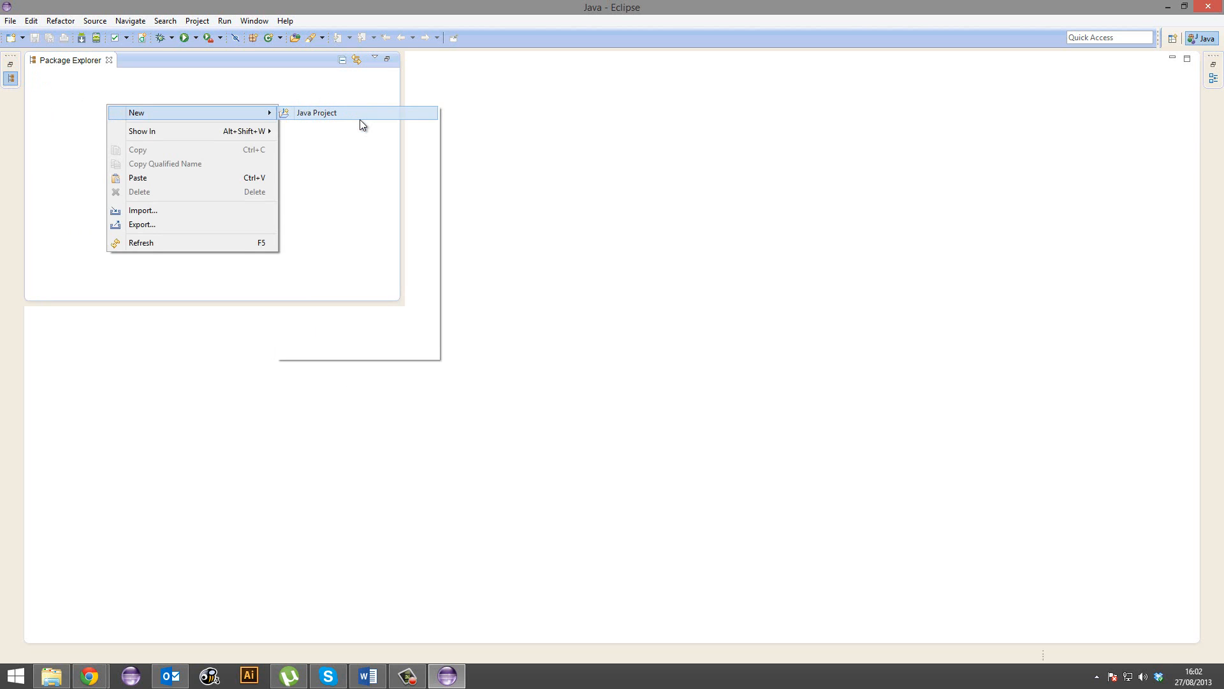
left_click(317, 112)
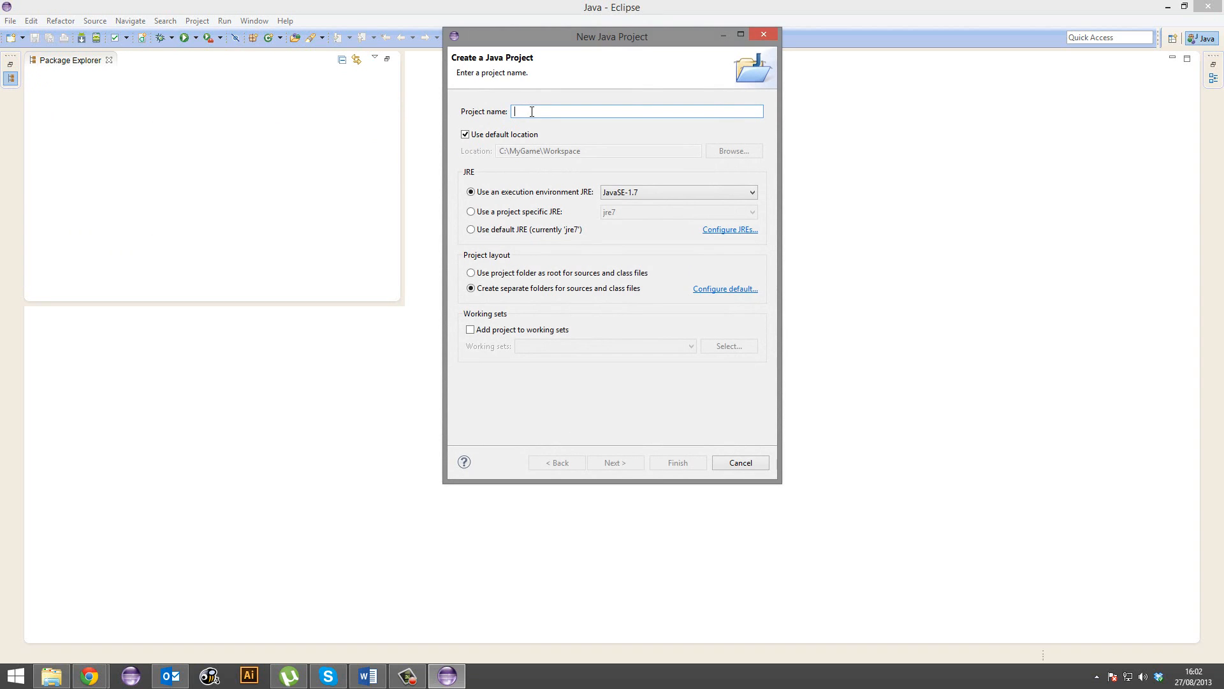
type("My")
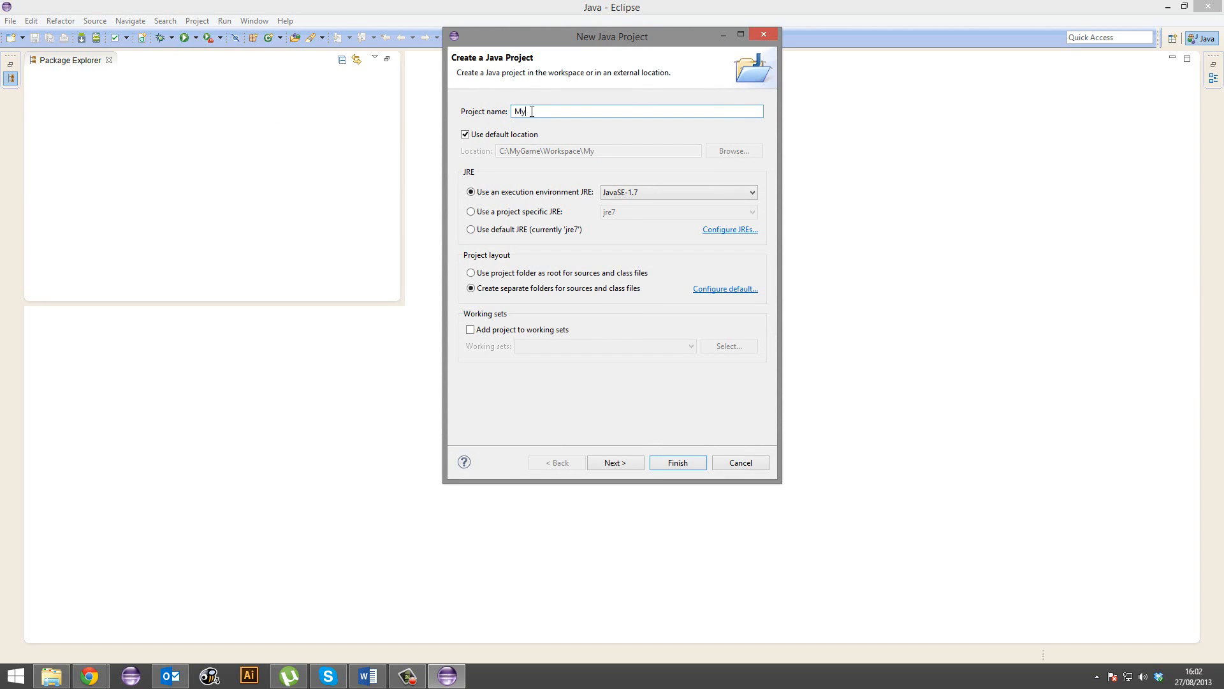
type("Projec")
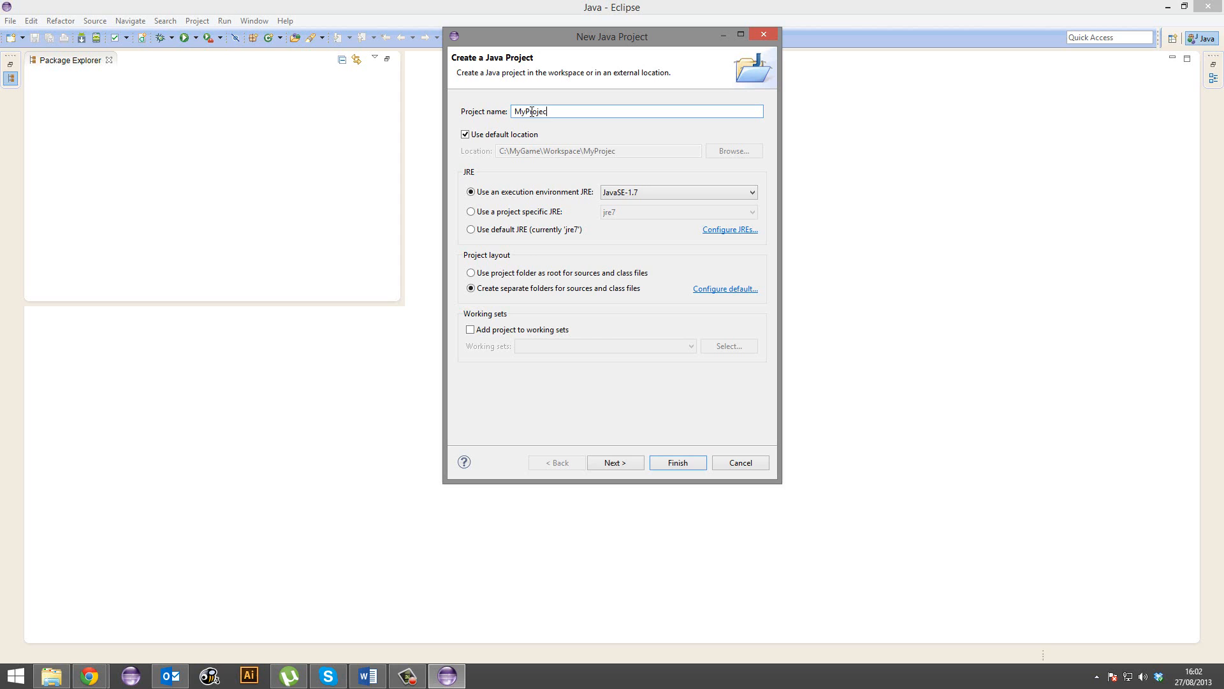
left_click(676, 463)
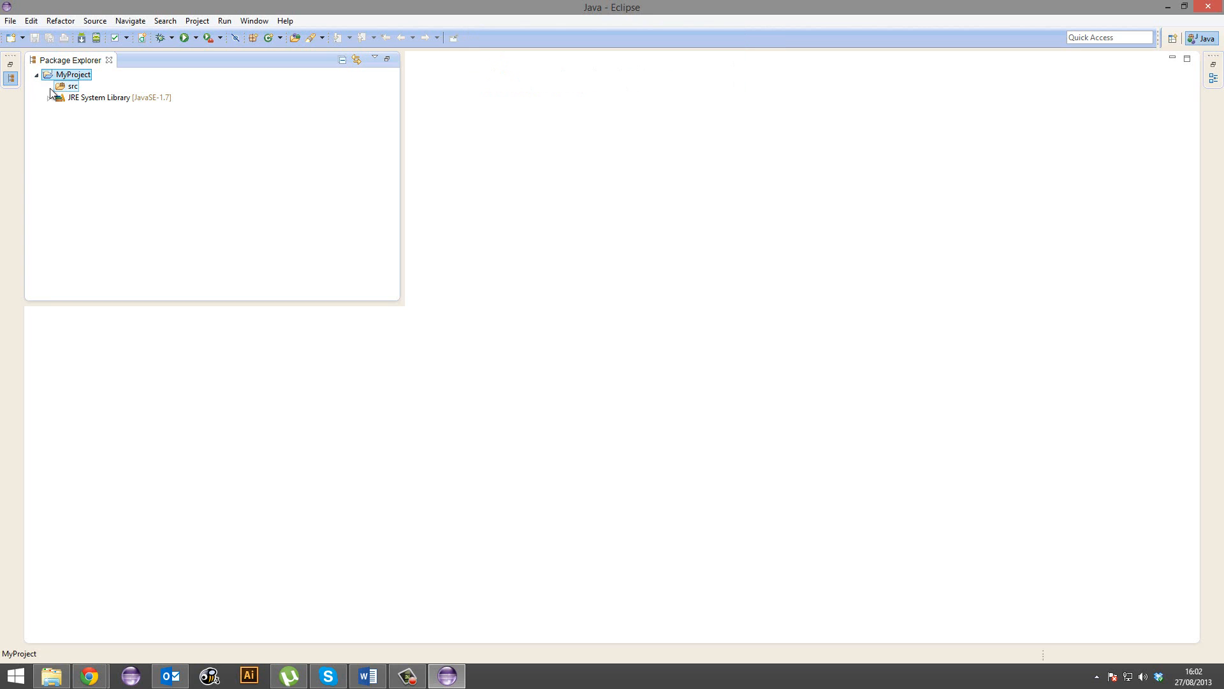
left_click(72, 86)
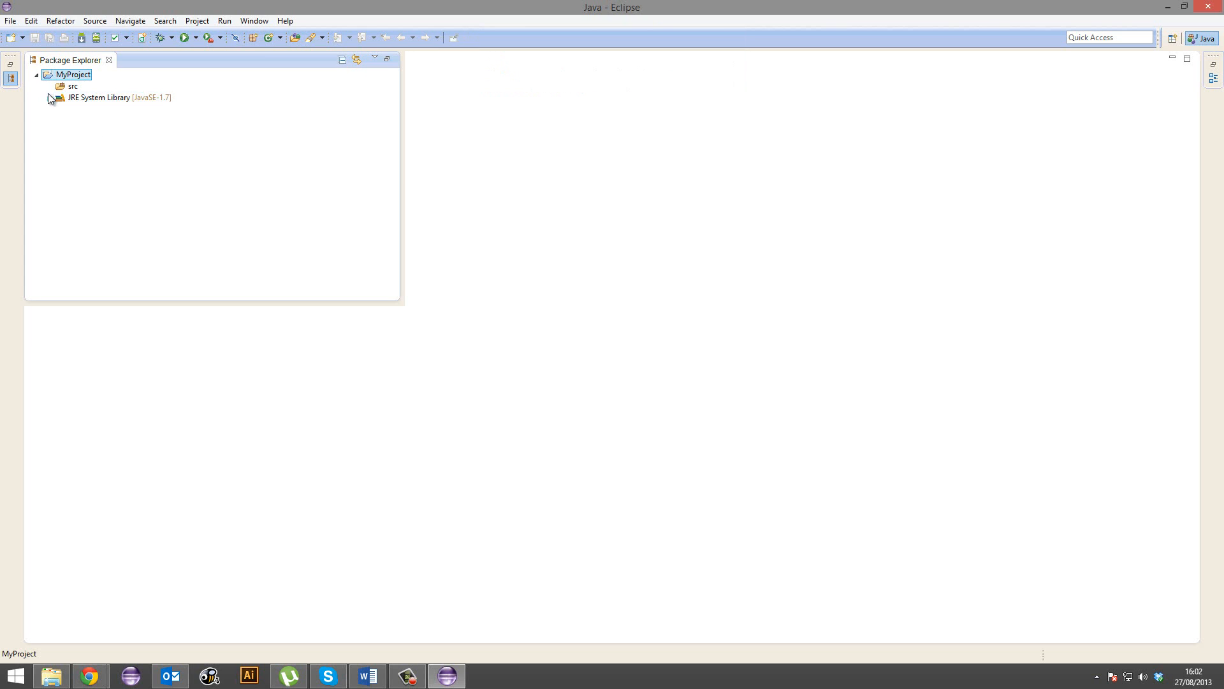
mouse_move(88, 109)
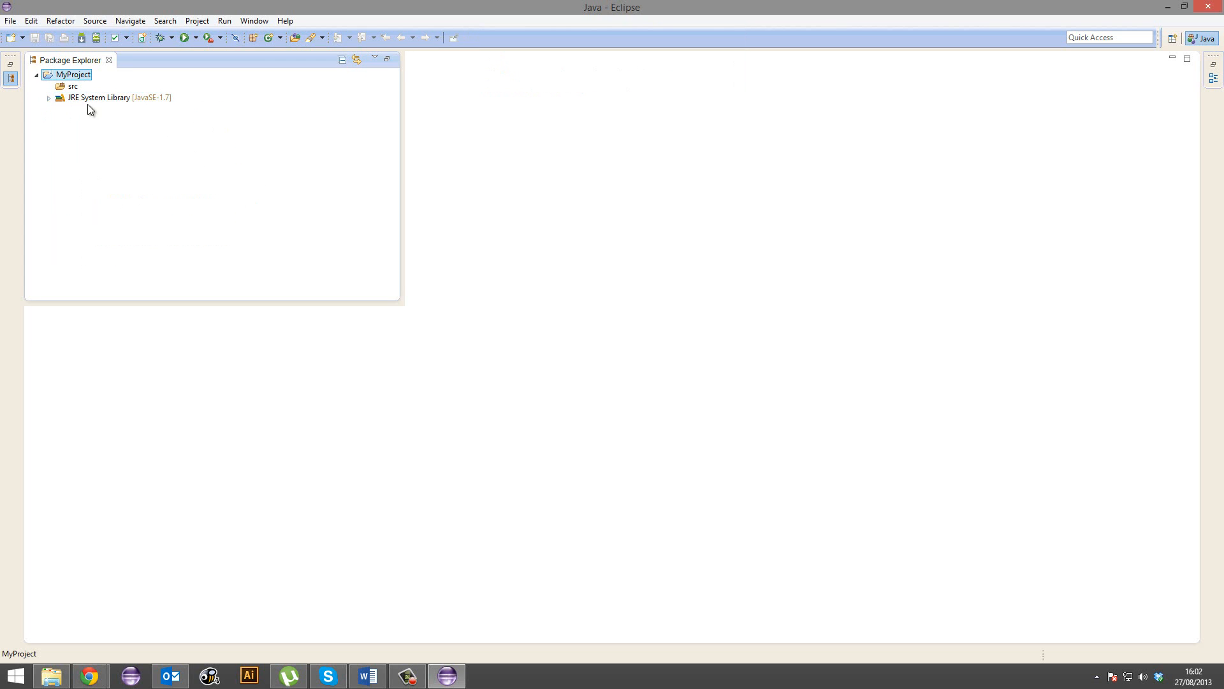
left_click(72, 86)
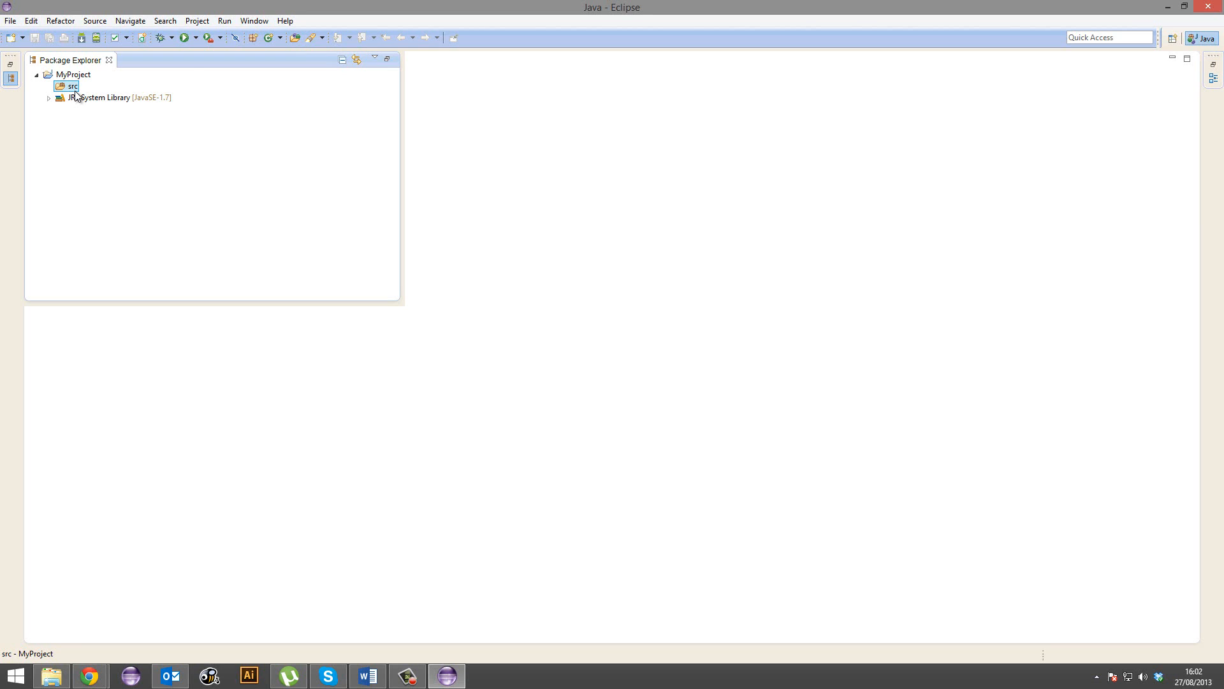
mouse_move(268, 37)
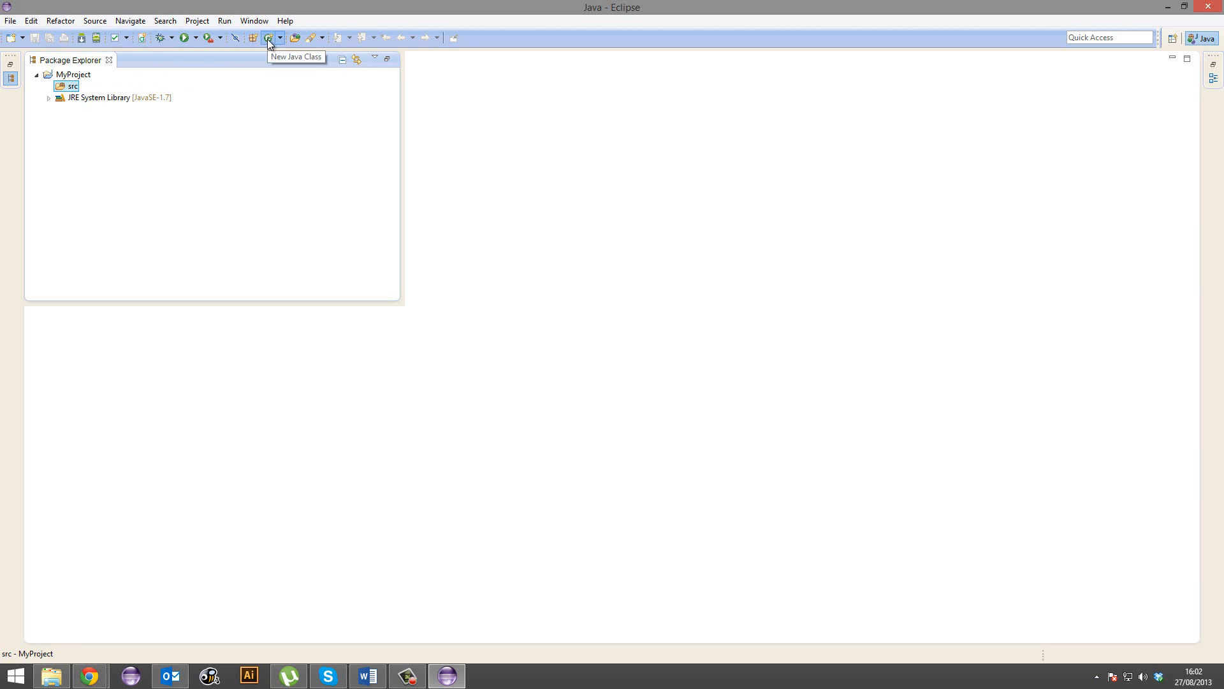
Step: Create class Main in MyProject/src and reopen Main.java with the cursor in its body
left_click(268, 38)
type("Main")
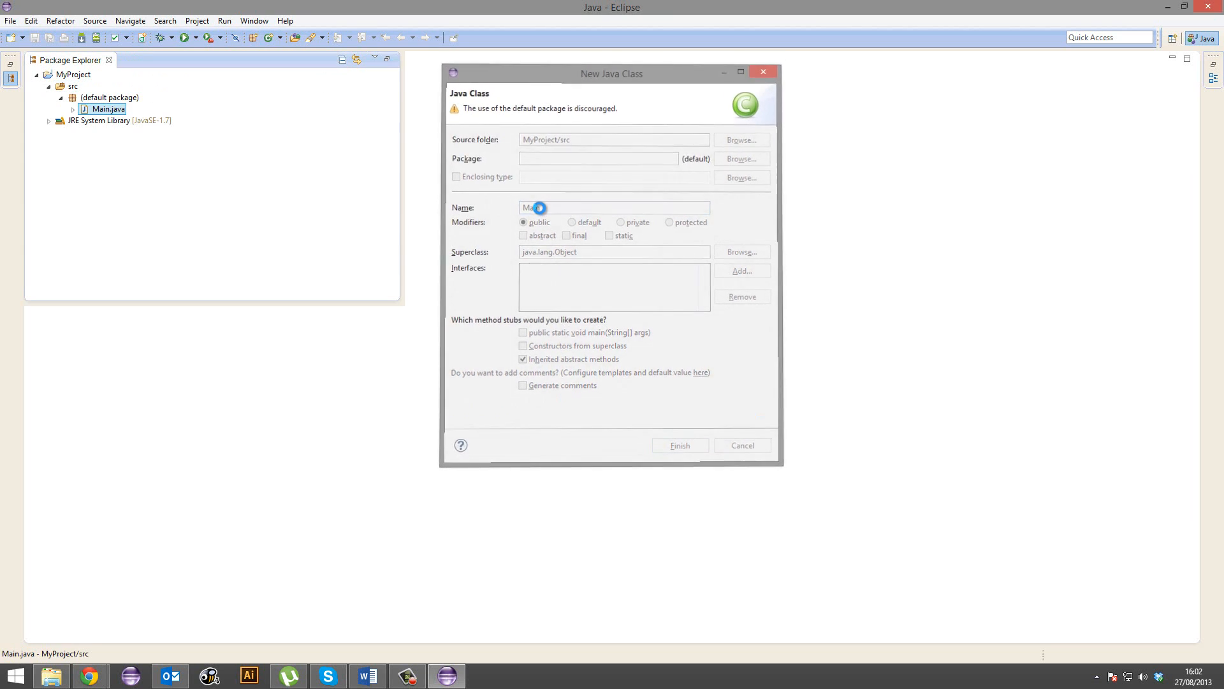
left_click(678, 445)
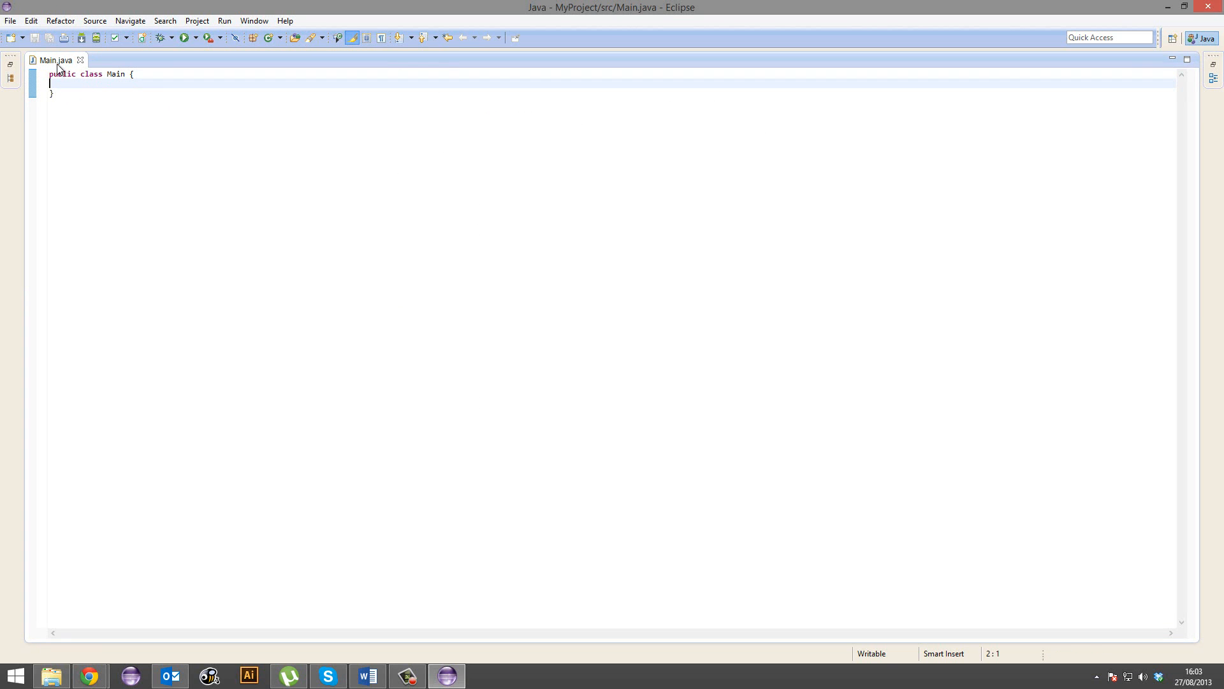
mouse_move(111, 116)
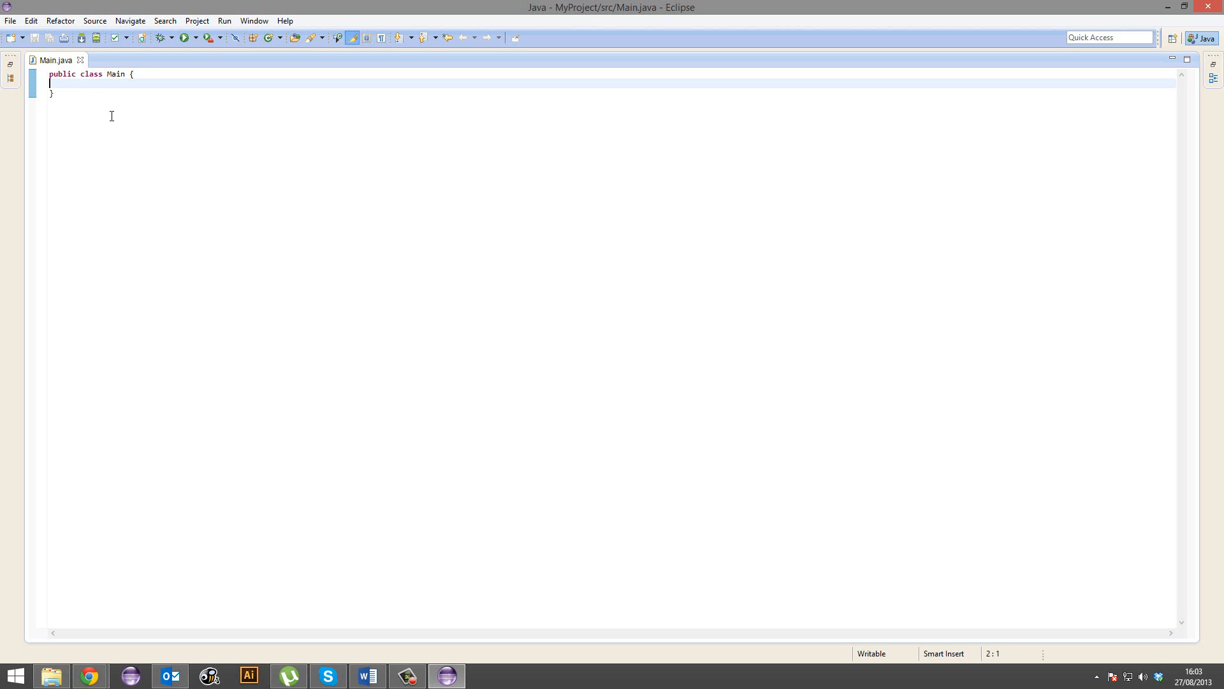
left_click(11, 78)
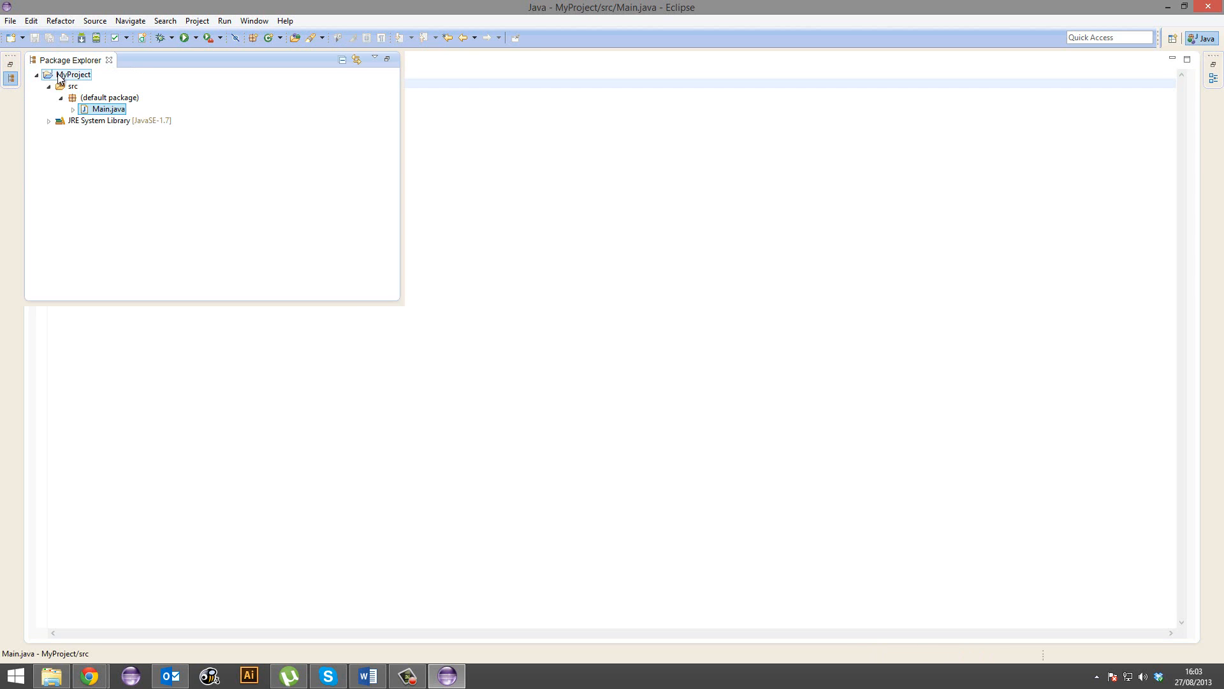
double_click(108, 109)
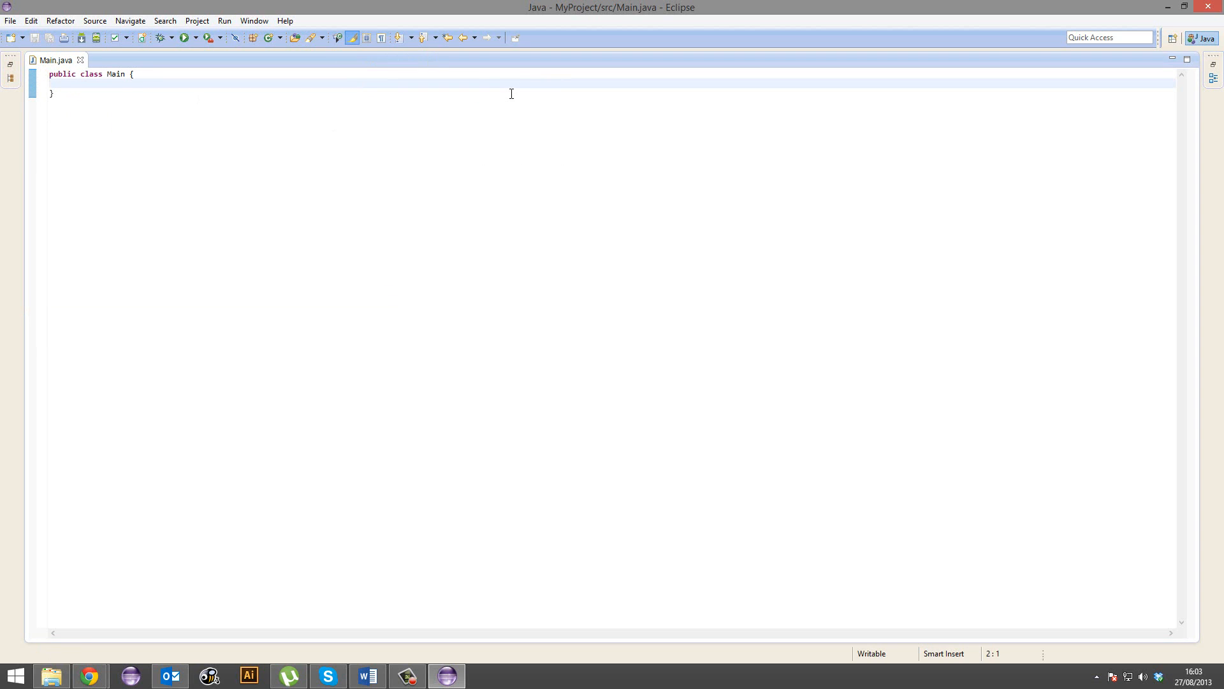
left_click(51, 84)
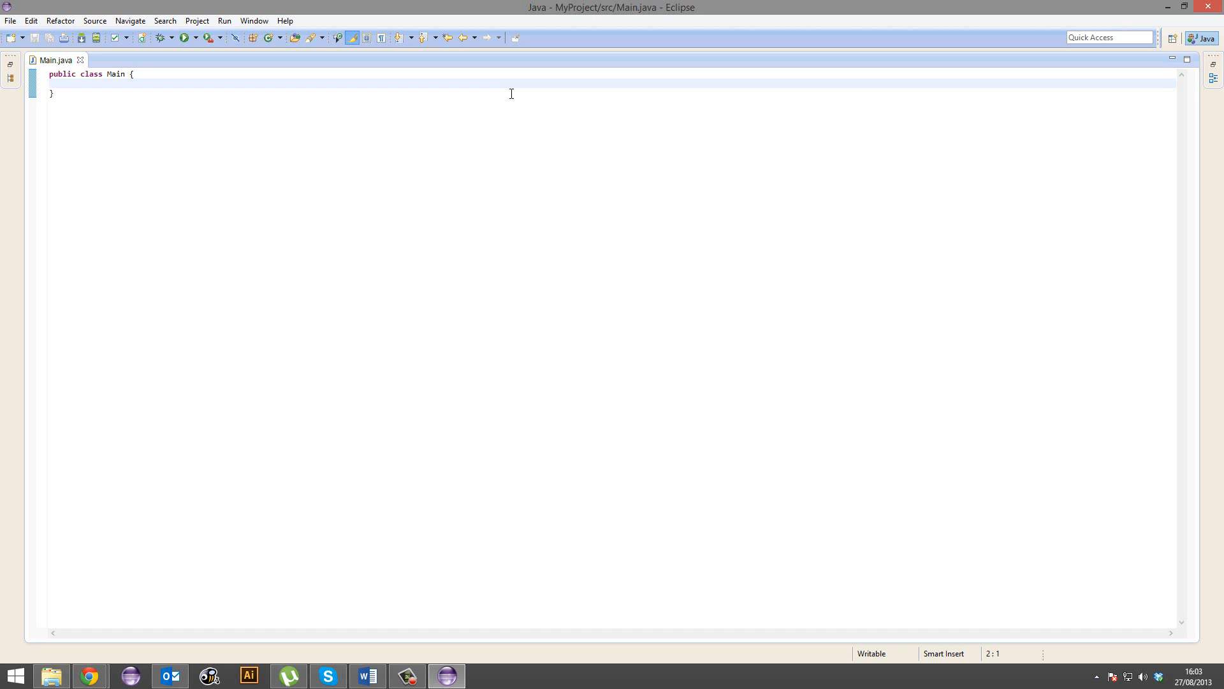
left_click(51, 84)
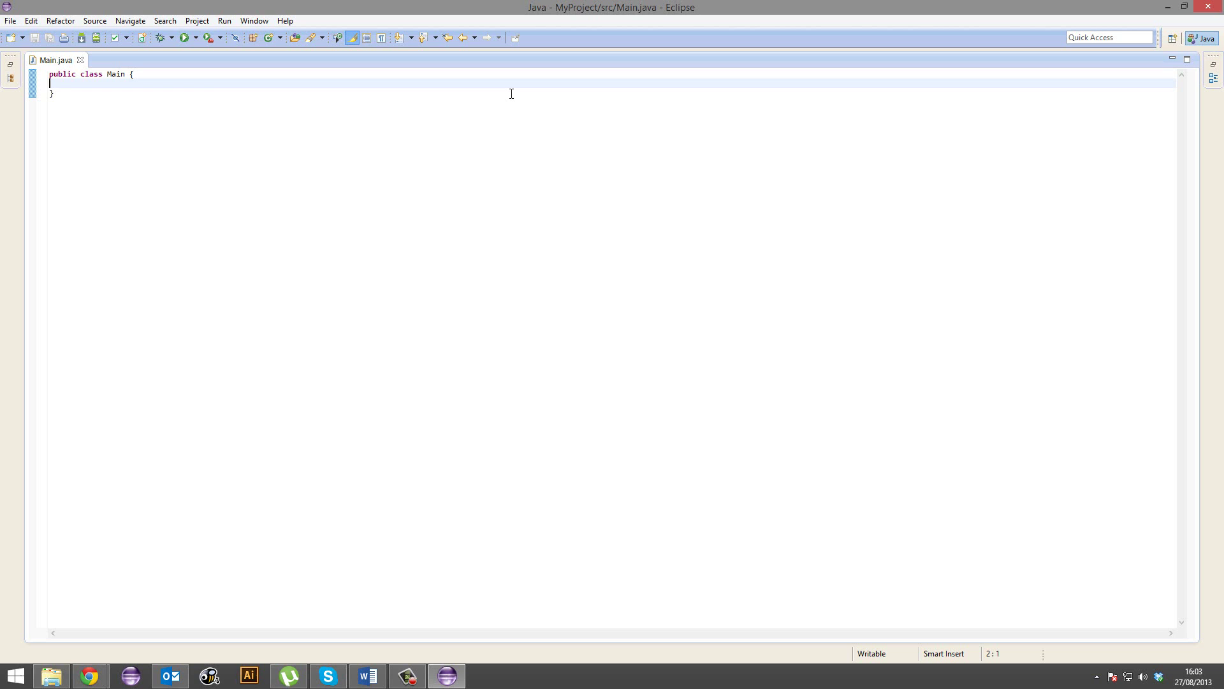
mouse_move(101, 90)
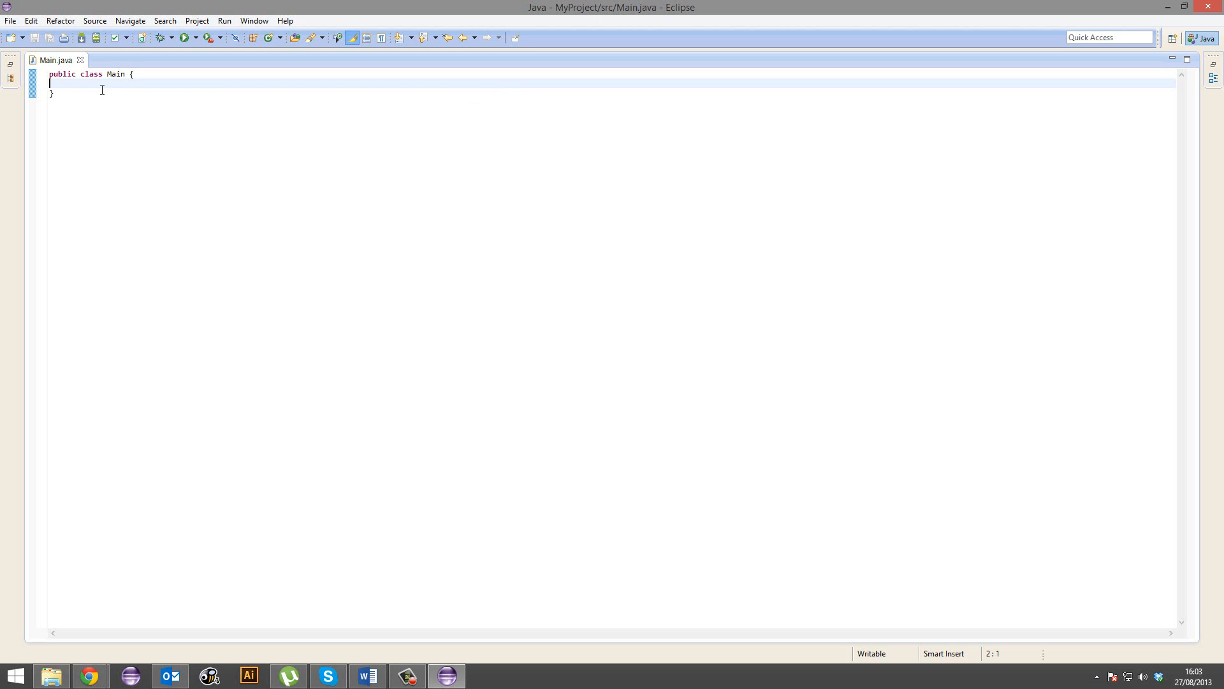
mouse_move(104, 154)
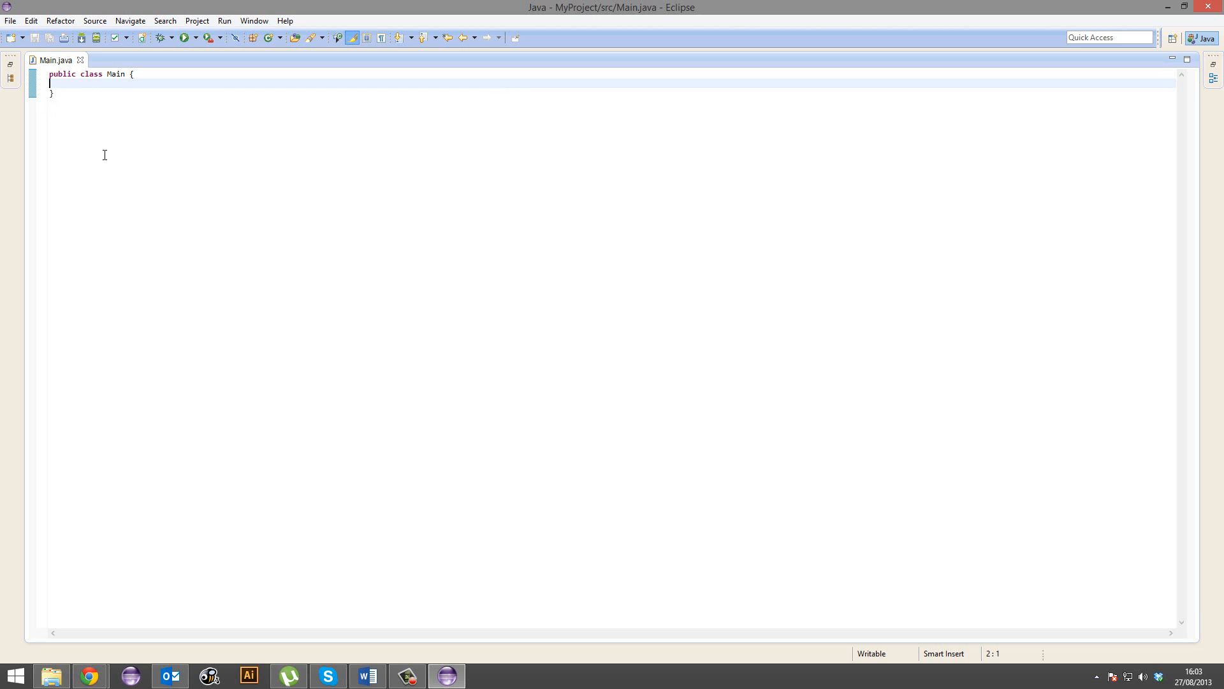
mouse_move(60, 77)
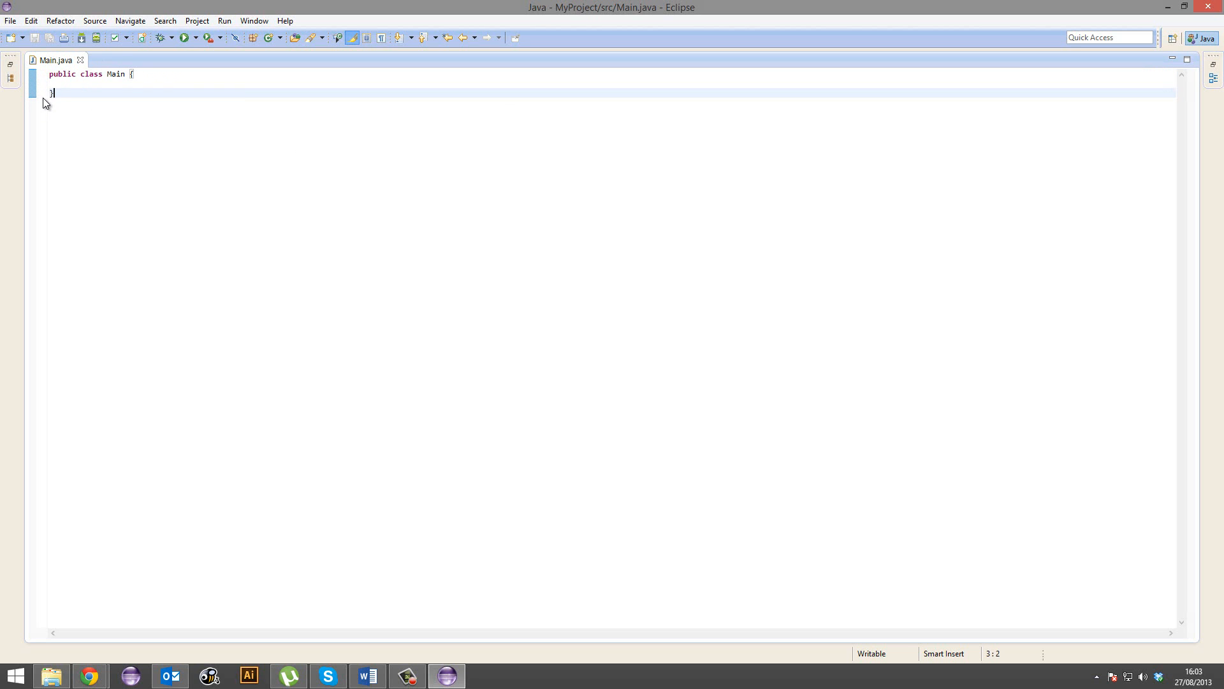
Step: Turn on editor line numbers, then bring up Window > Preferences
right_click(45, 94)
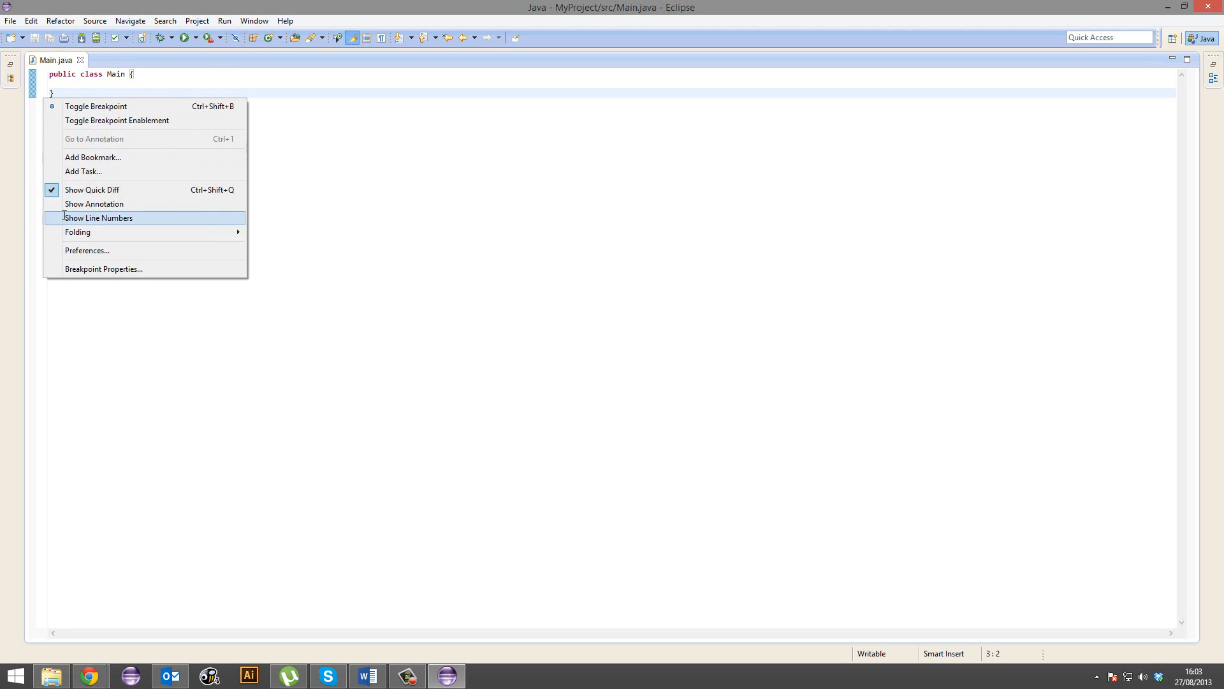
left_click(99, 218)
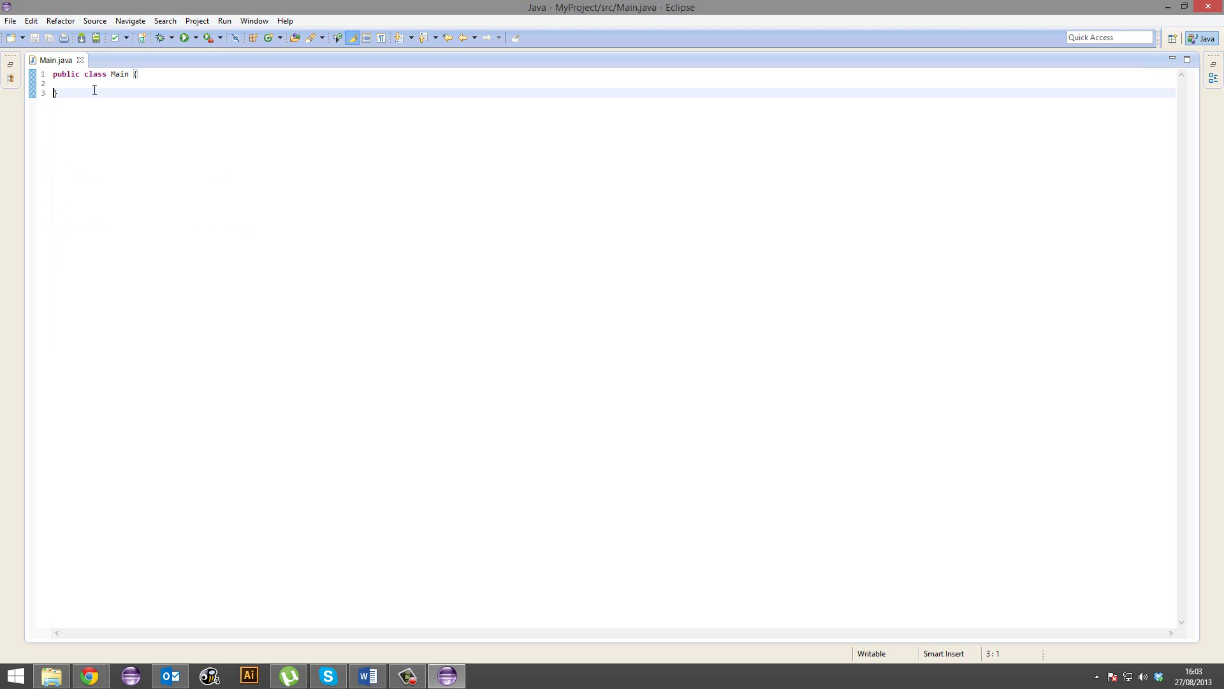
left_click(253, 20)
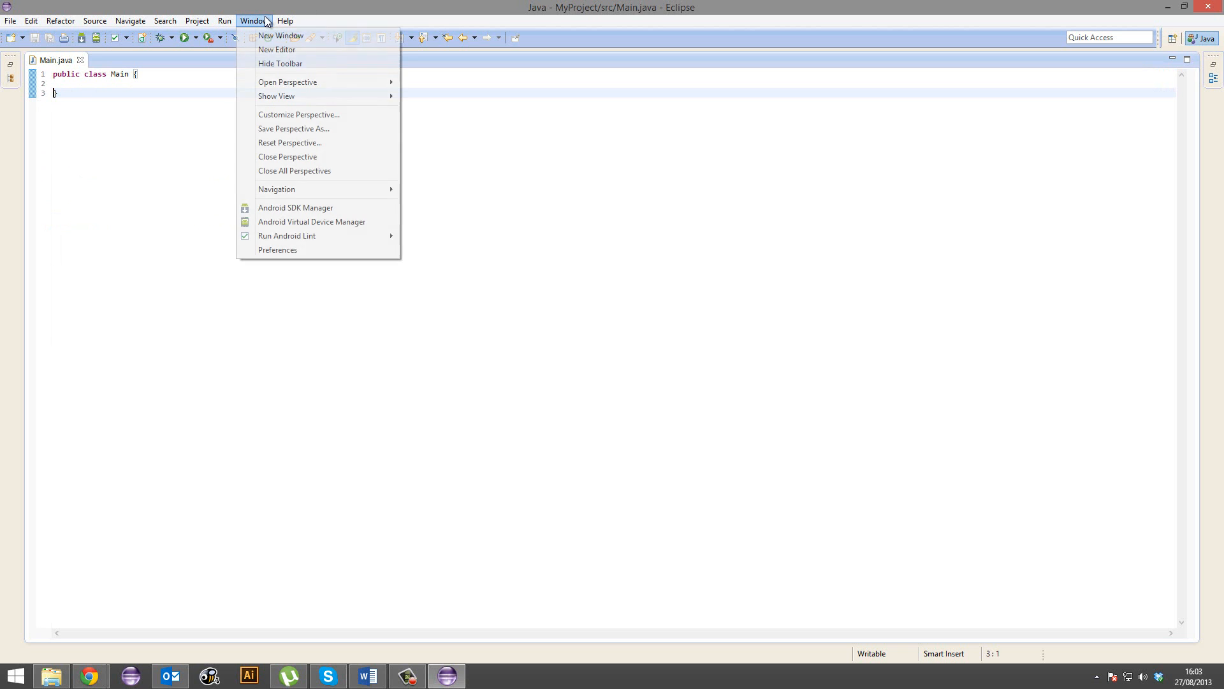
mouse_move(278, 250)
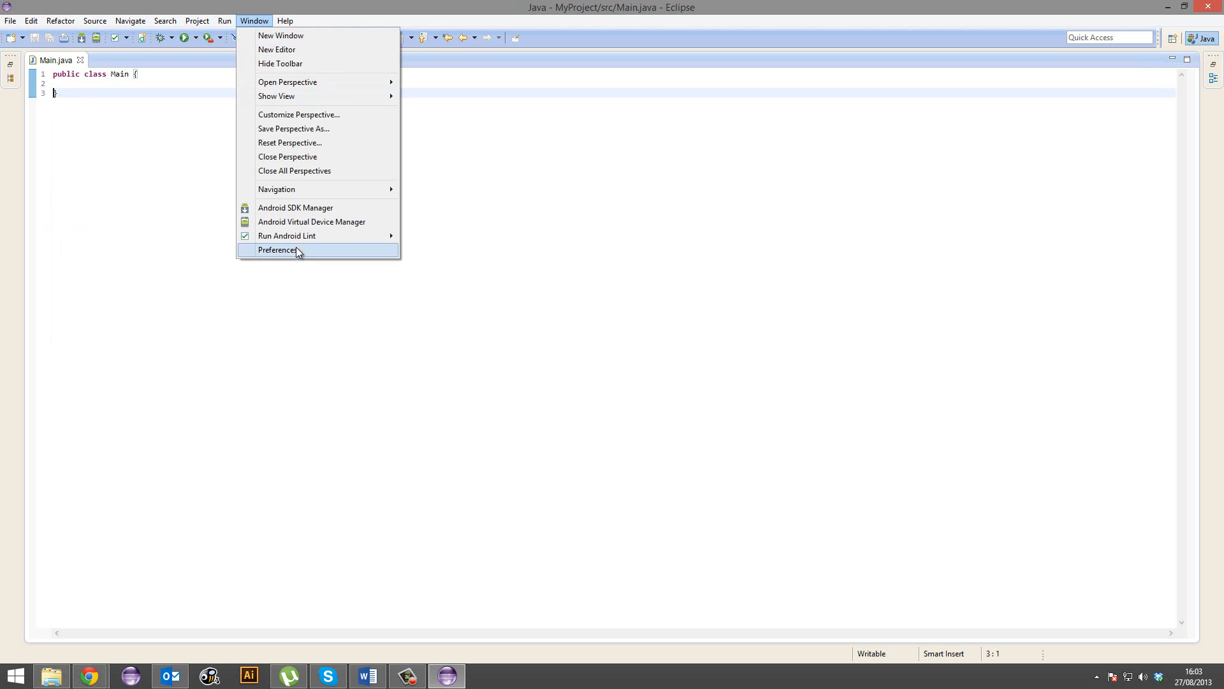
left_click(278, 250)
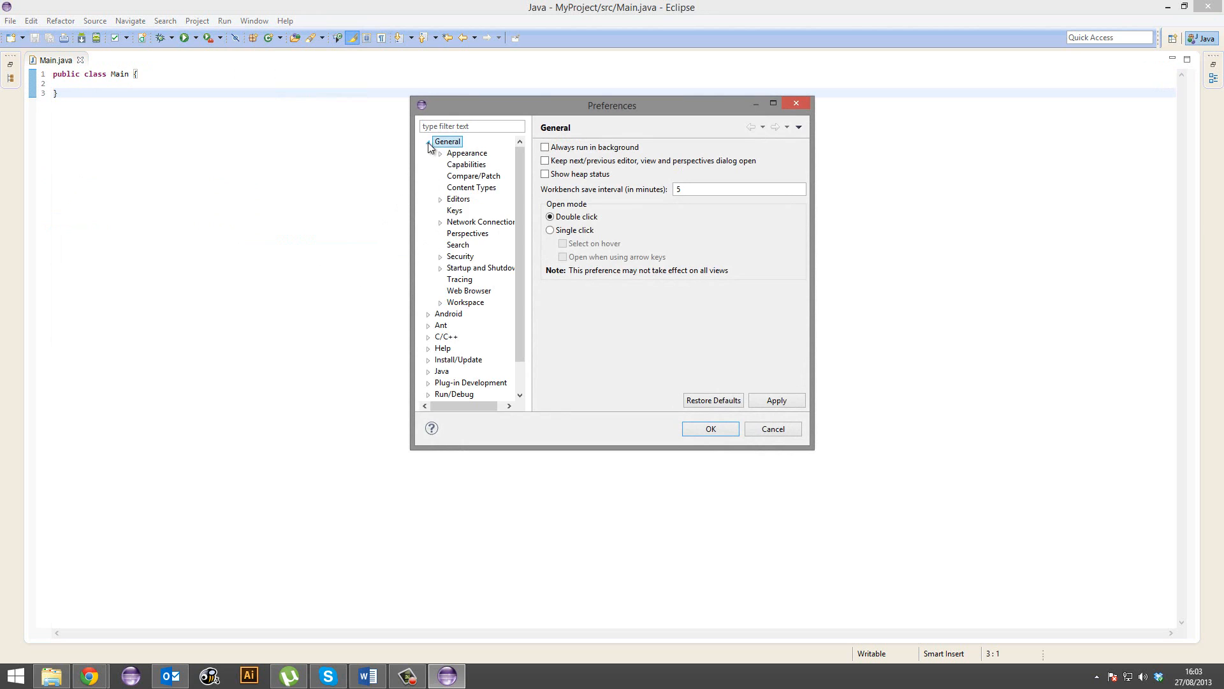
Step: Set the Java Editor Text Font under Colors and Fonts to Droid Sans Mono 12
left_click(440, 153)
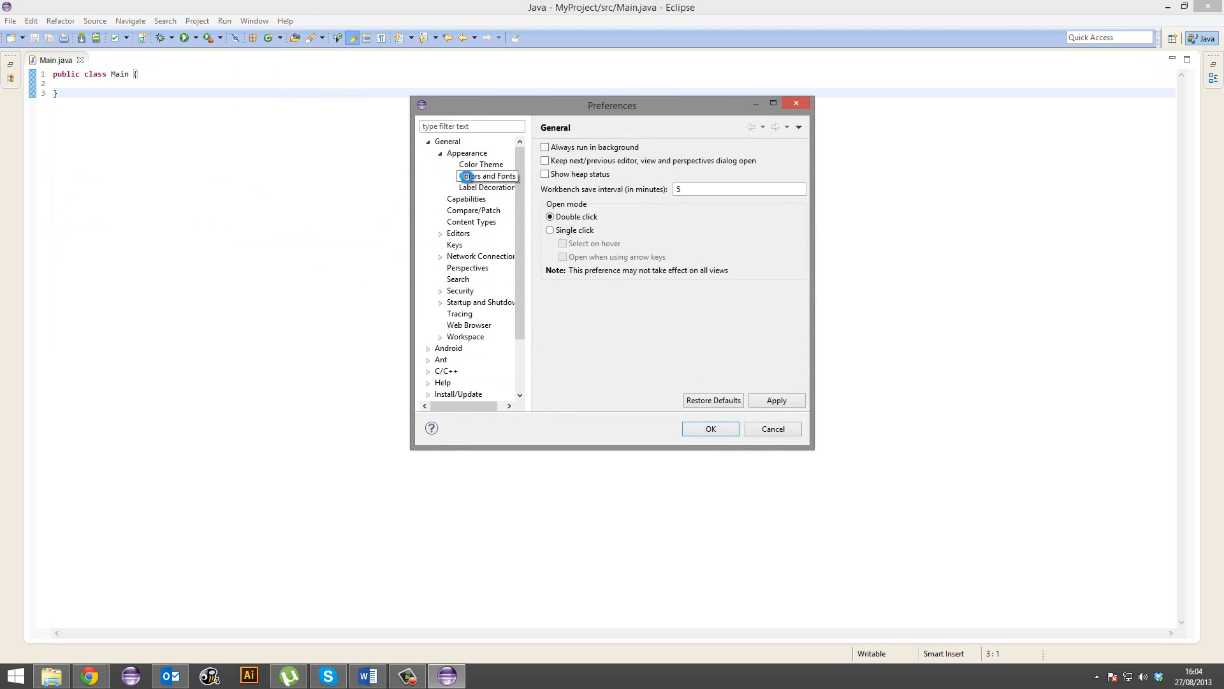
left_click(488, 176)
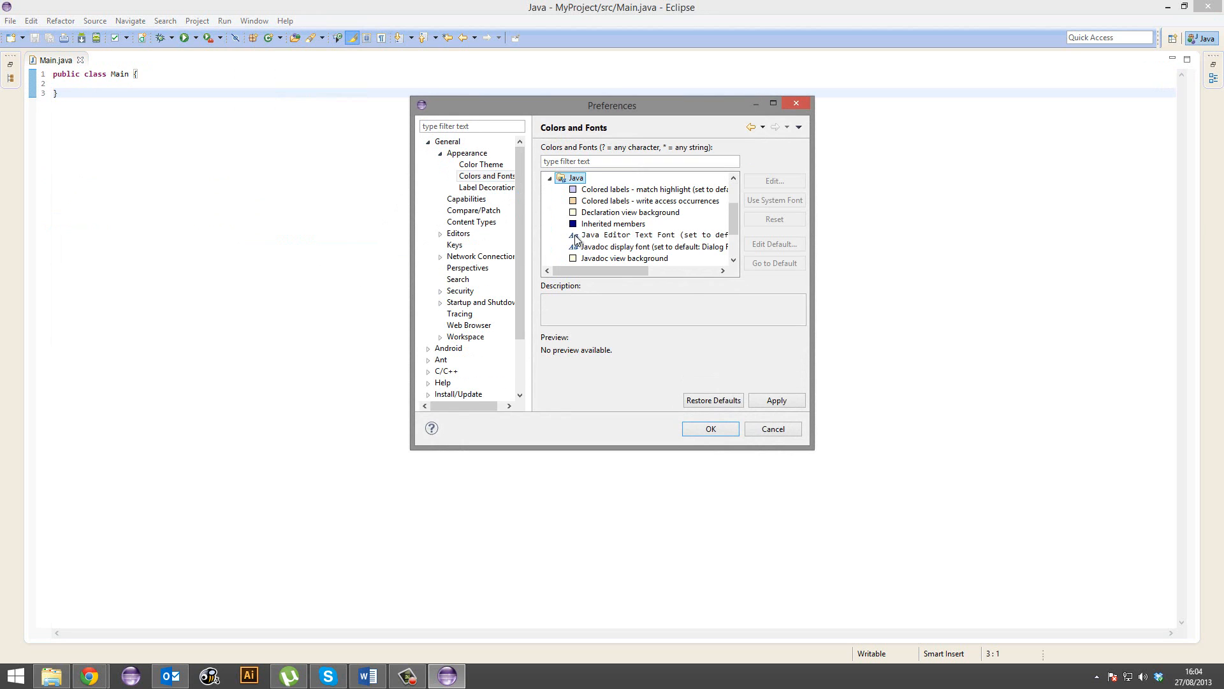
left_click(773, 180)
type("c")
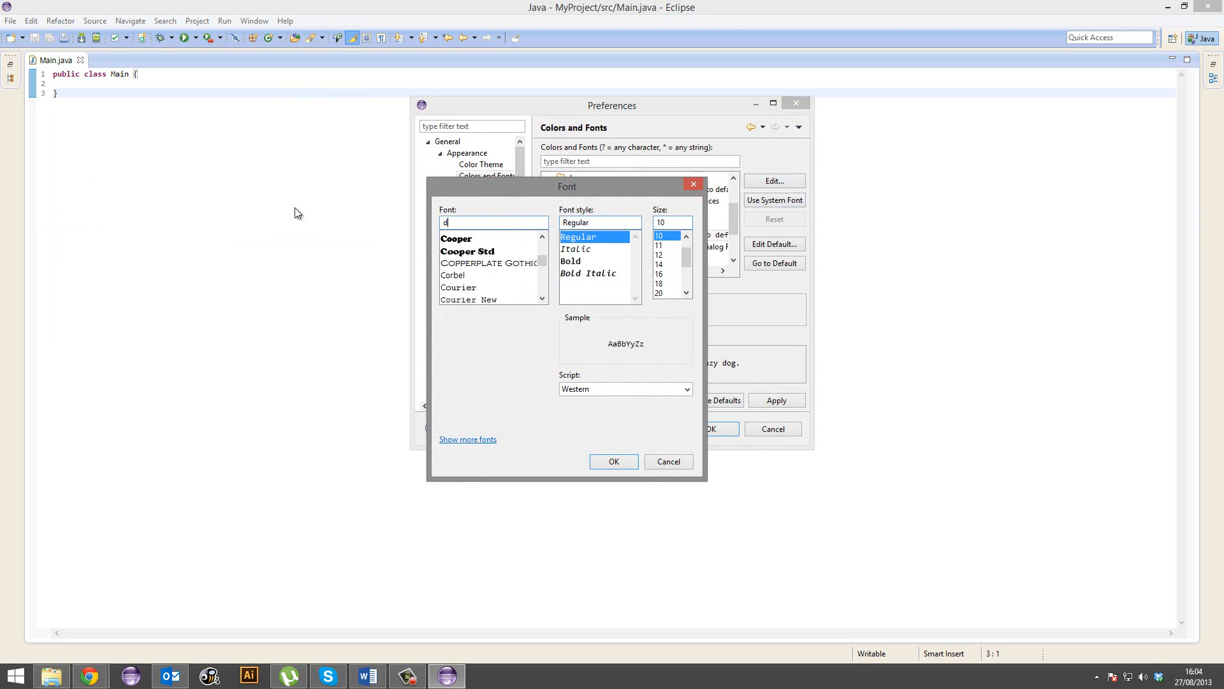
left_click(476, 237)
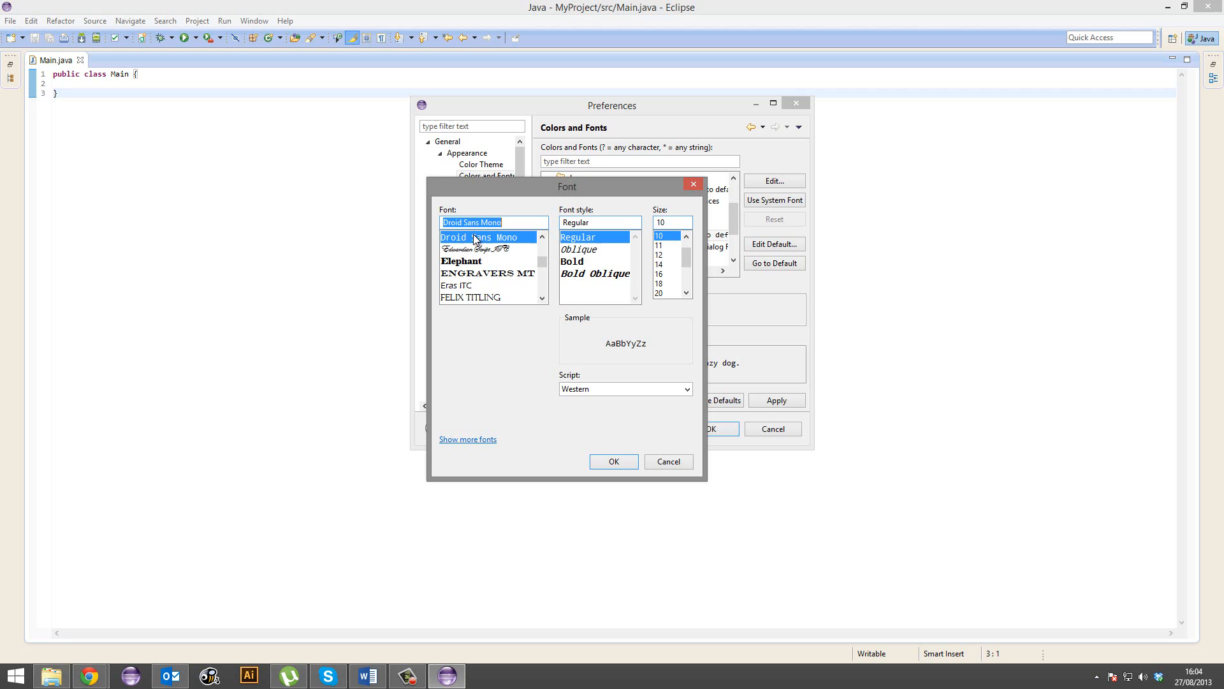
mouse_move(451, 213)
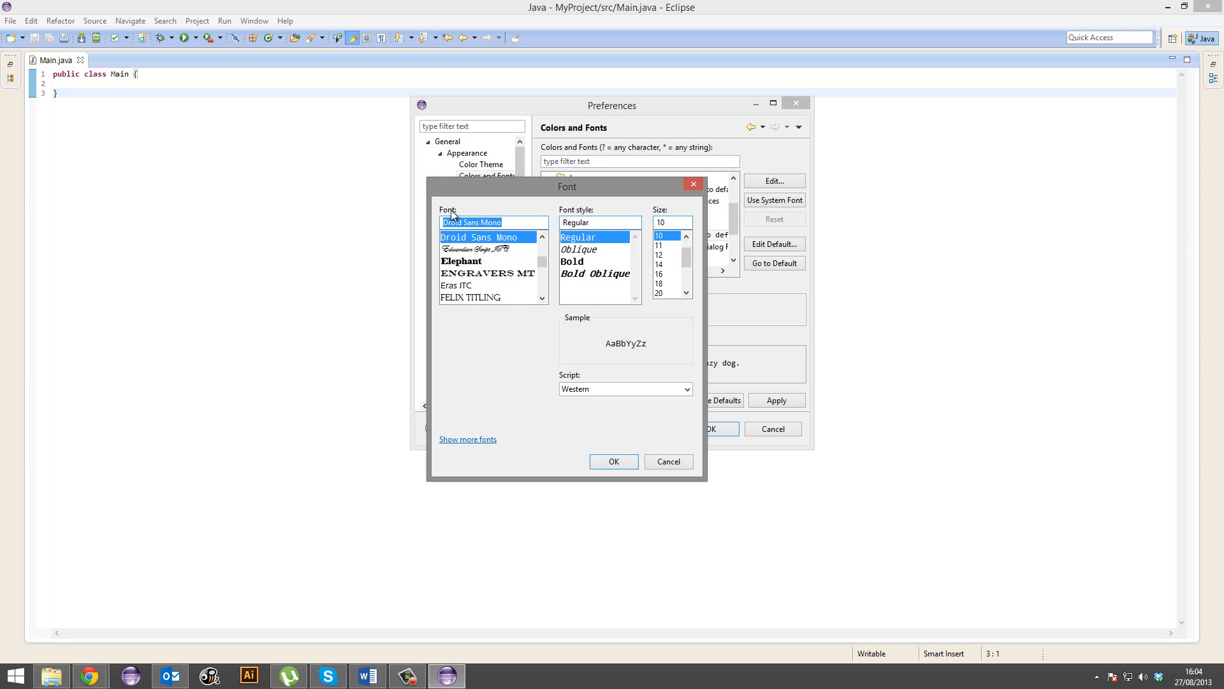
left_click(661, 255)
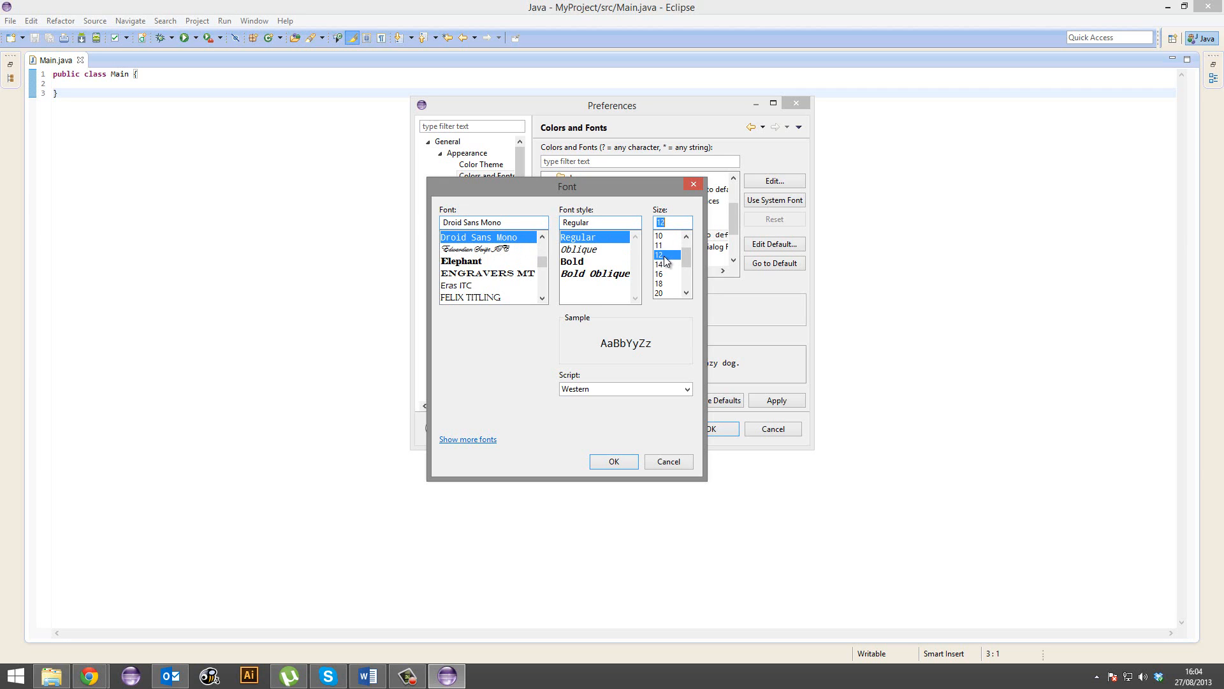
left_click(613, 462)
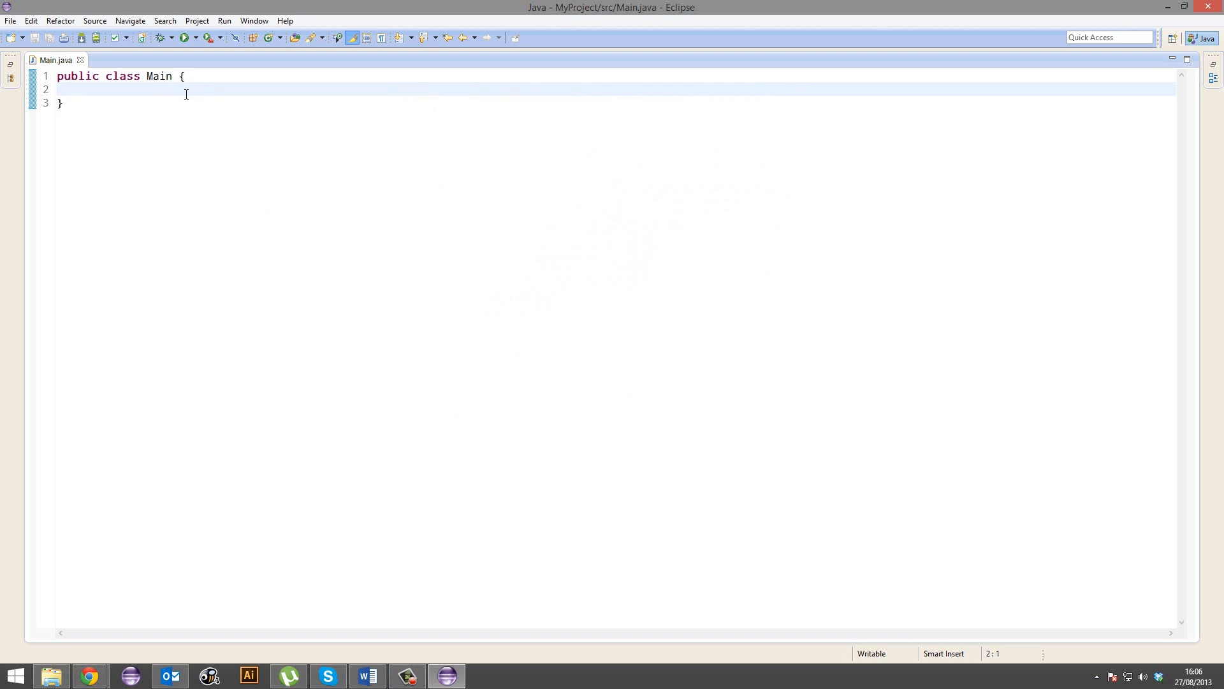
mouse_move(149, 70)
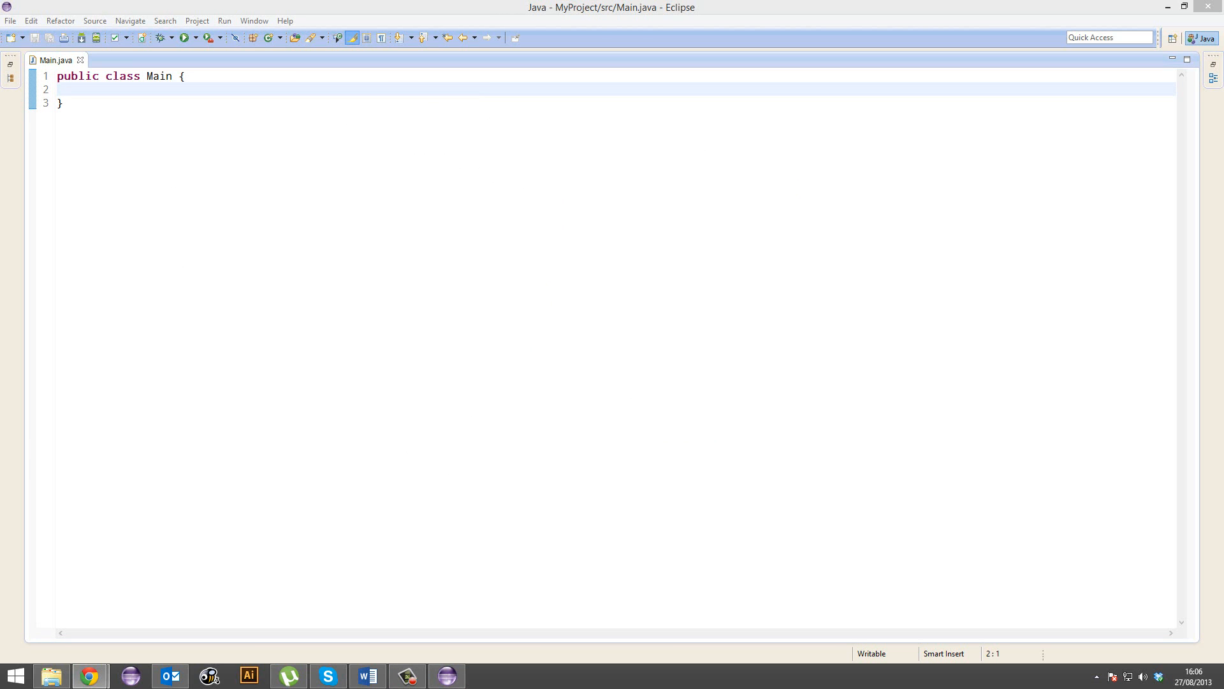
left_click(284, 20)
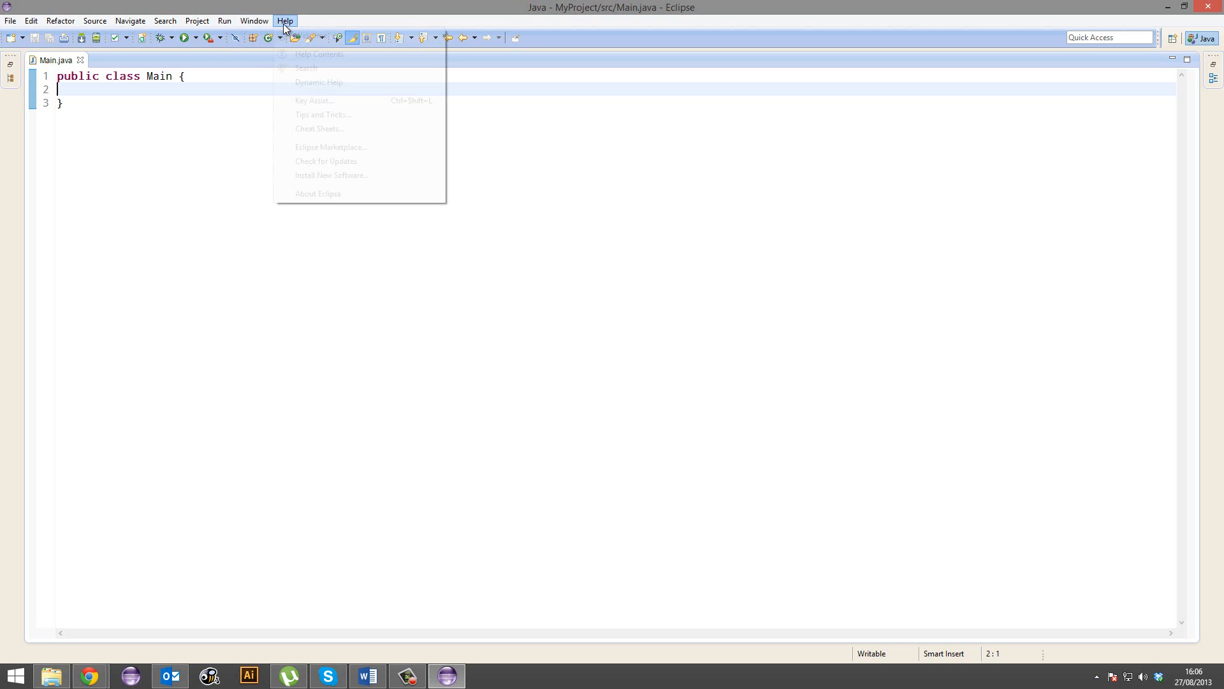
left_click(331, 175)
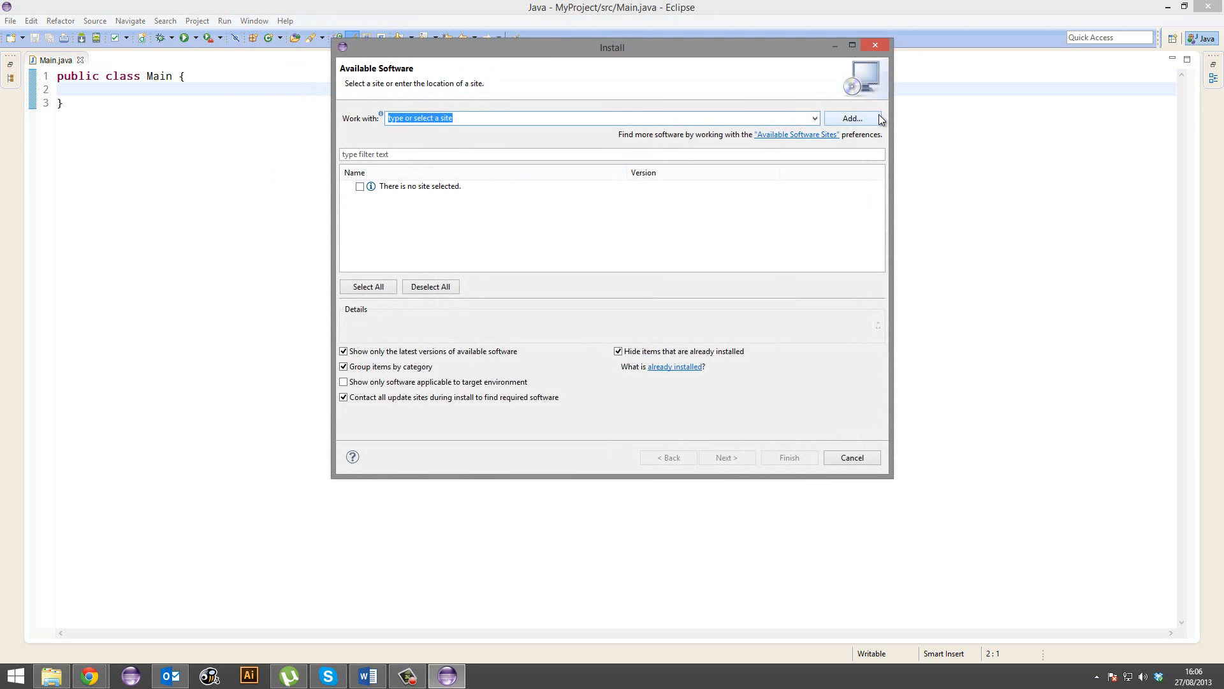
left_click(852, 118)
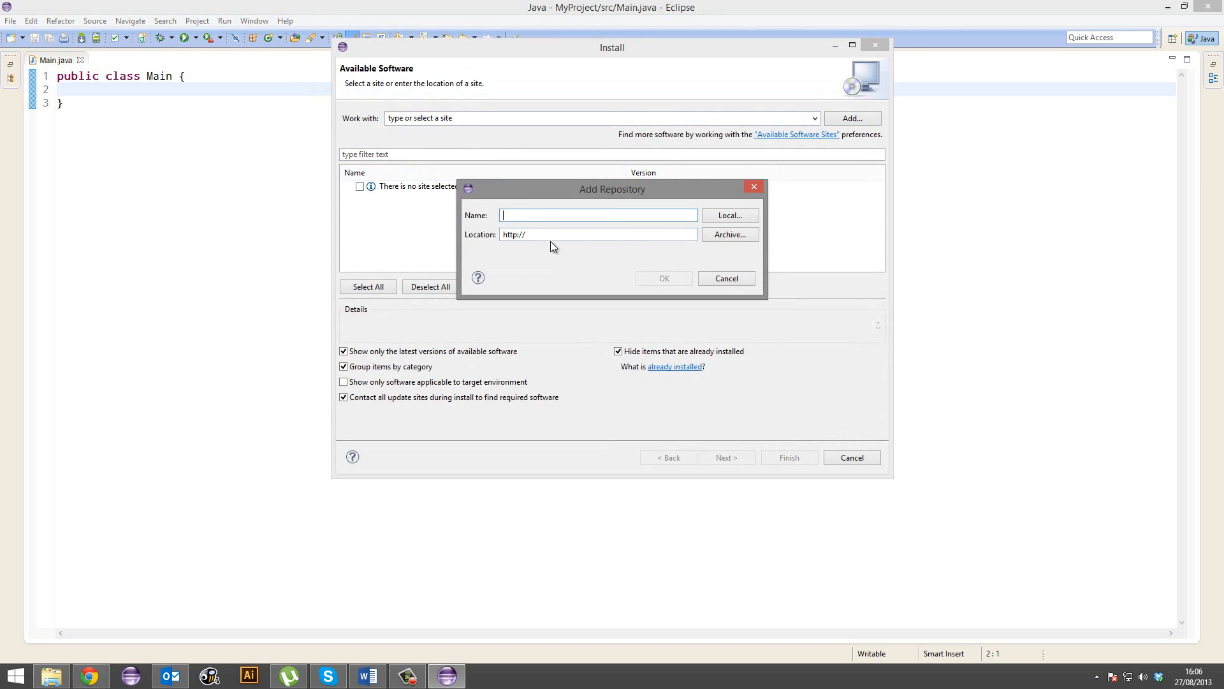
type("wadiuas")
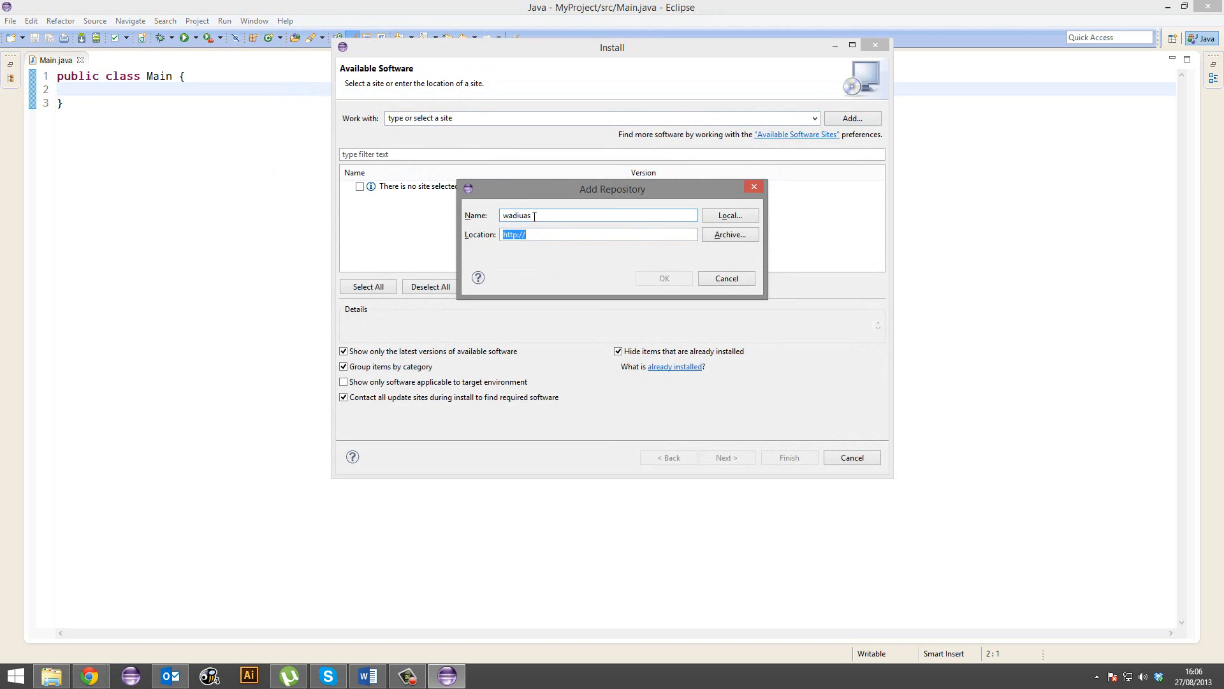
type("http://eclipse-color-theme.github.io/update/")
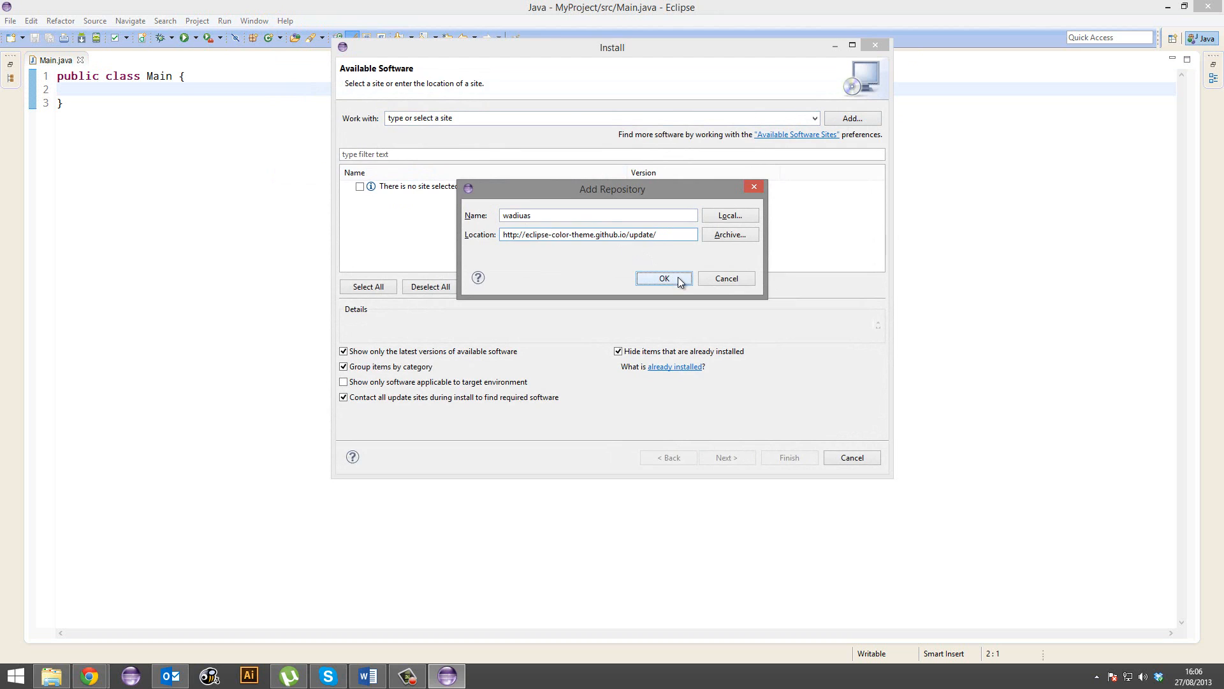
left_click(664, 279)
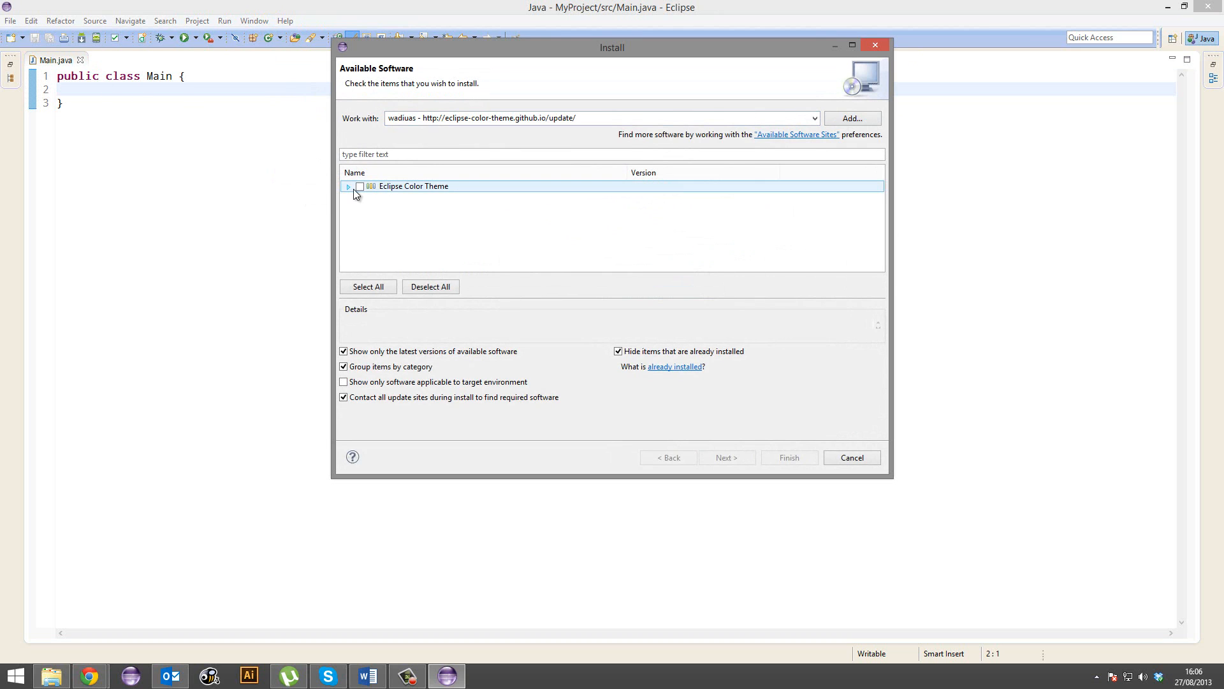
left_click(360, 186)
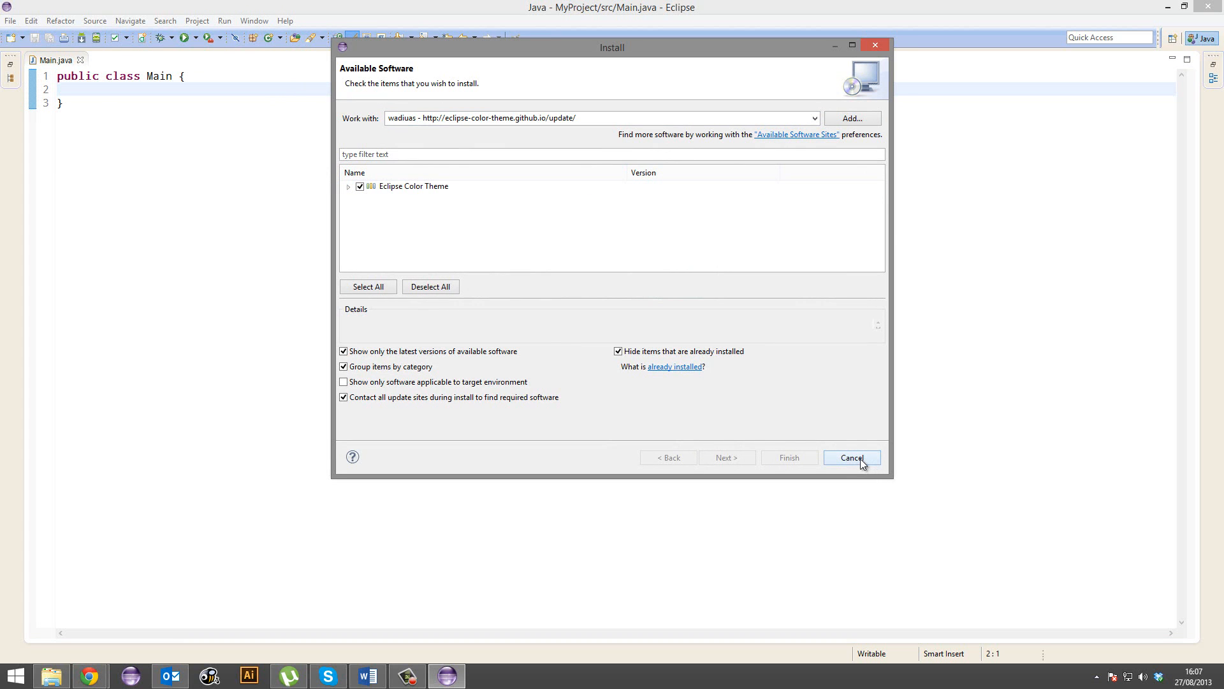
left_click(852, 458)
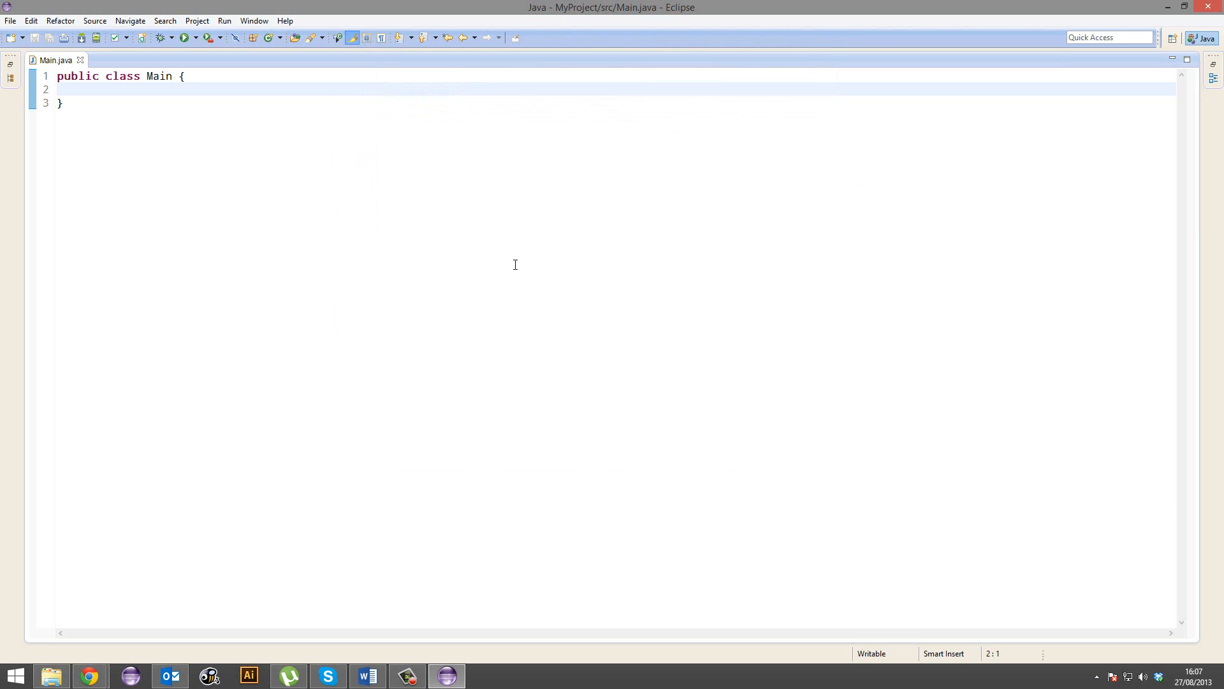
Step: Apply the Obsidian color theme in Preferences and confirm reopening editors
left_click(254, 21)
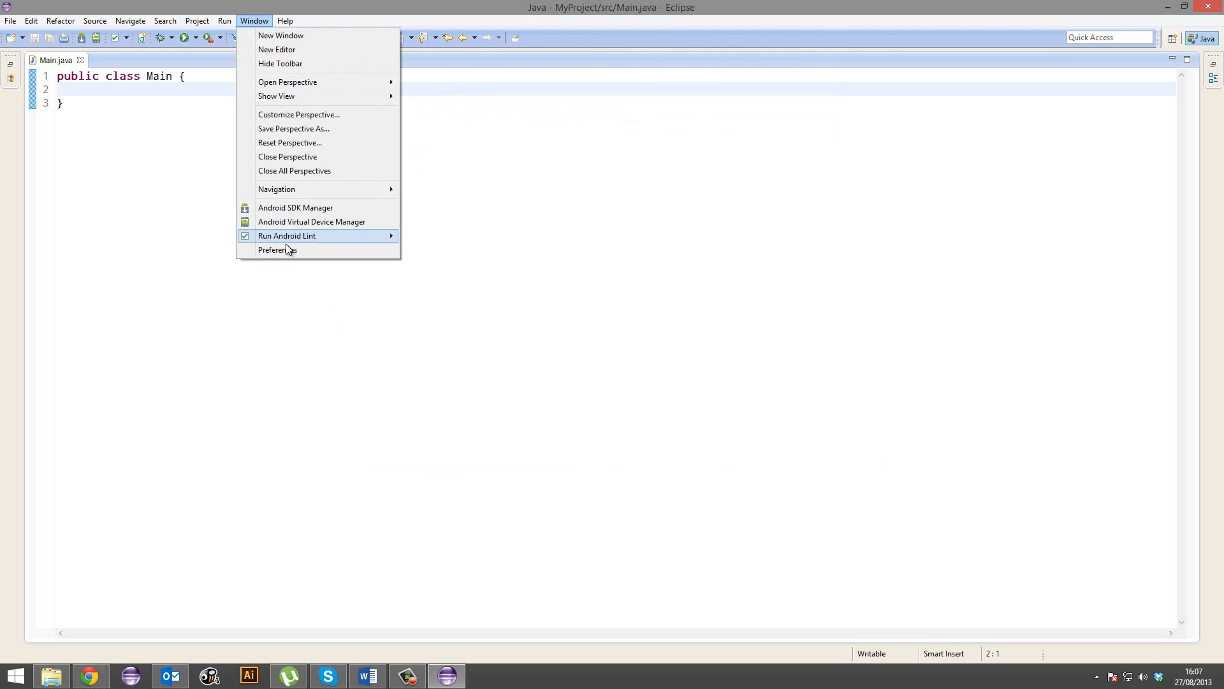
left_click(278, 250)
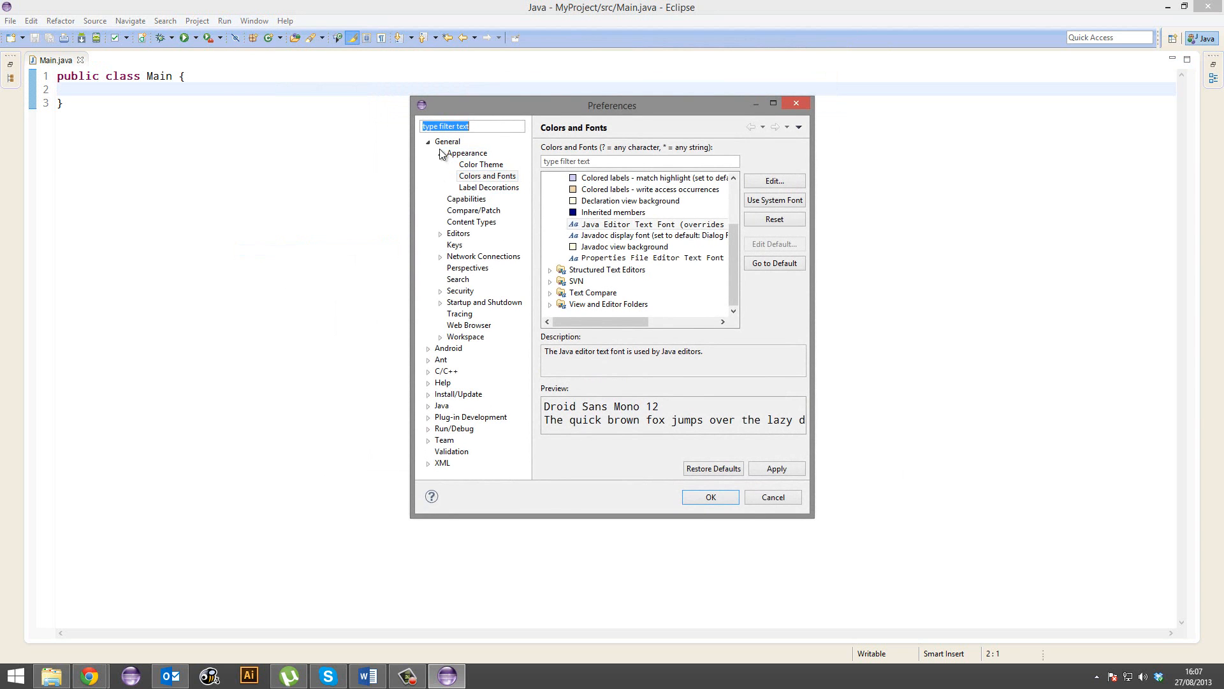
left_click(481, 164)
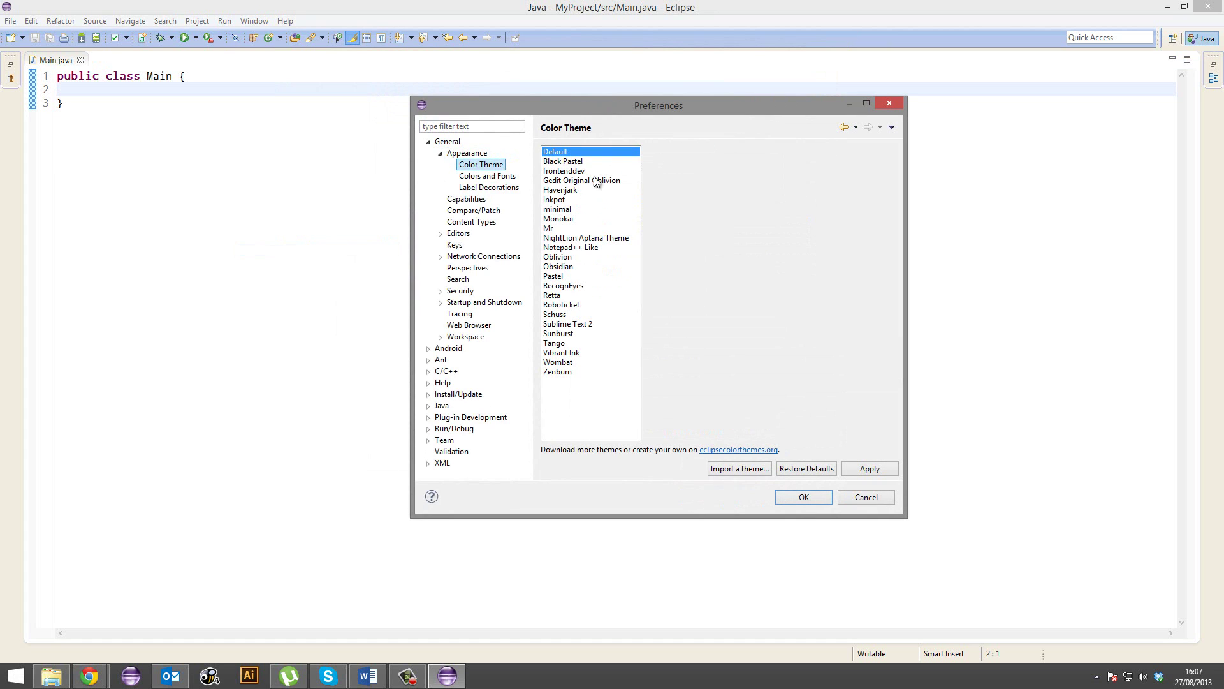
left_click(554, 199)
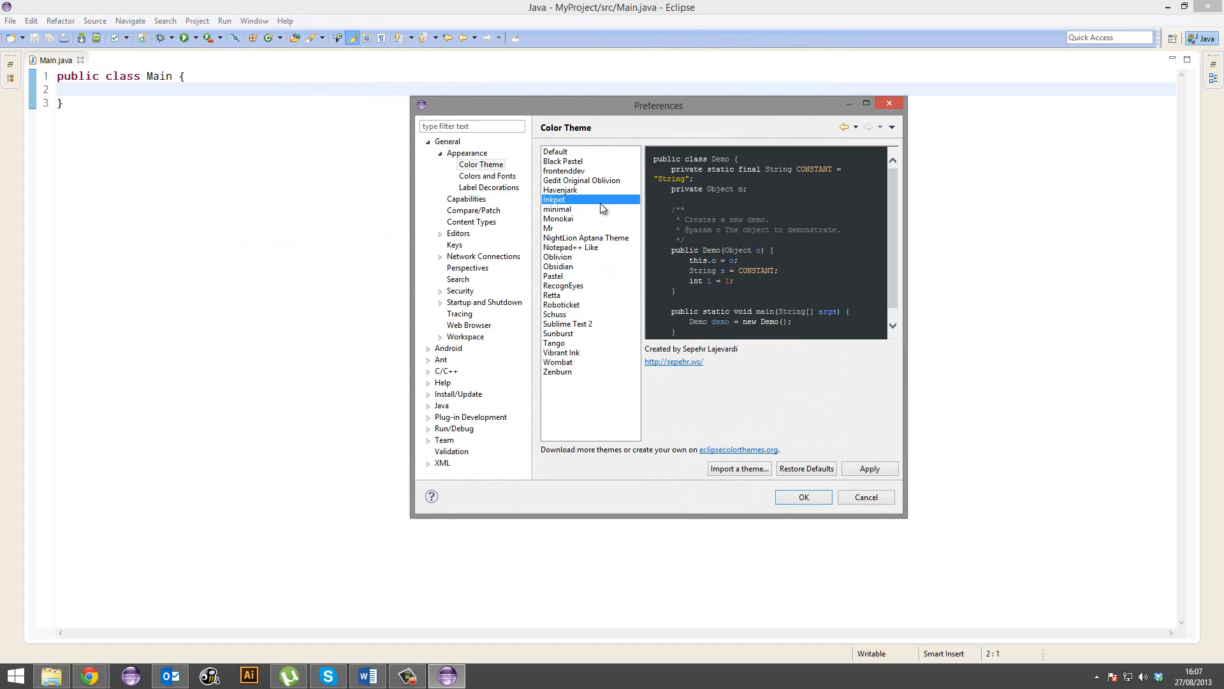
left_click(558, 267)
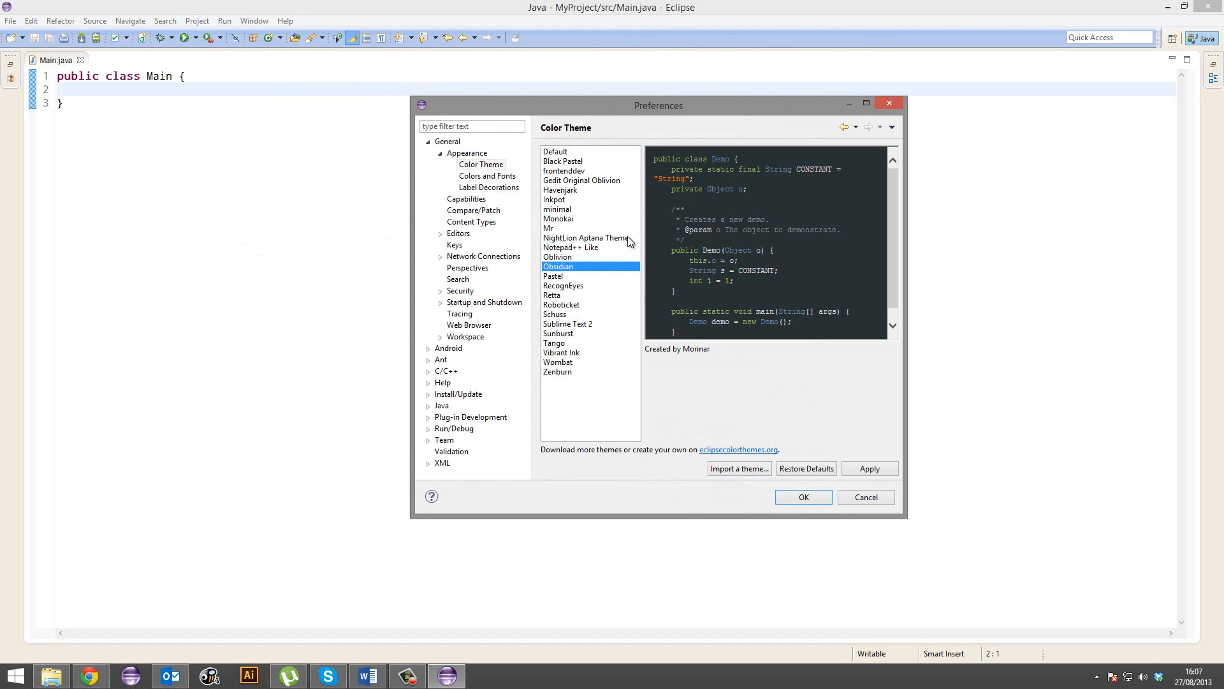
left_click(869, 469)
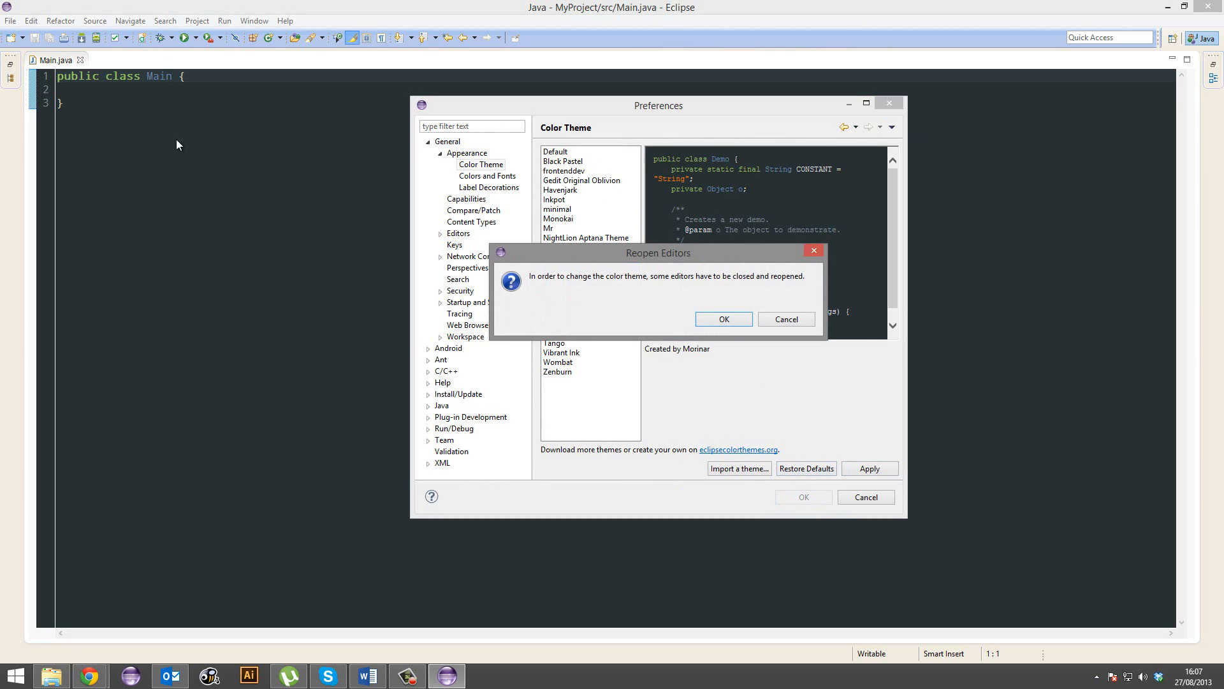
left_click(723, 319)
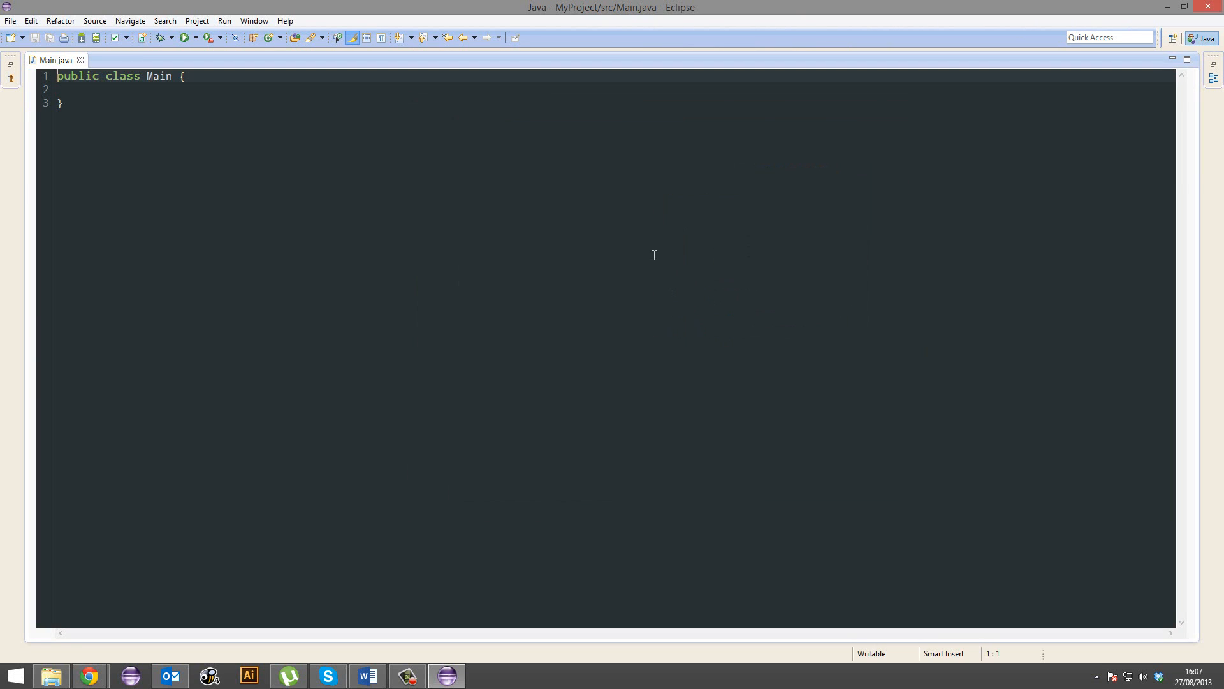
Step: Type the public static void main(String[] args) { signature inside class Main
left_click(285, 89)
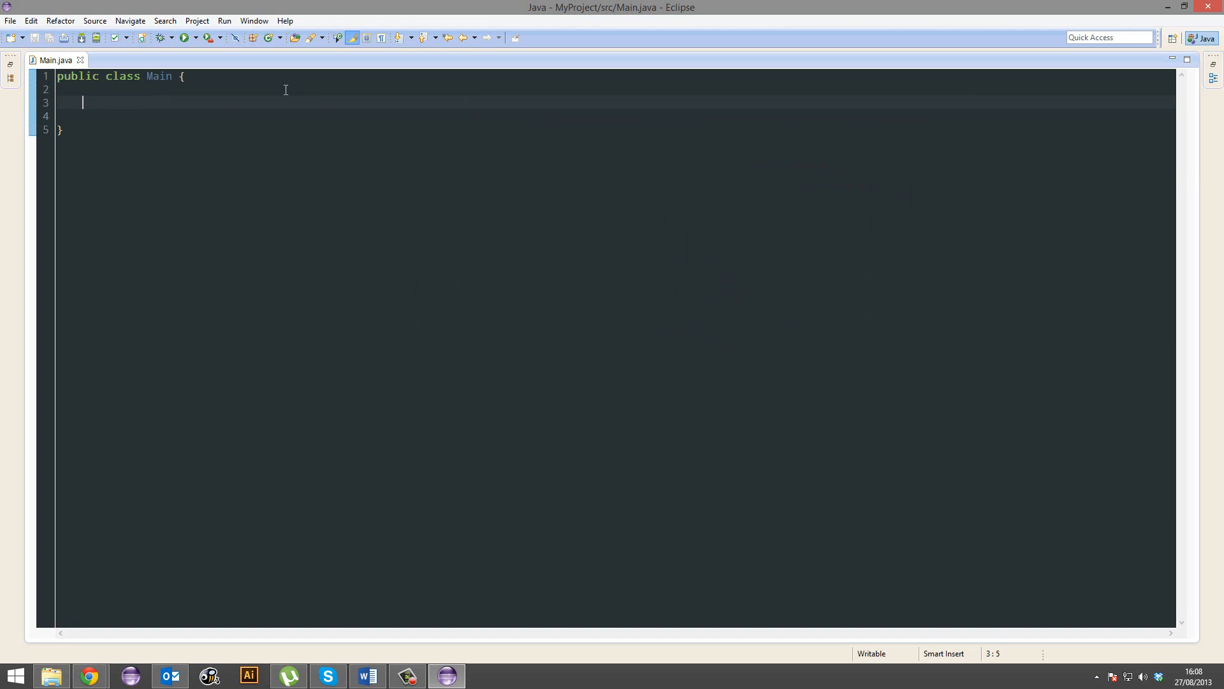
type("publi")
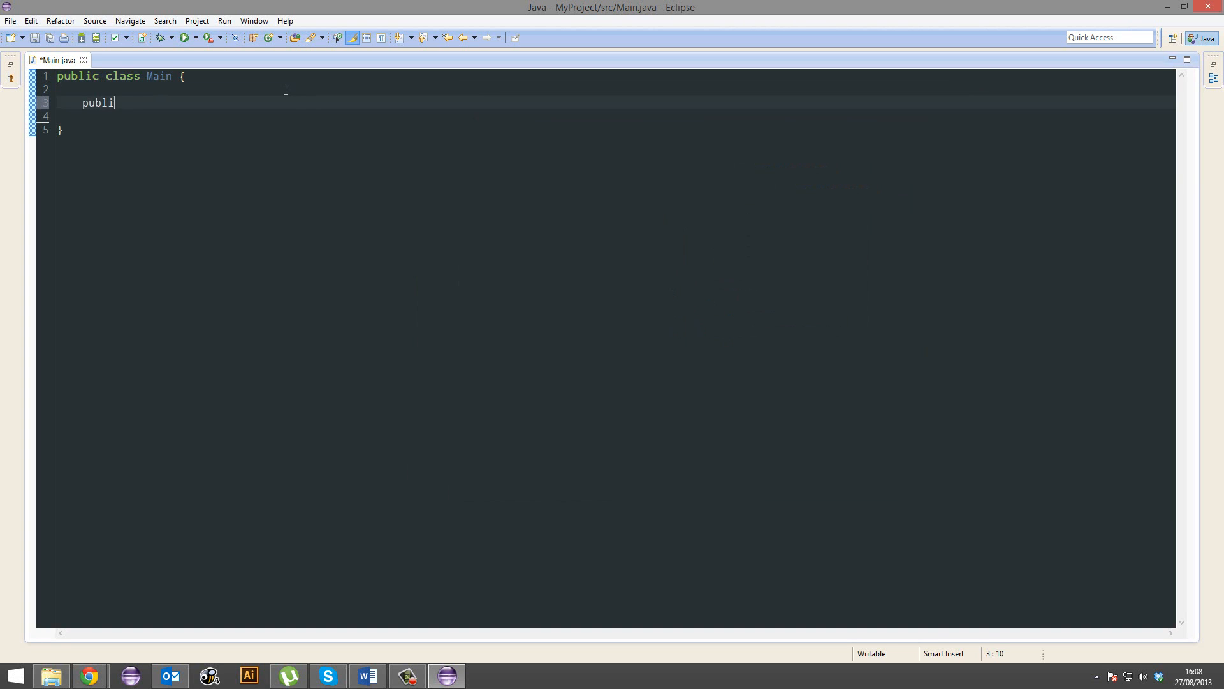
type("c static void")
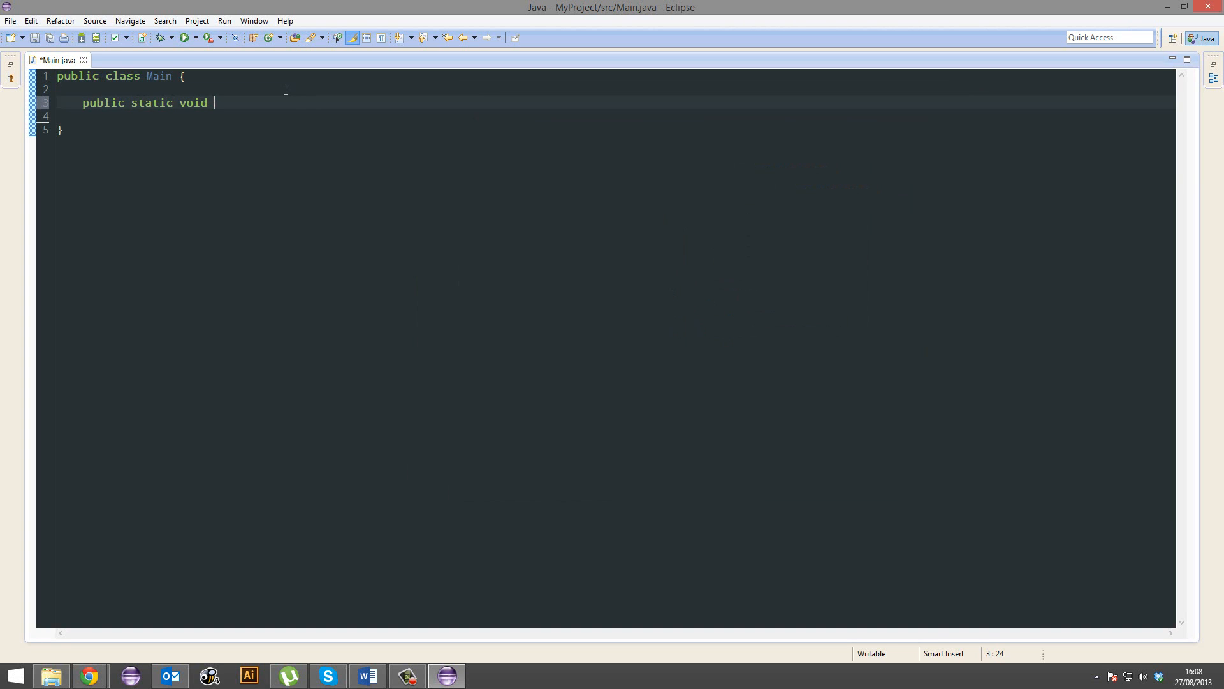
type("main(String[] a")
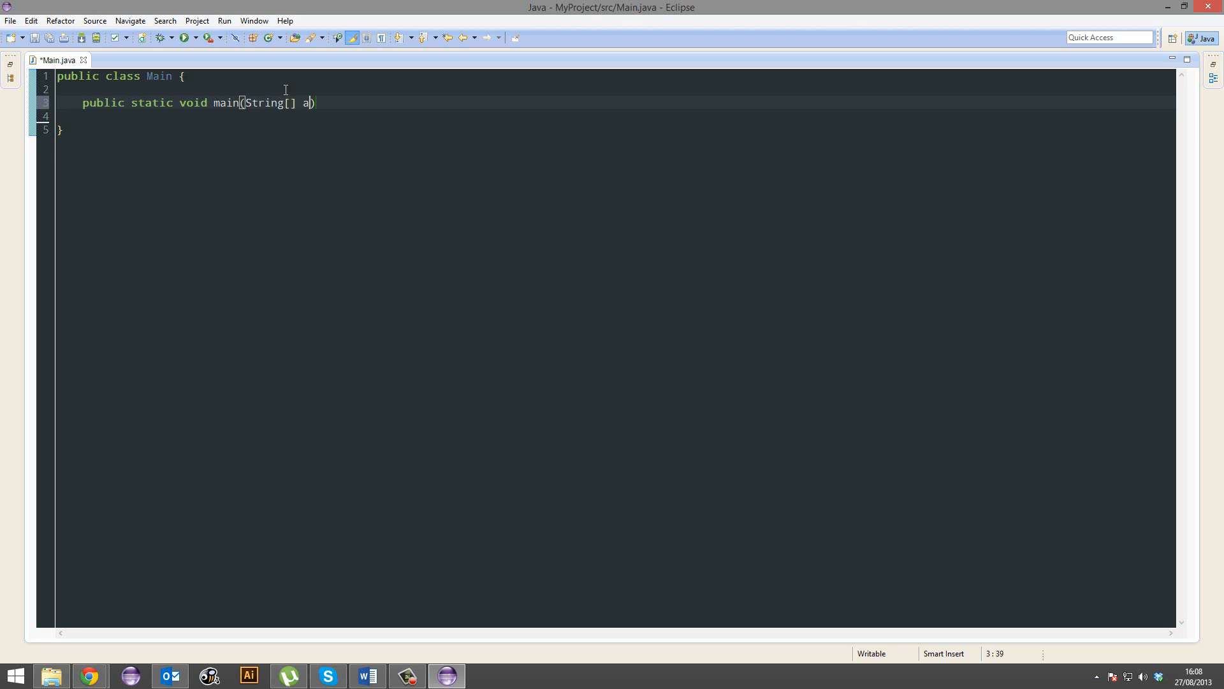
type("rgs")
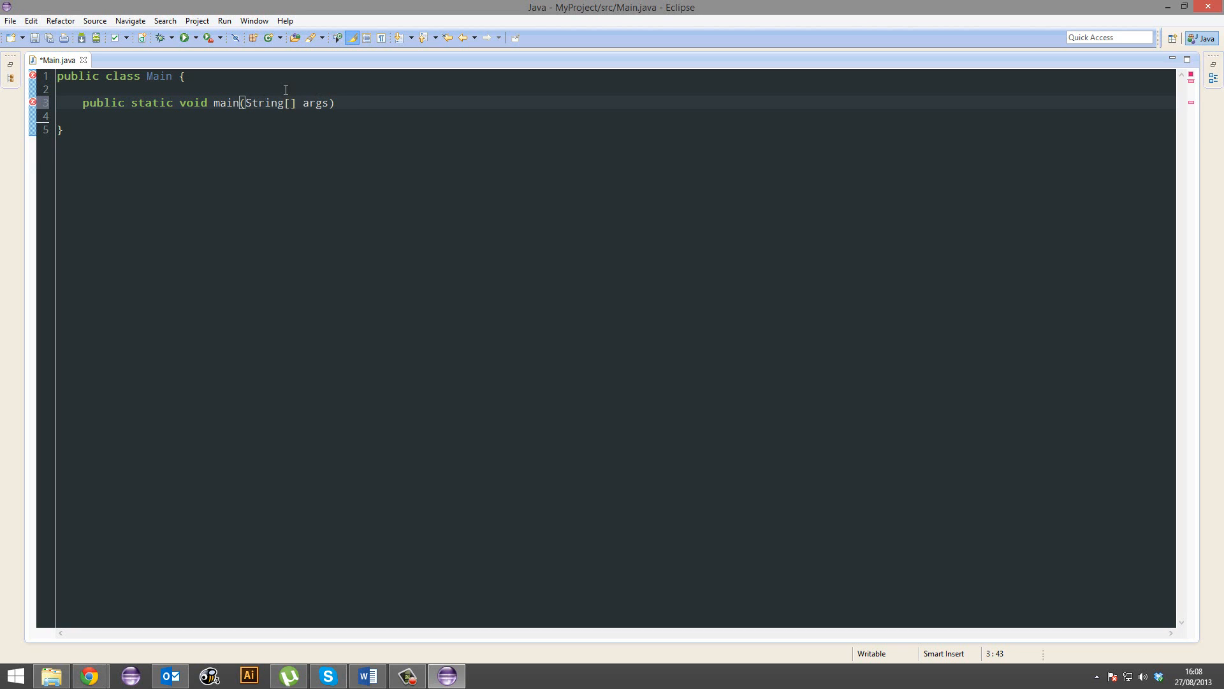
type("{")
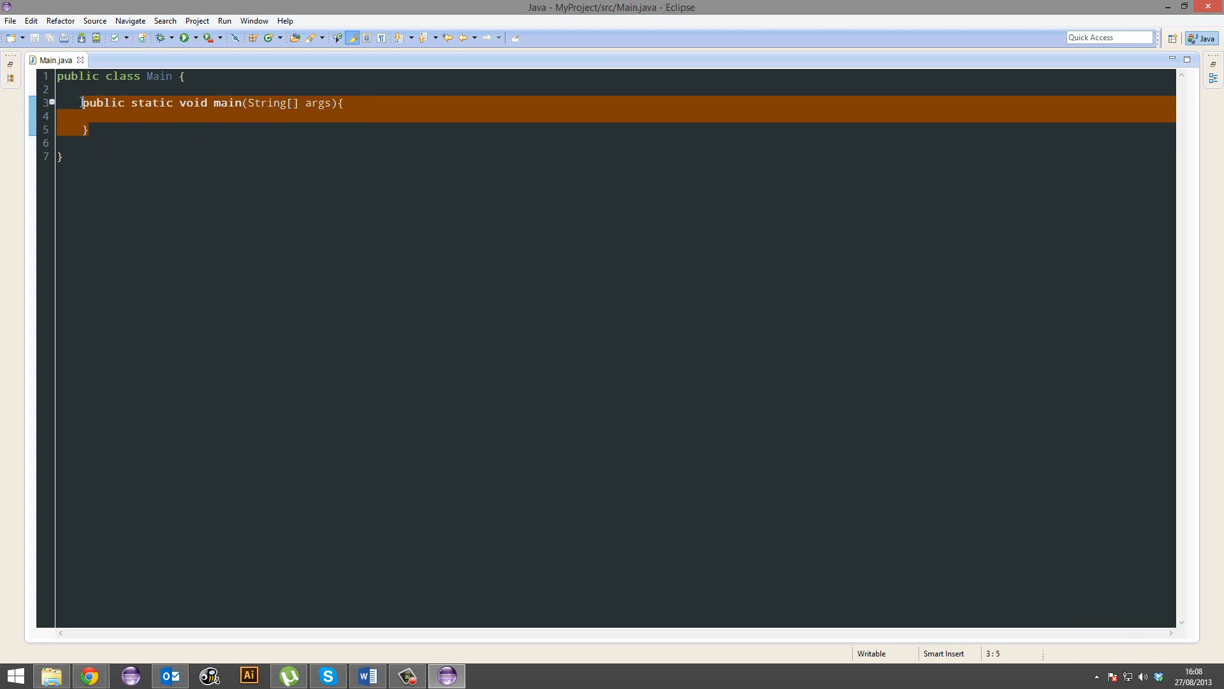
Step: Edit the main method line and return the cursor to its empty body
left_click(108, 115)
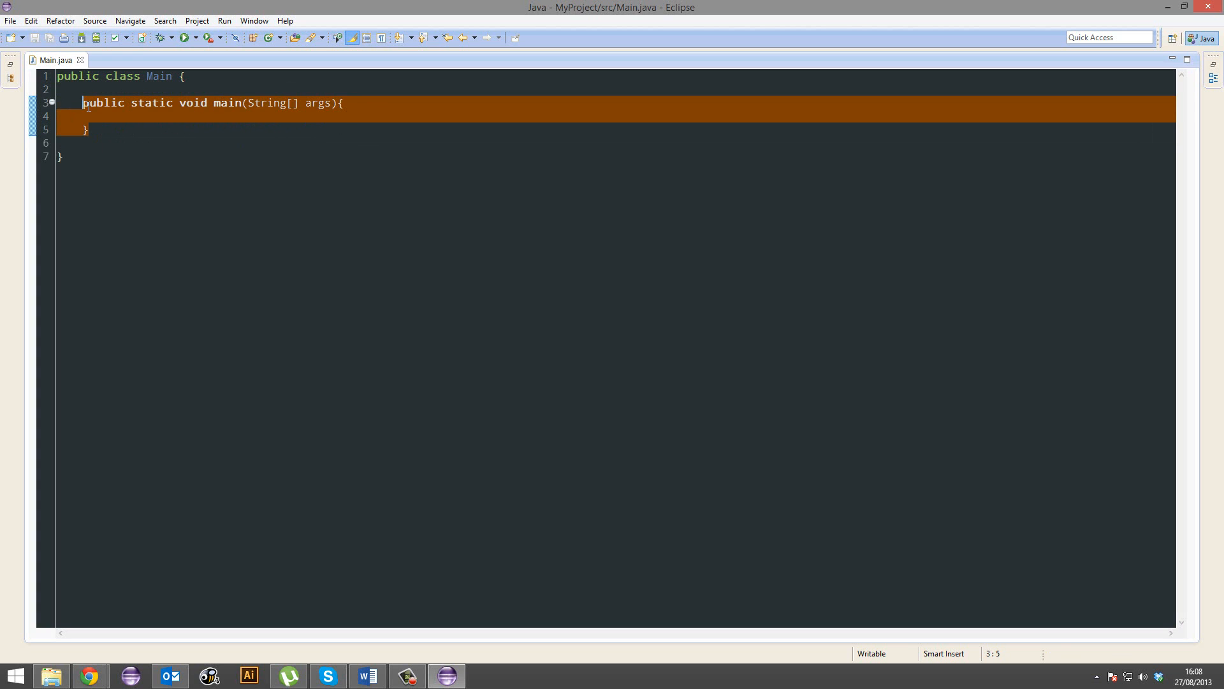
left_click(237, 190)
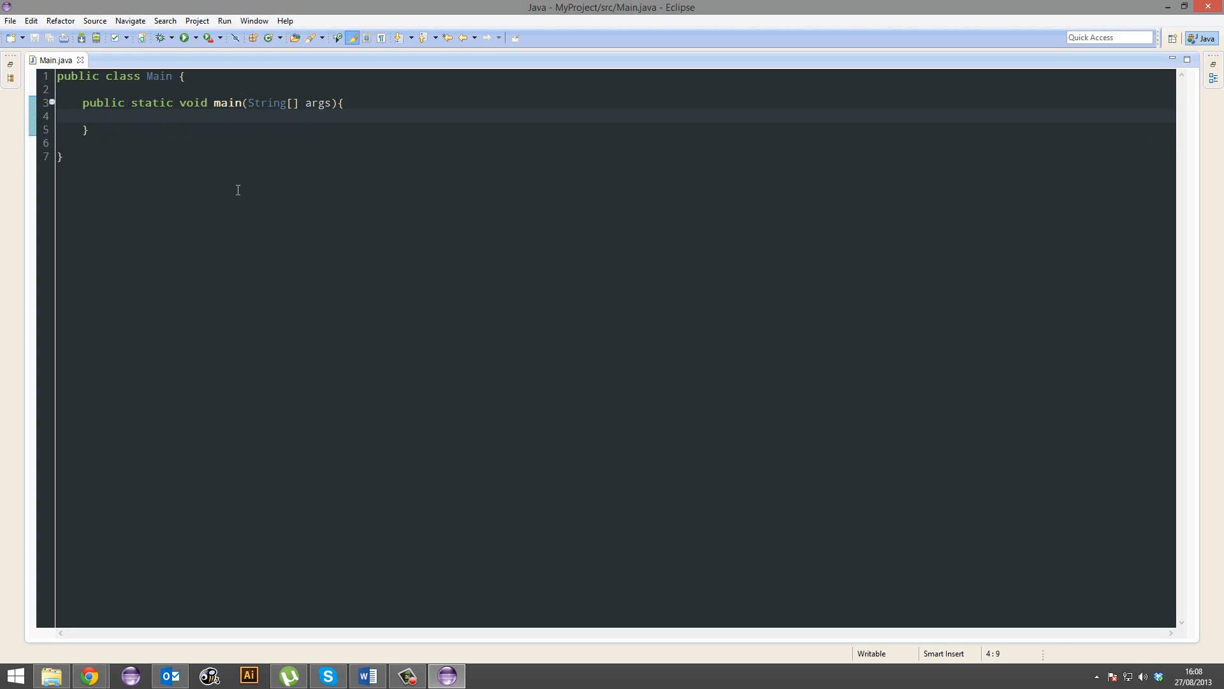
mouse_move(104, 102)
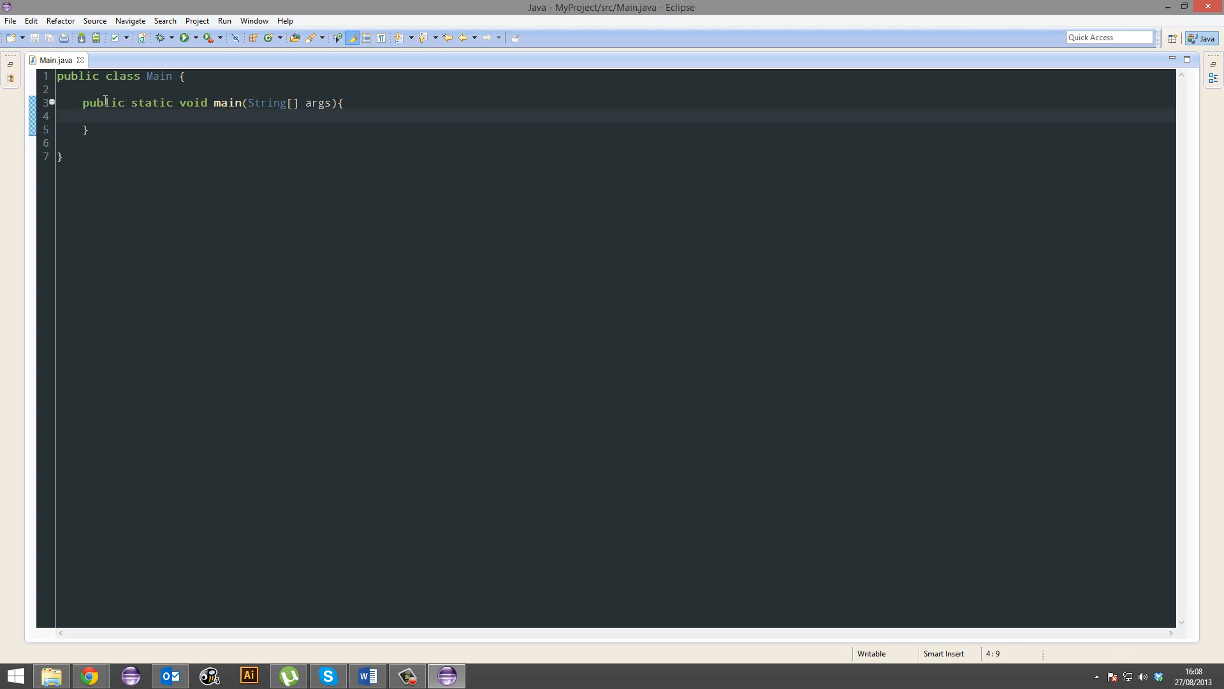
double_click(103, 102)
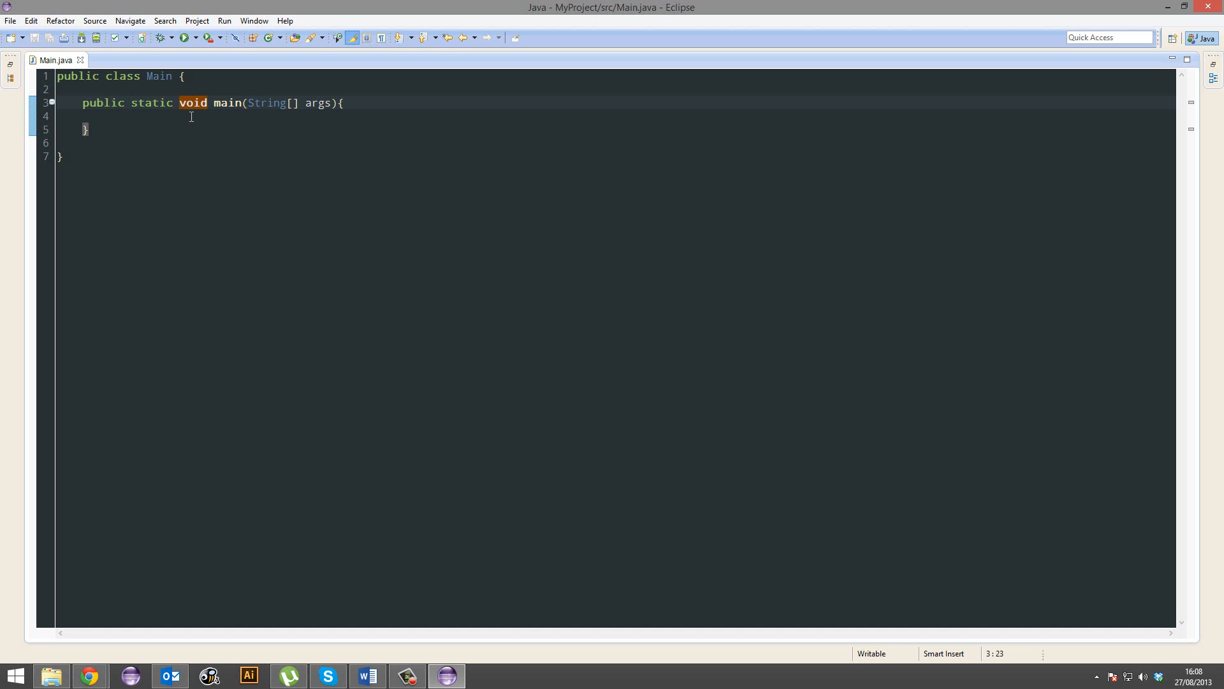
left_click(109, 115)
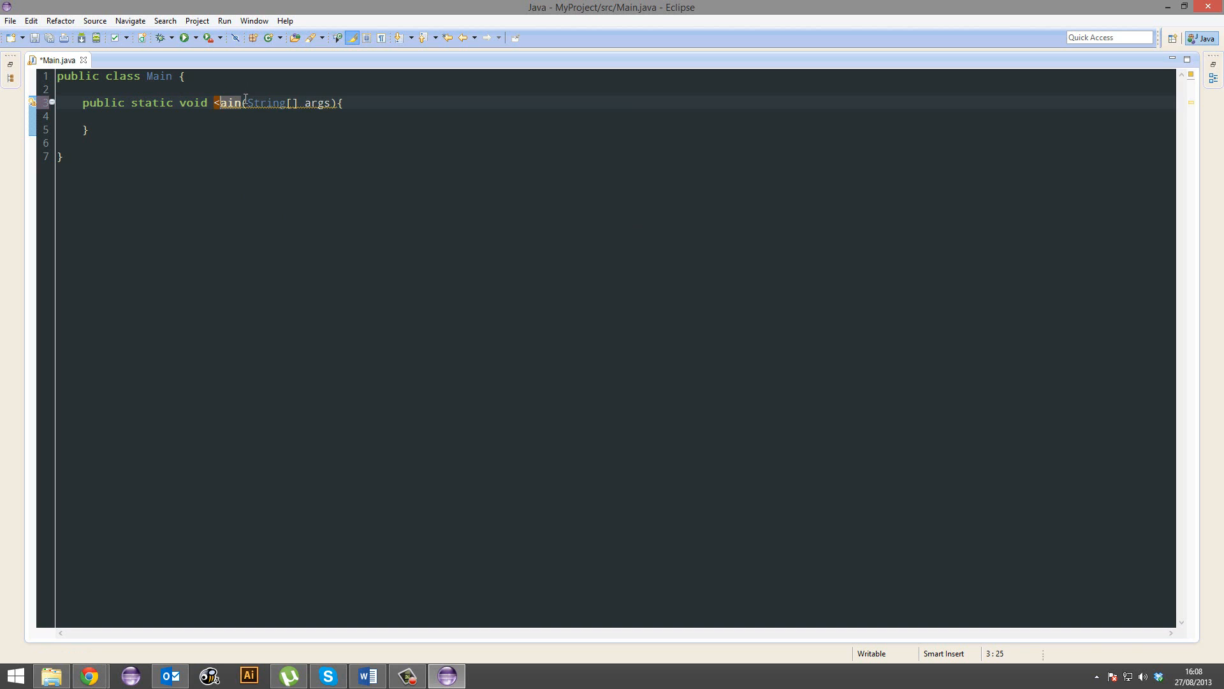
type("m=")
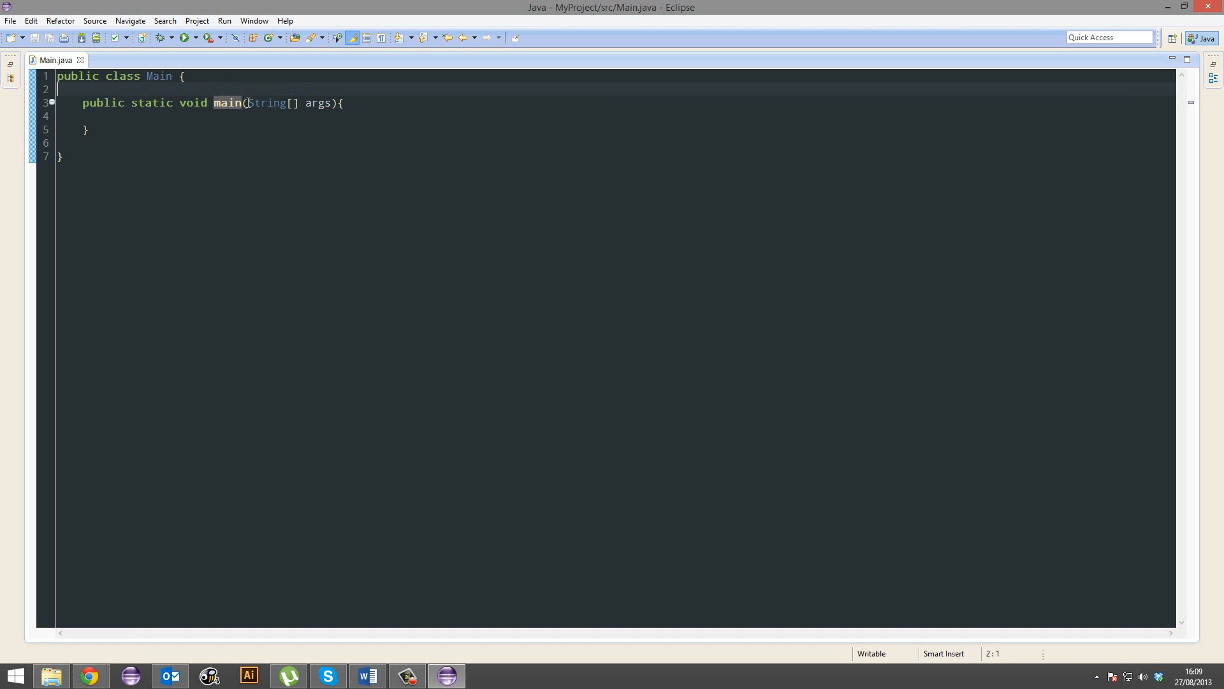
left_click(314, 115)
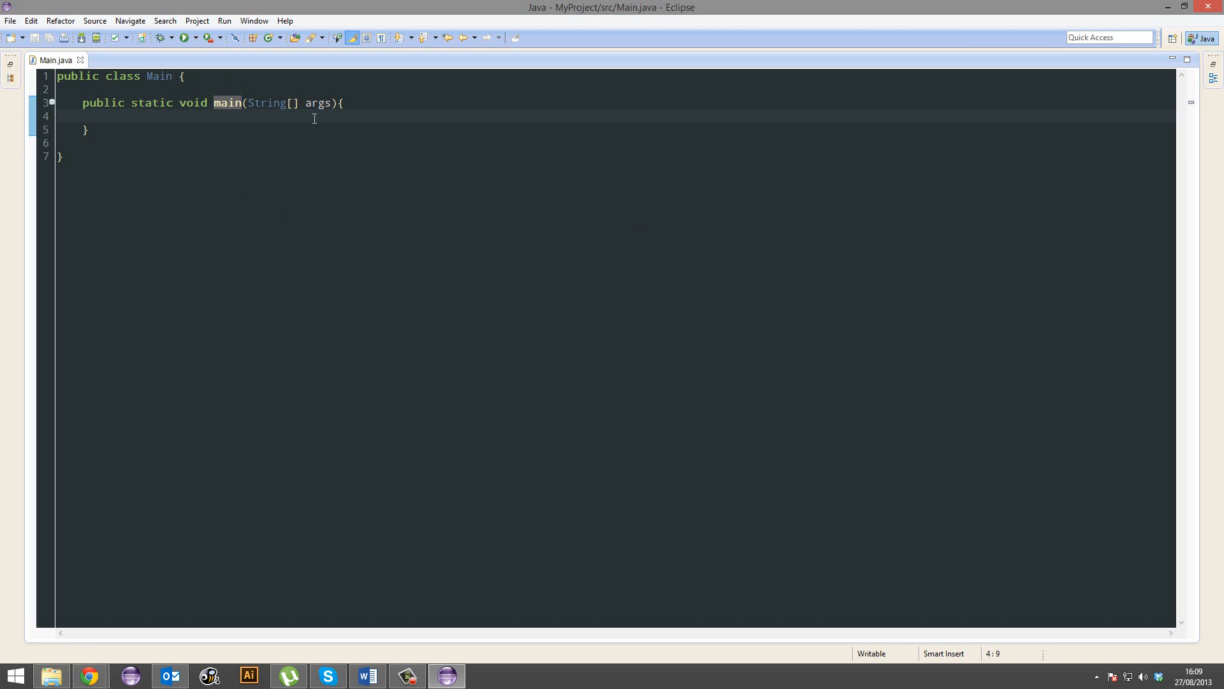
Step: Write System.out.println("Hello World!"); in main, using println from content assist, and save
type("System.")
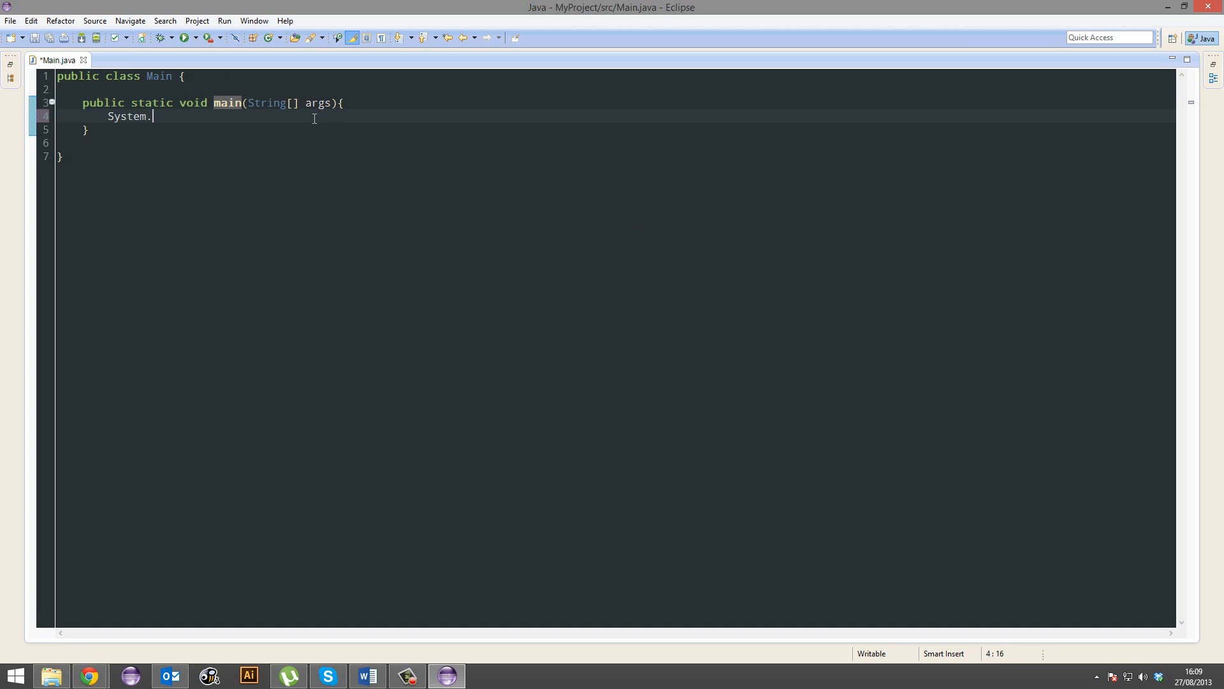
type("out.")
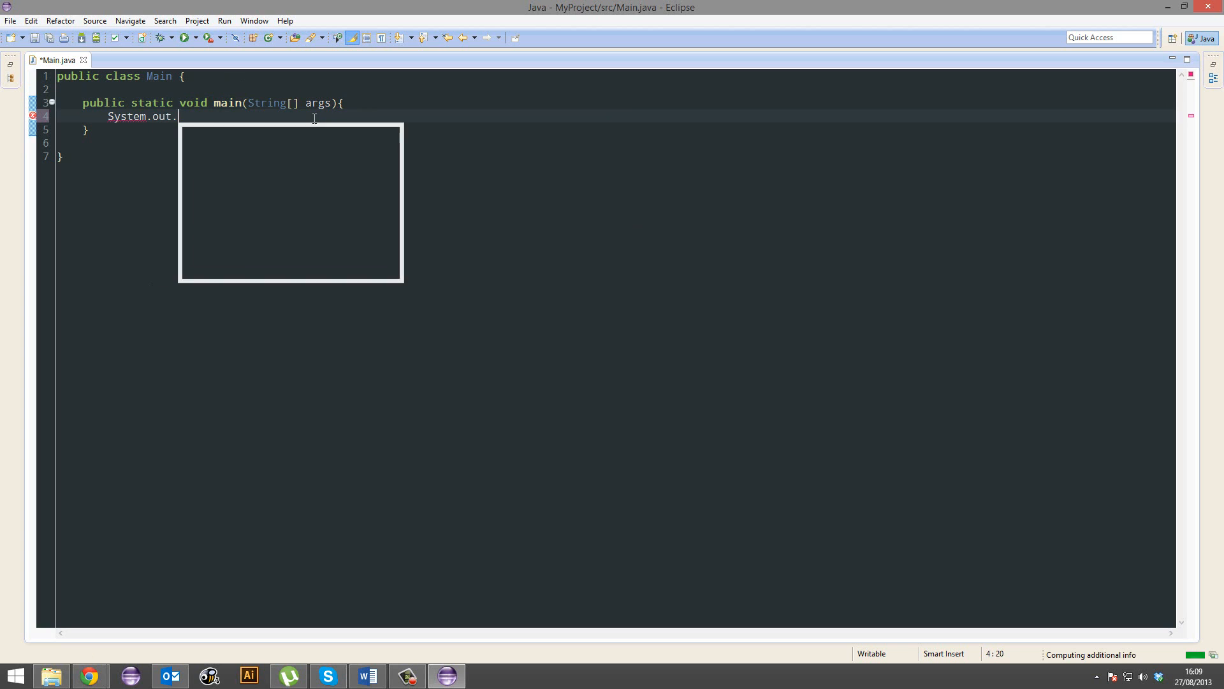
type("println")
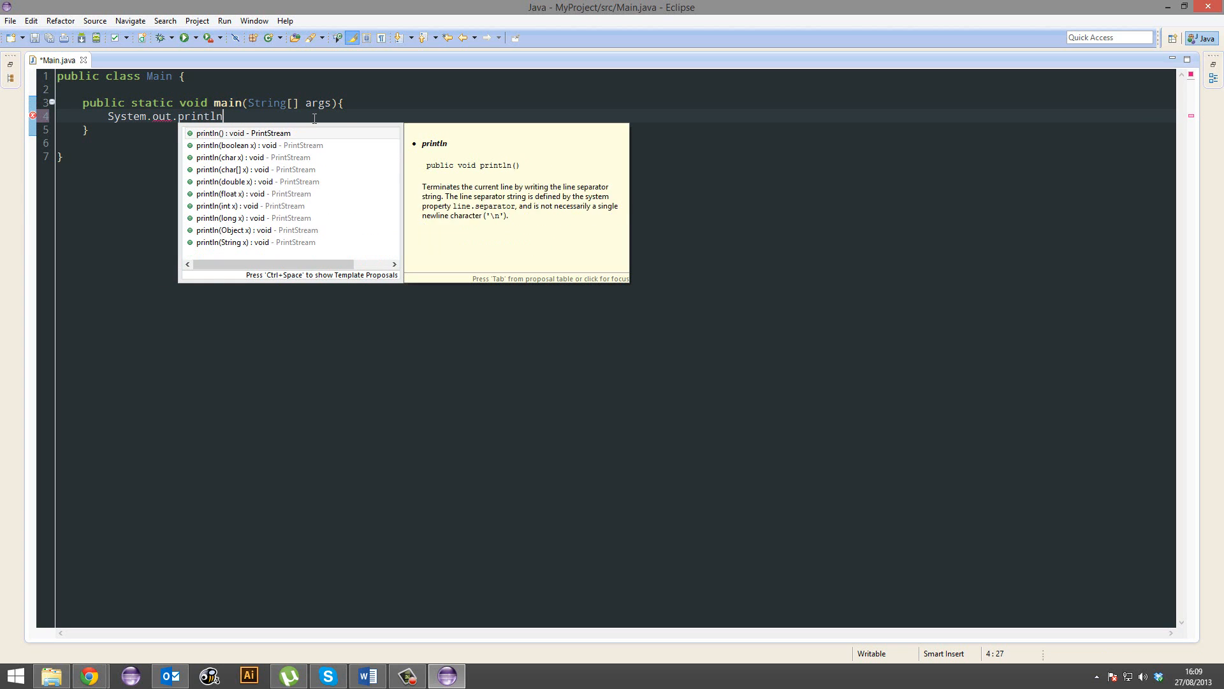
left_click(243, 133)
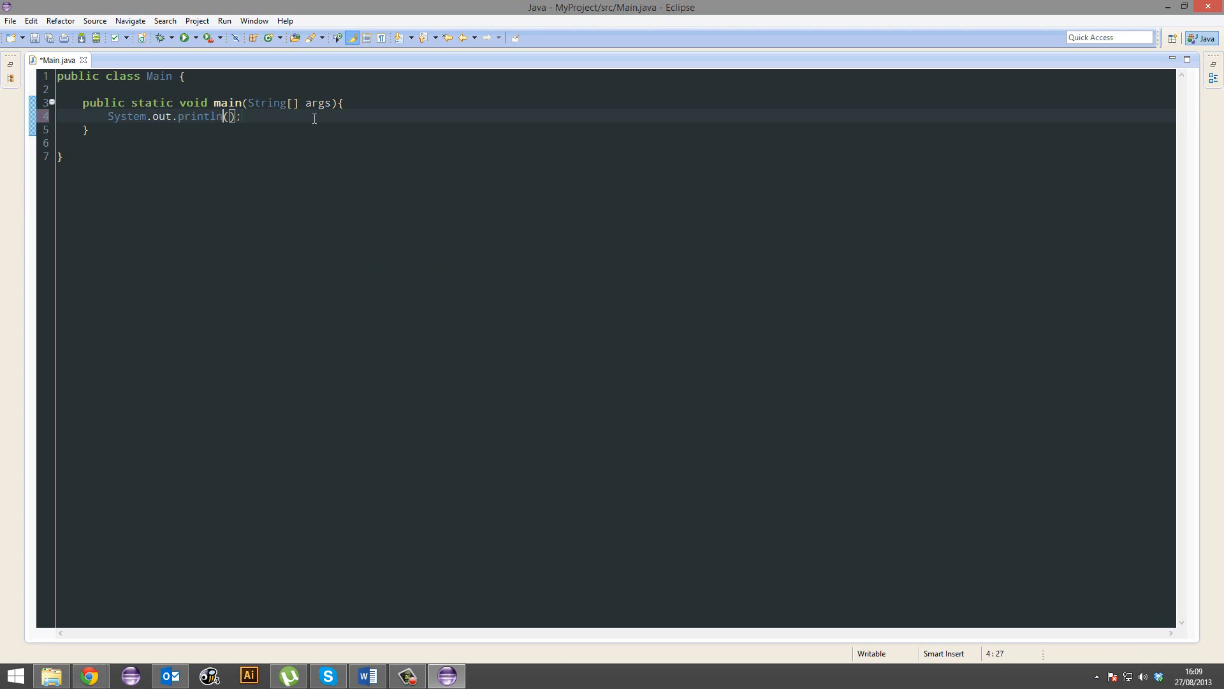
type("\"\"")
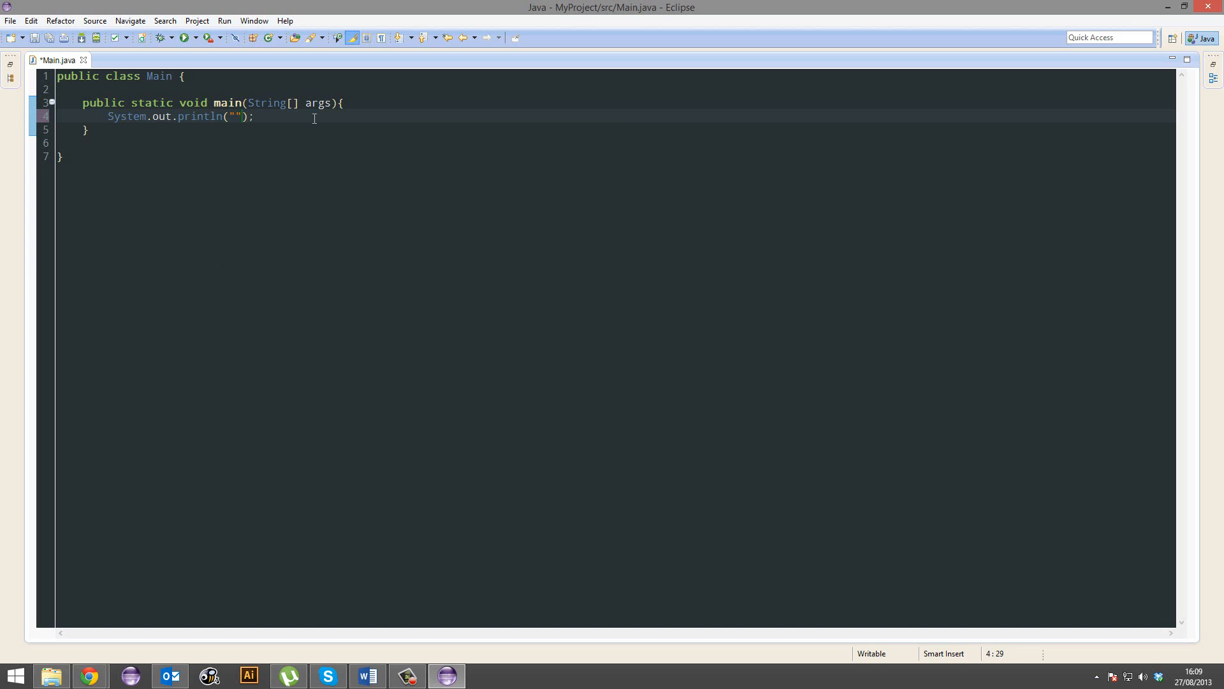
key("ctrl+s")
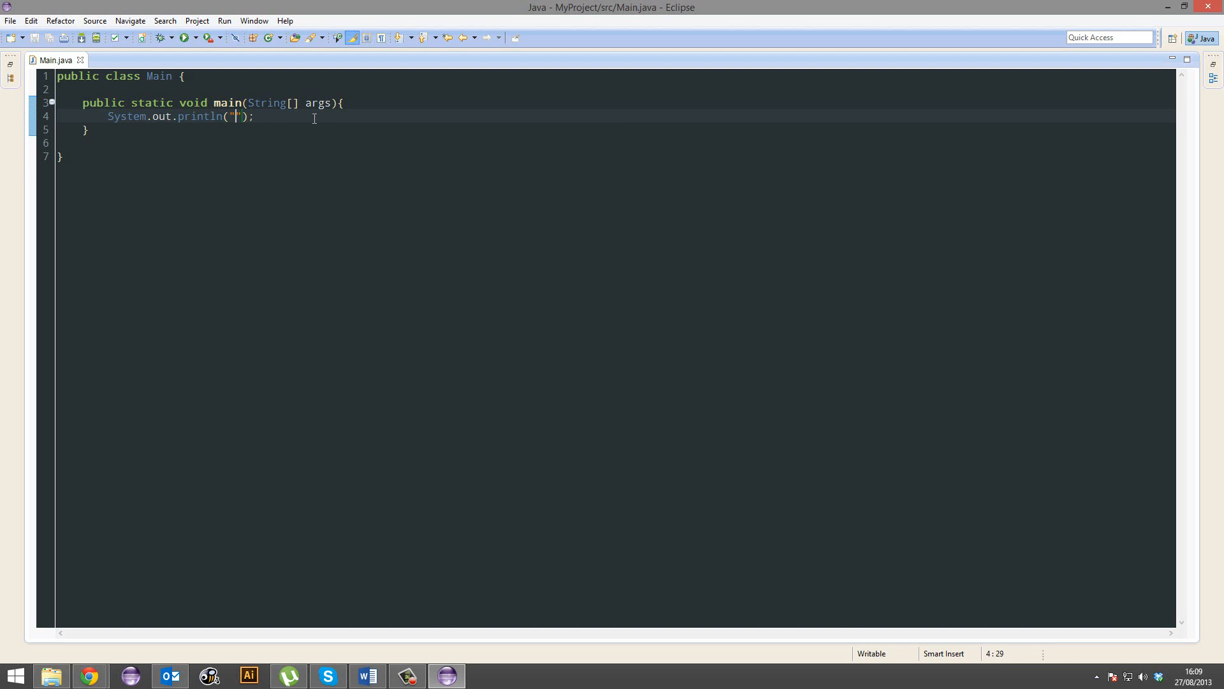
type("Hello")
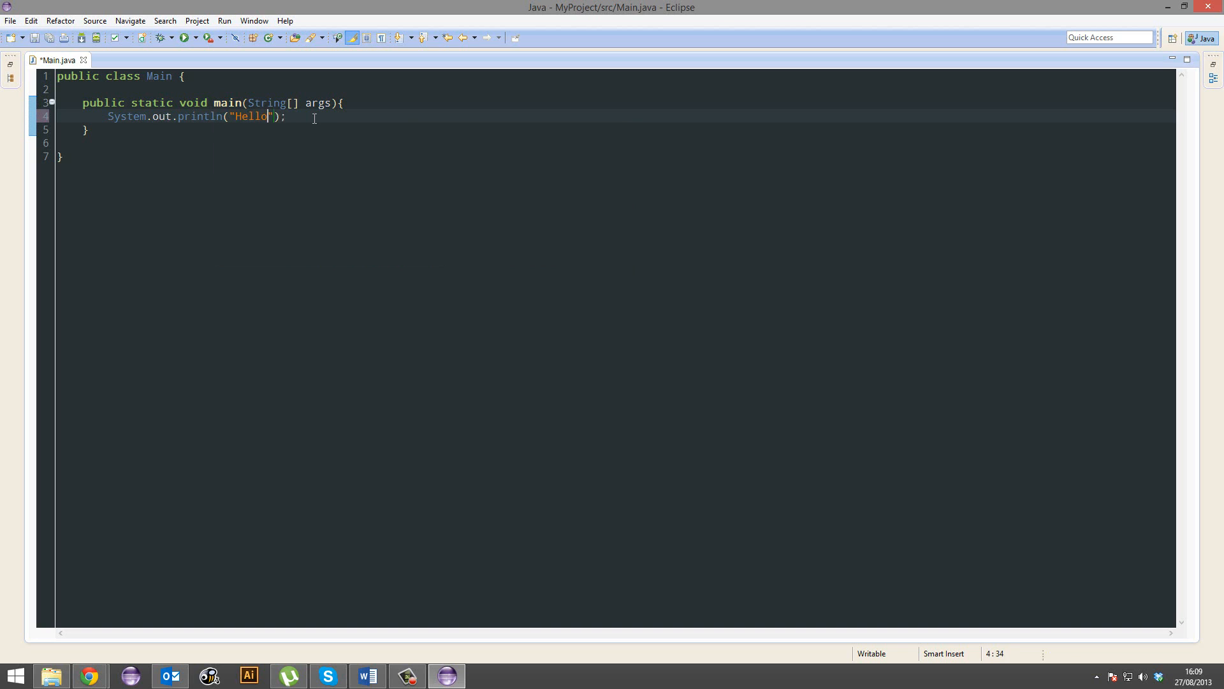
type("World!")
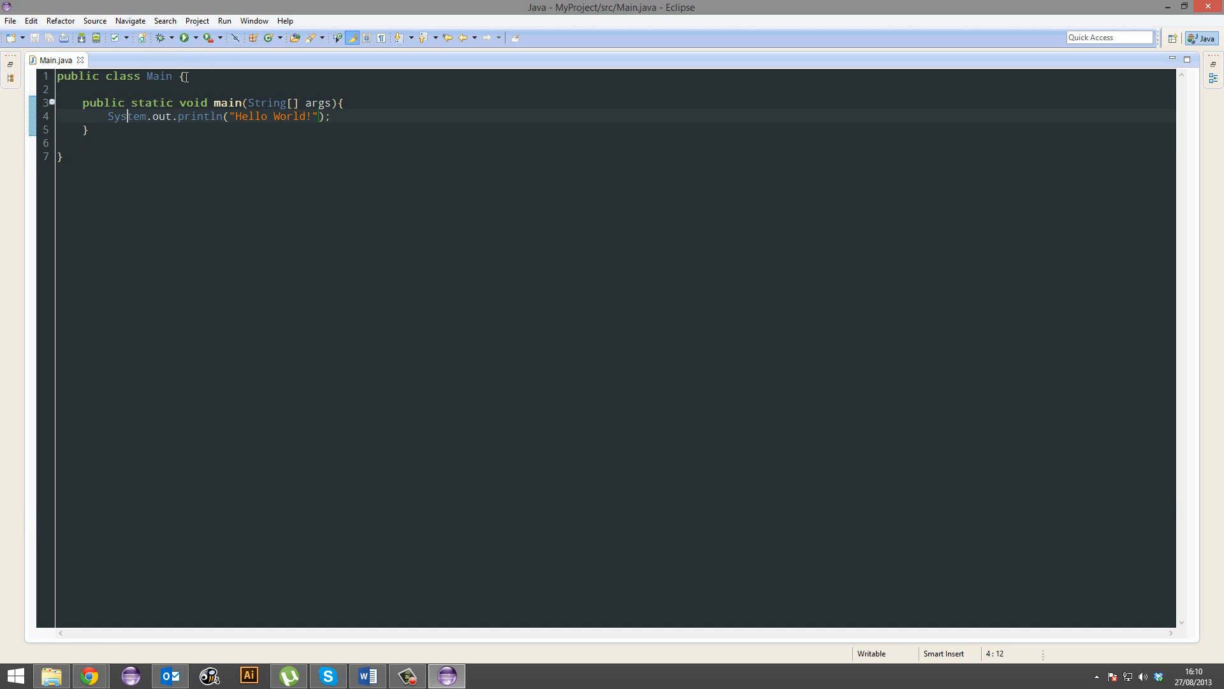
Step: Run Main, show 'Hello World!' in the Console view, and open Command Prompt
left_click(184, 38)
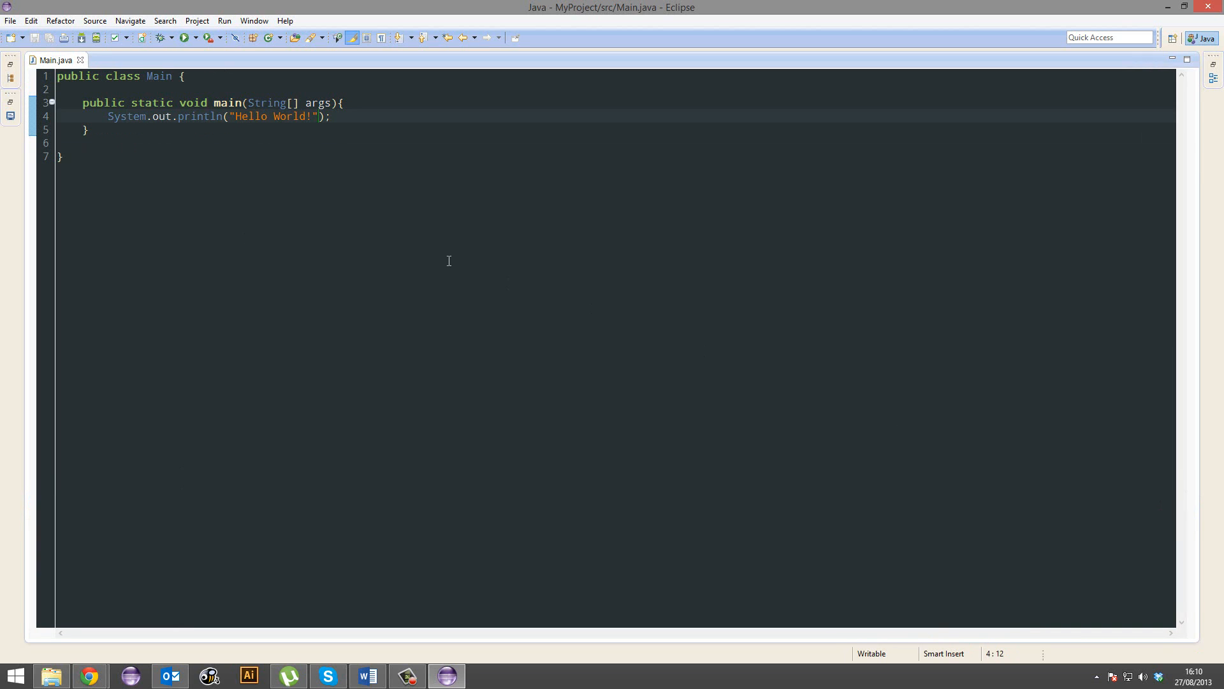
left_click(184, 38)
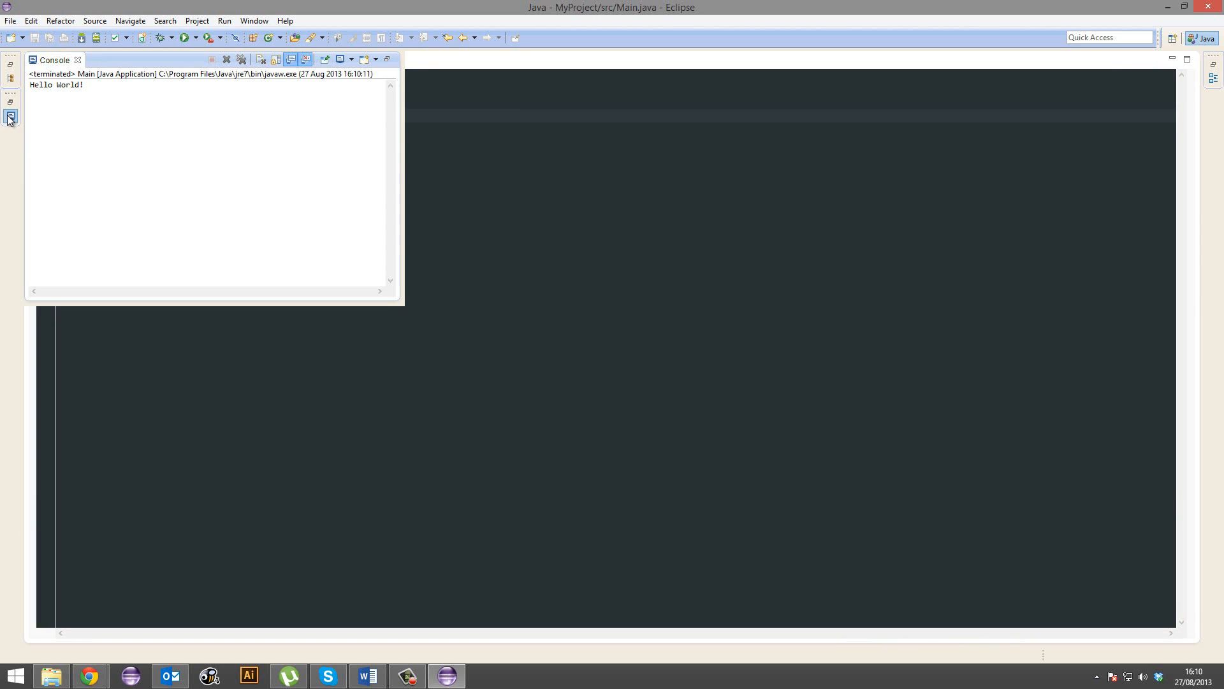
left_click(55, 93)
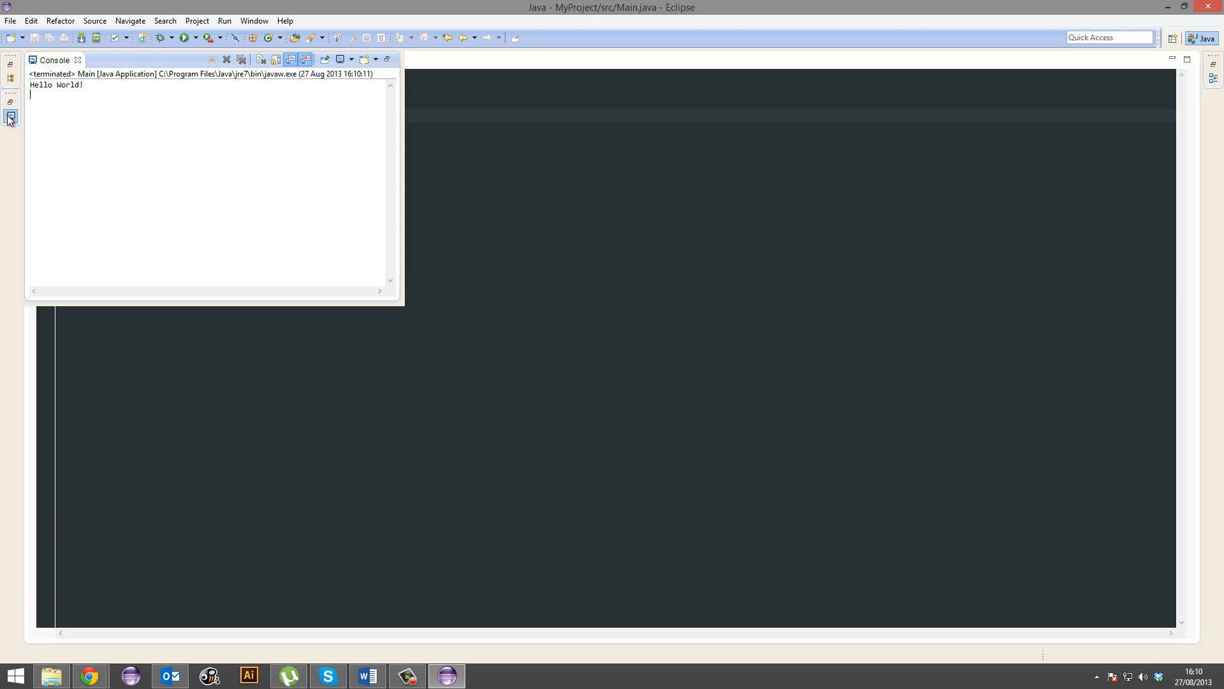
mouse_move(115, 101)
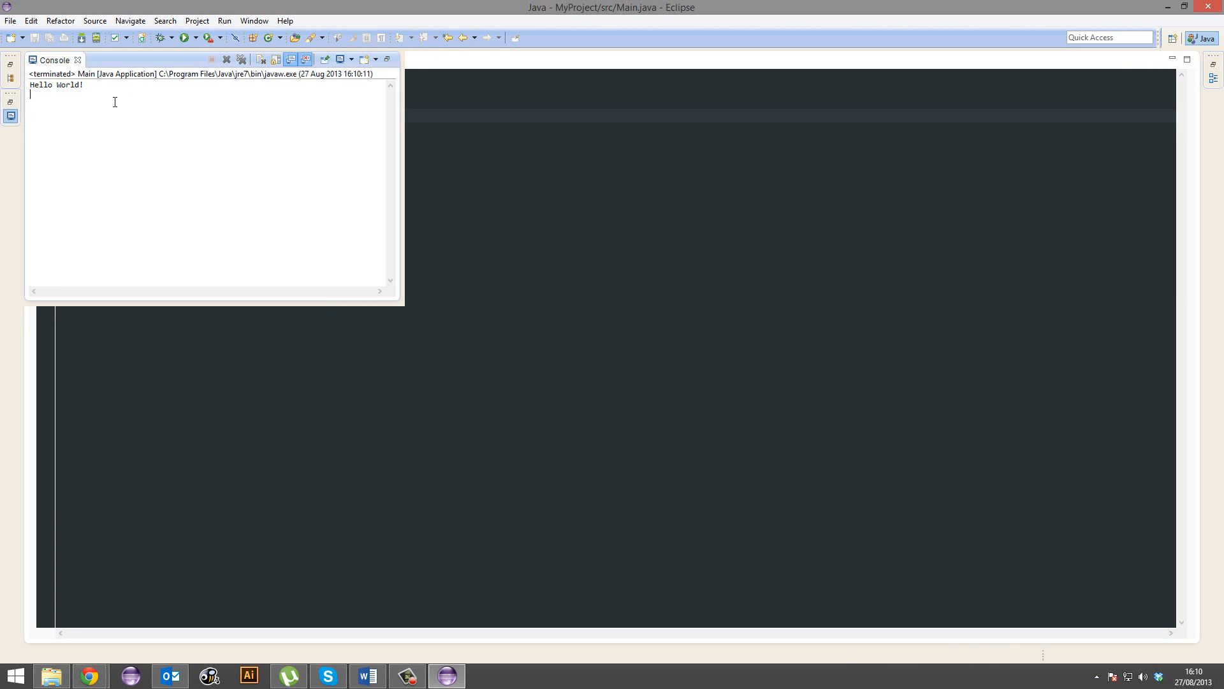
left_click(484, 676)
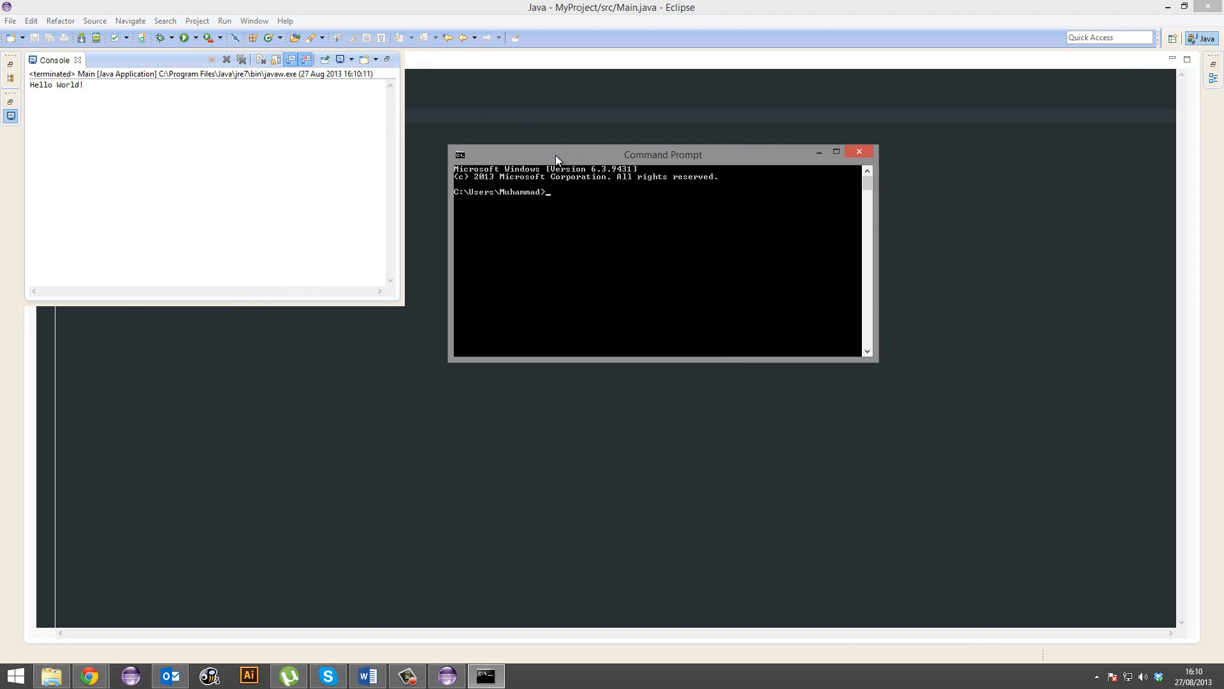
mouse_move(637, 190)
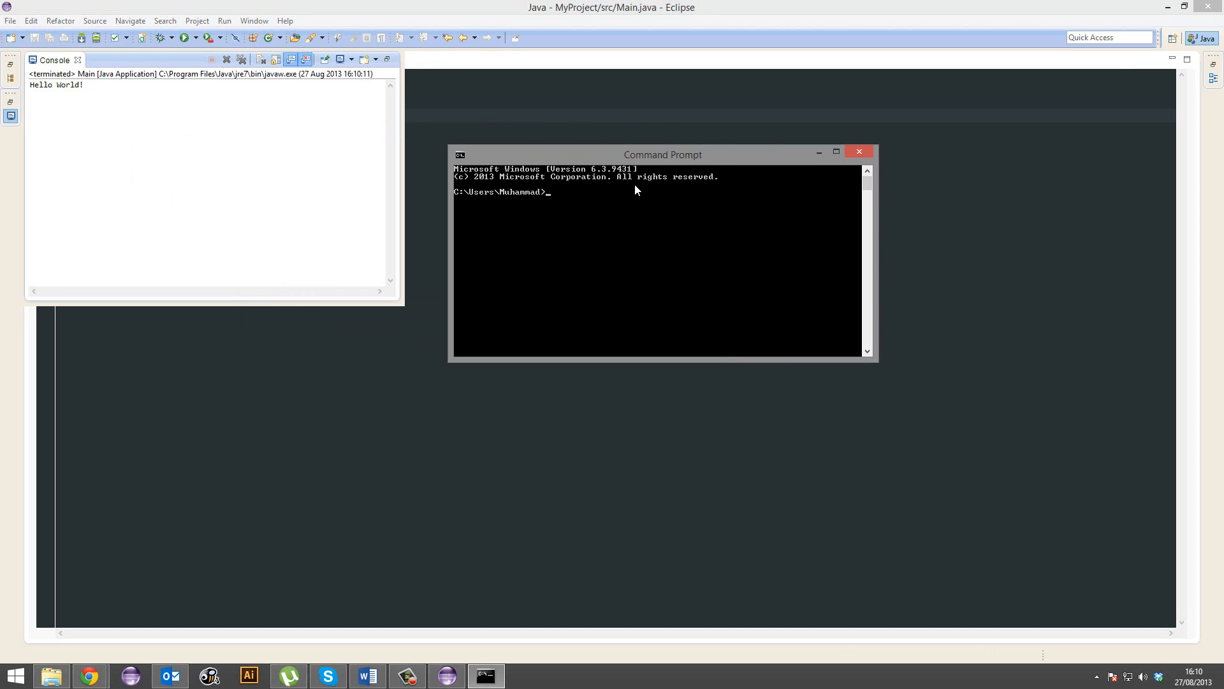
Step: Type 'Hello World!' at the Command Prompt
type("Hello Worl,")
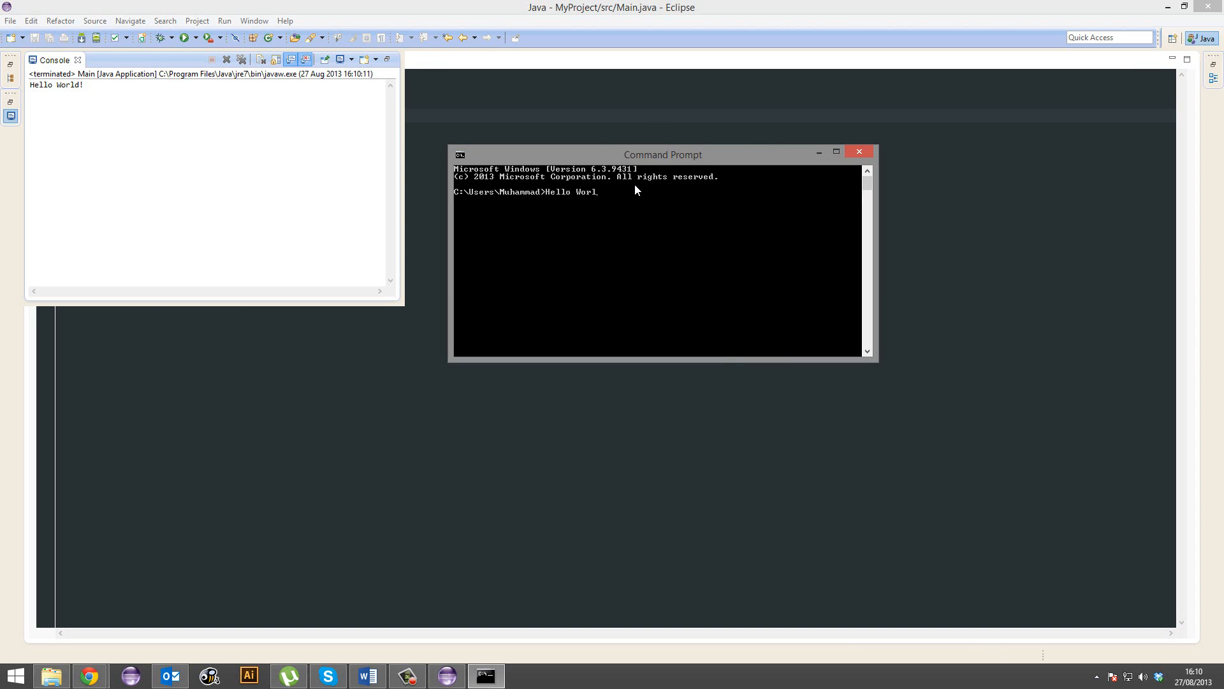
type("d!")
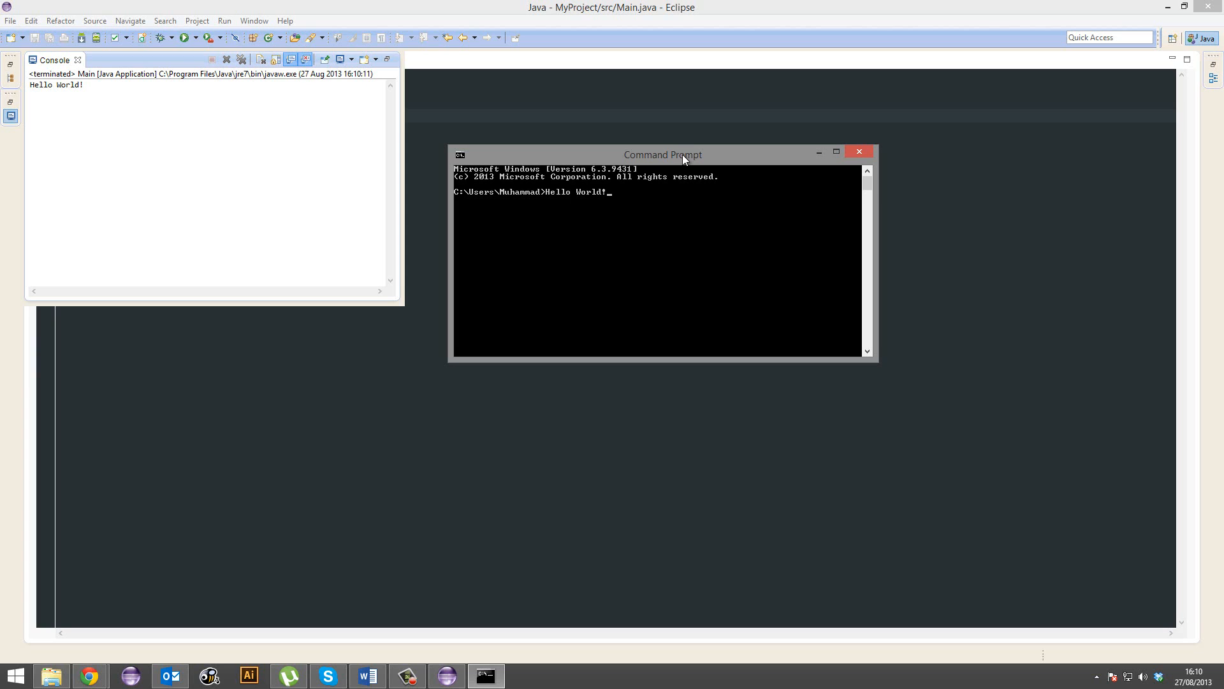